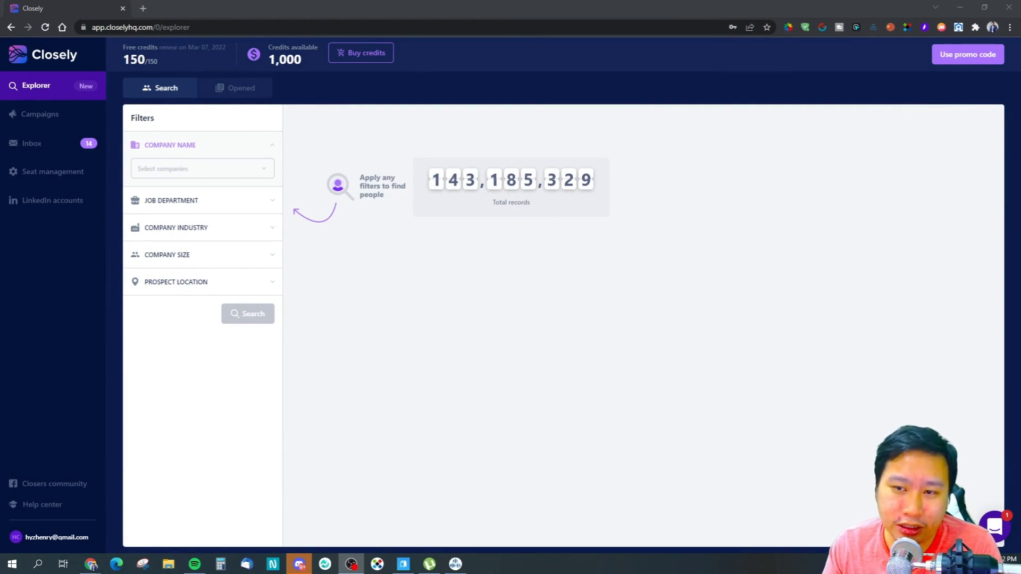
{"action": "mouse_move", "coordinate": [540, 410]}
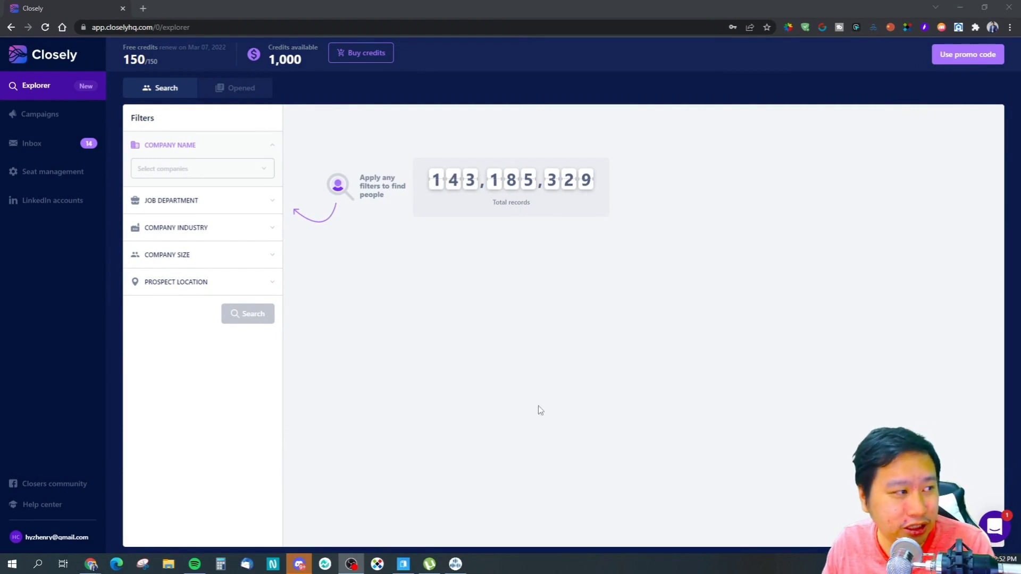
{"action": "mouse_move", "coordinate": [501, 348]}
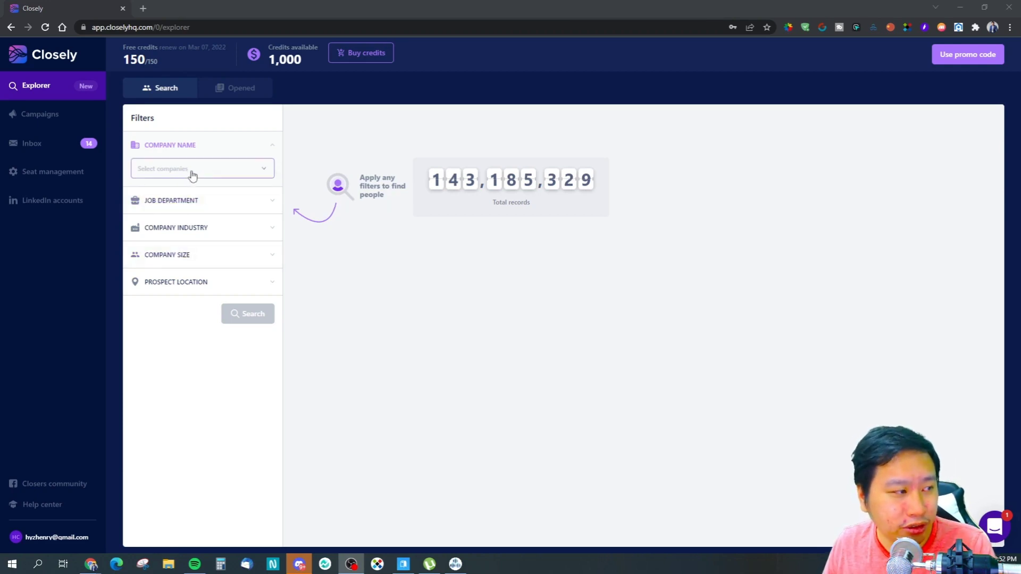
Set the Company Name filter to Microsoft.
{"action": "left_click", "coordinate": [202, 168]}
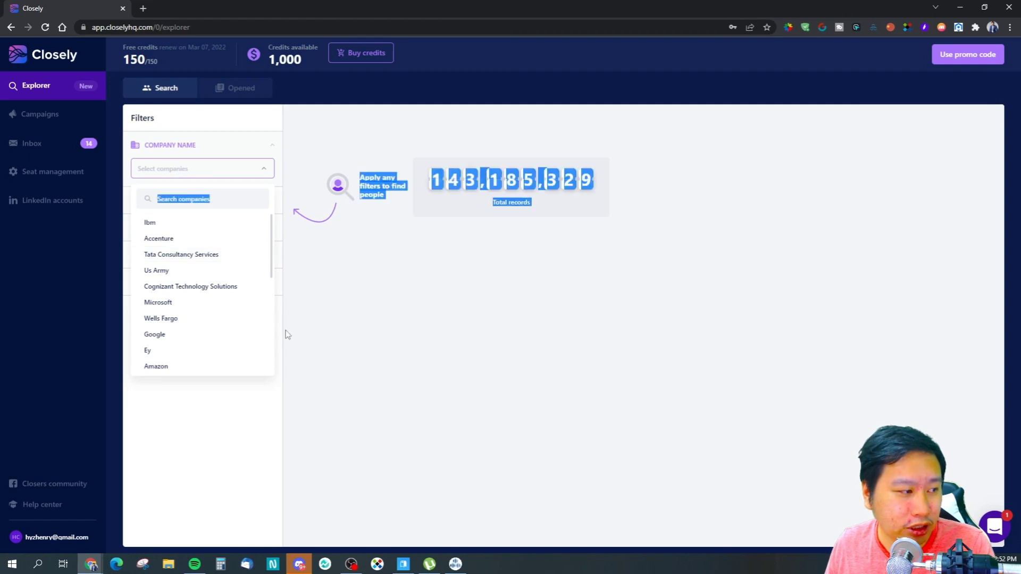
{"action": "left_click", "coordinate": [183, 169]}
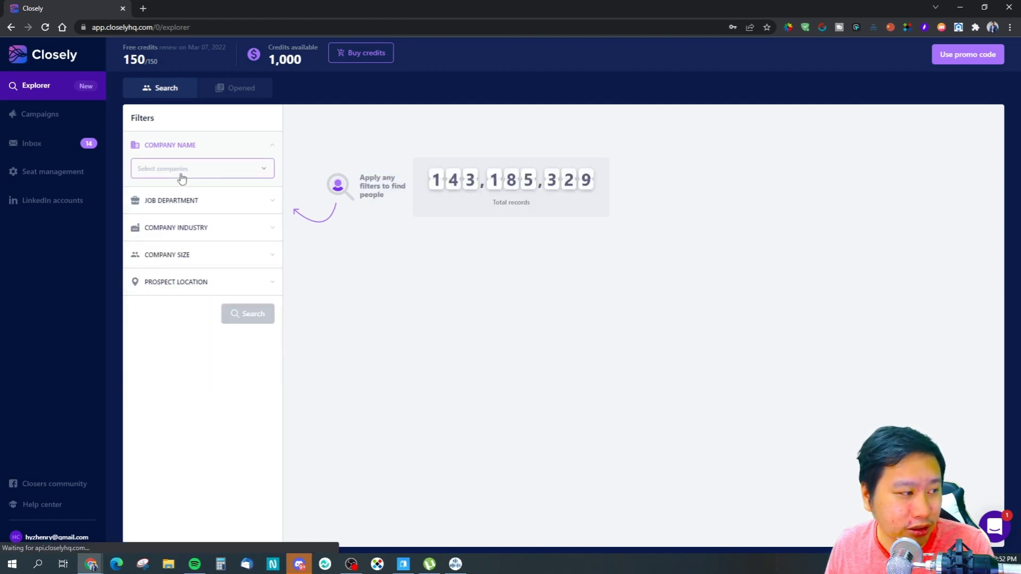
{"action": "left_click", "coordinate": [202, 168]}
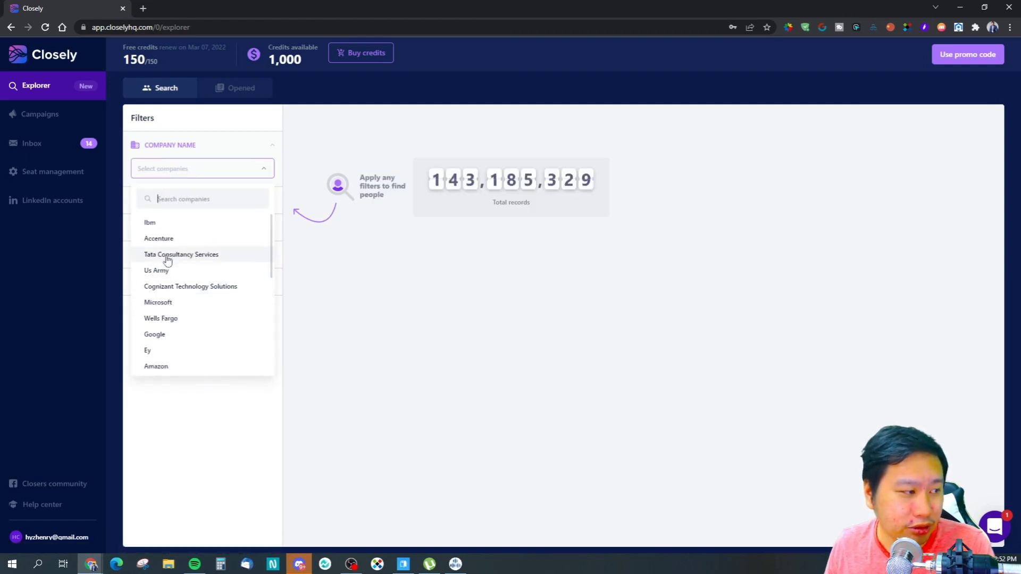
{"action": "left_click", "coordinate": [158, 302]}
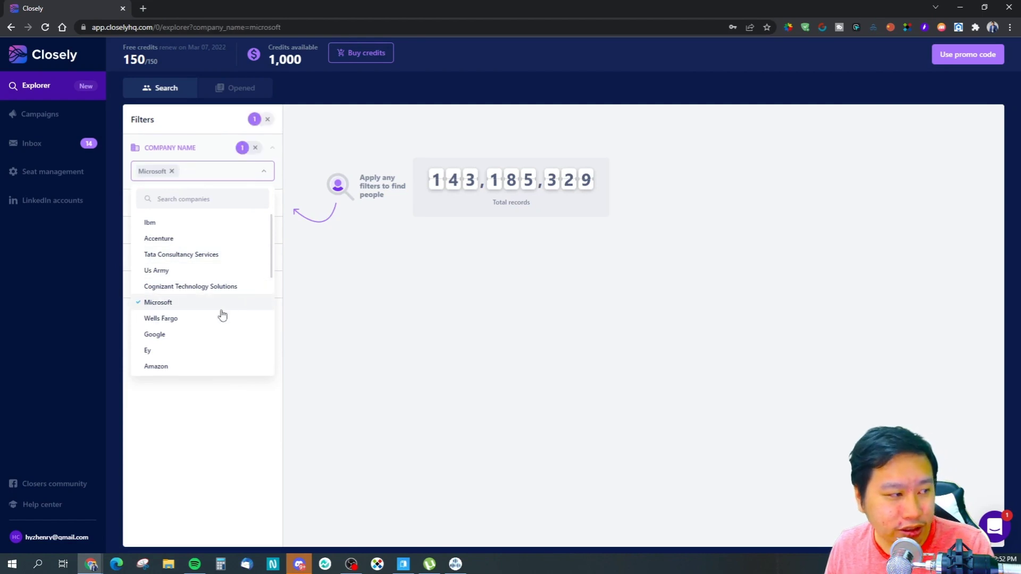
{"action": "left_click", "coordinate": [263, 171]}
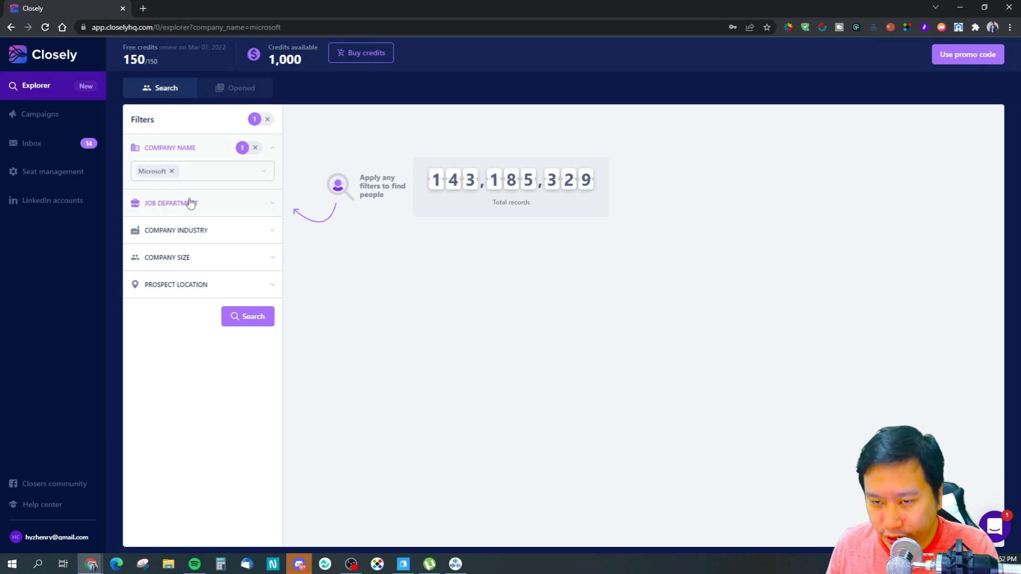
Add Media and Design to the Job Department filter.
{"action": "left_click", "coordinate": [202, 202]}
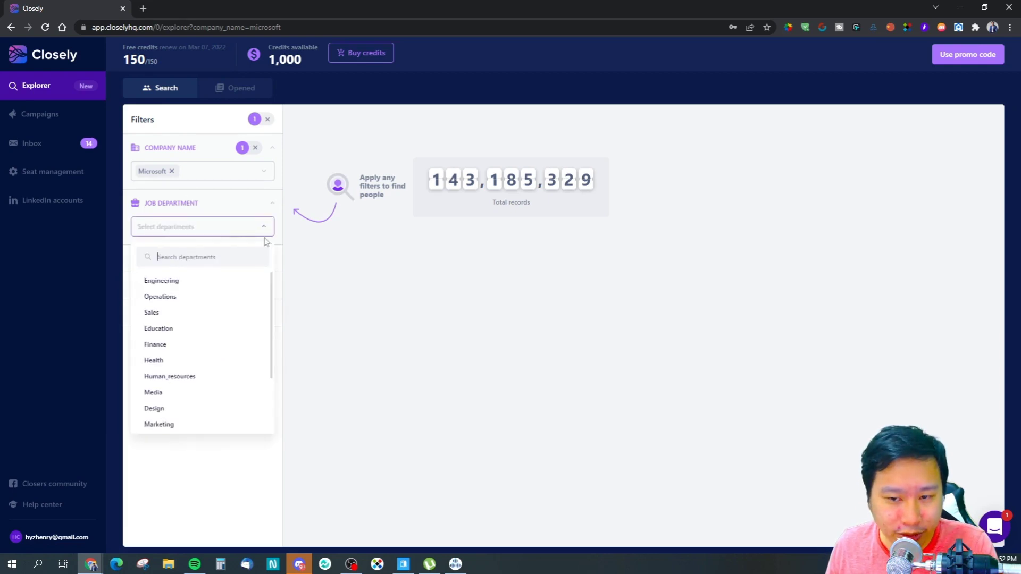
{"action": "mouse_move", "coordinate": [170, 326]}
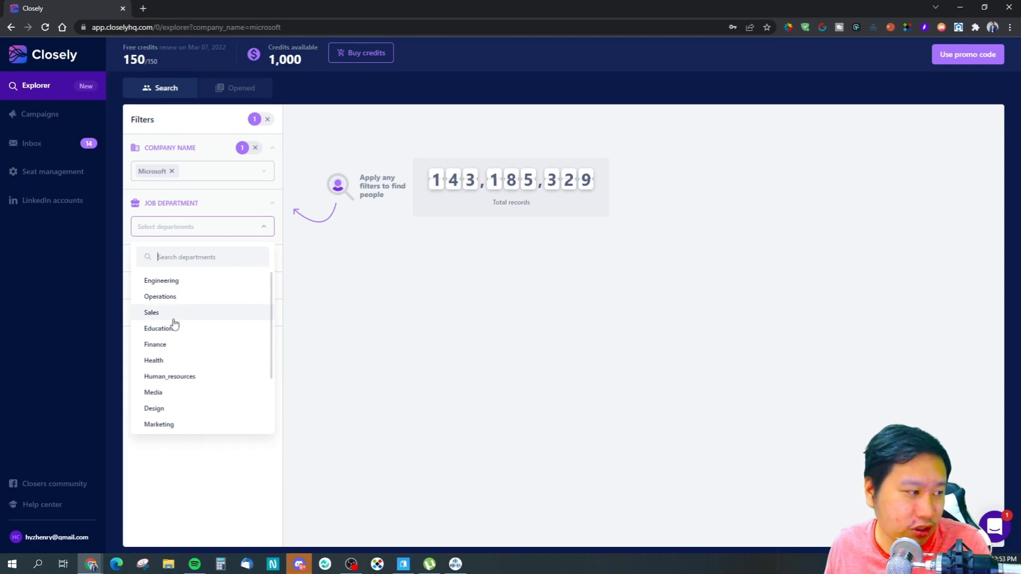
{"action": "scroll", "scroll_direction": "down", "scroll_amount": 3}
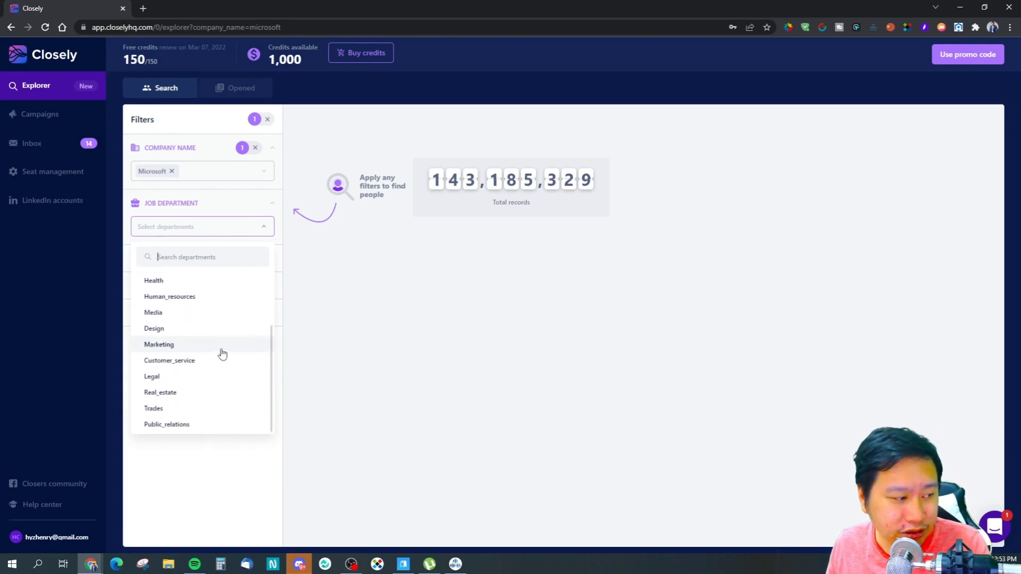
{"action": "scroll", "scroll_direction": "up", "scroll_amount": 3}
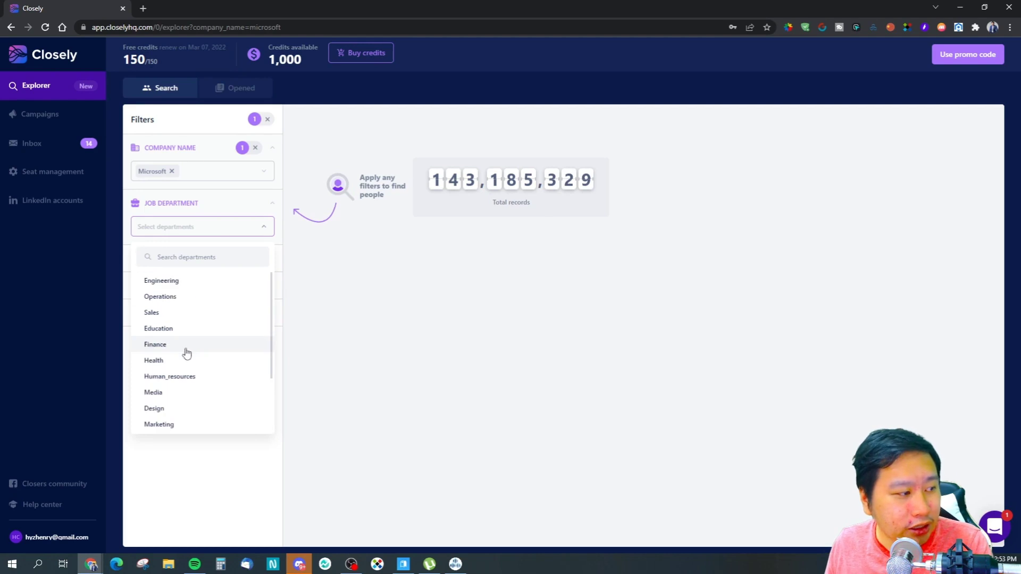
{"action": "mouse_move", "coordinate": [203, 356]}
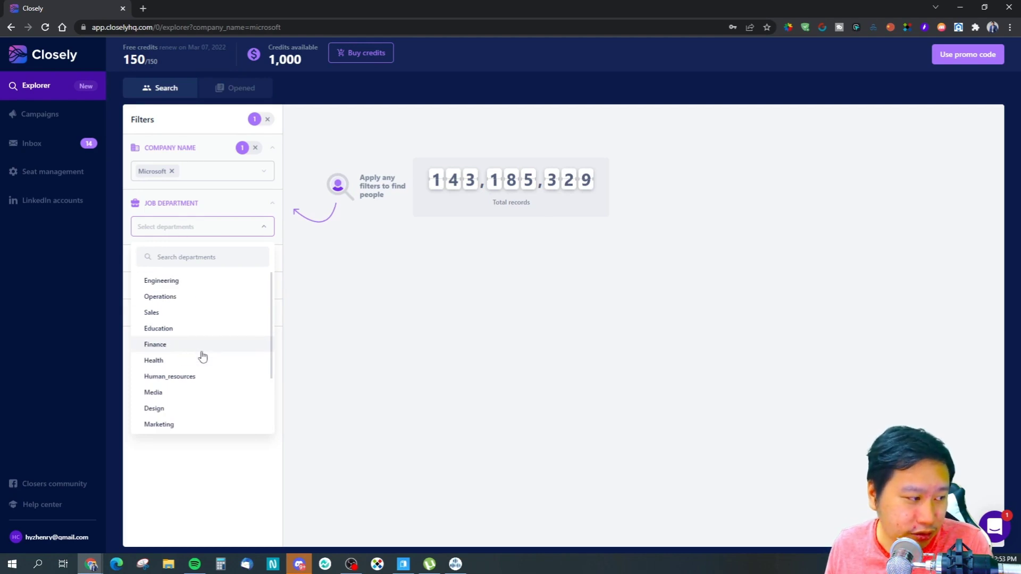
{"action": "scroll", "scroll_direction": "down", "scroll_amount": 3}
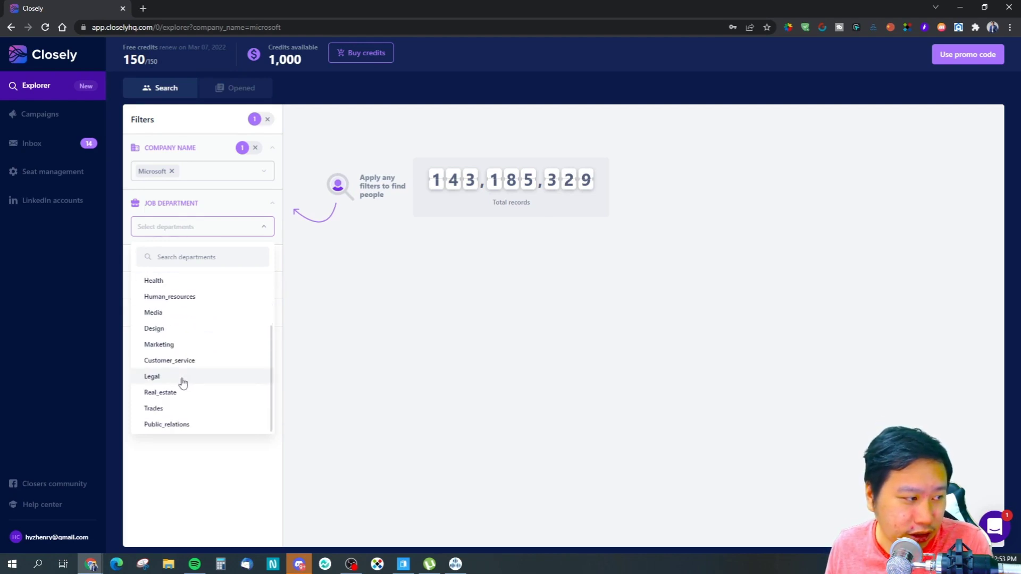
{"action": "left_click", "coordinate": [153, 312]}
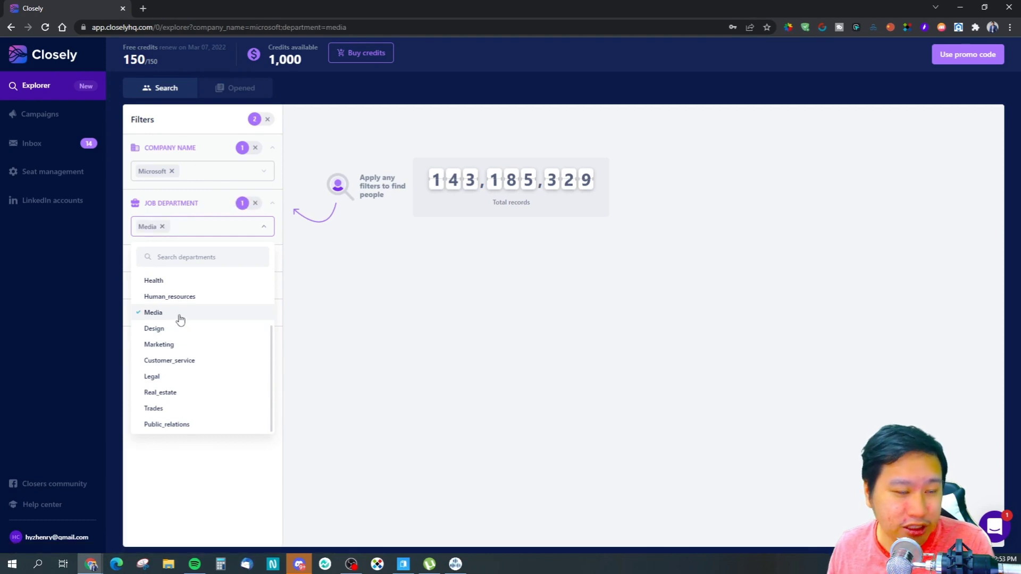
{"action": "left_click", "coordinate": [159, 344]}
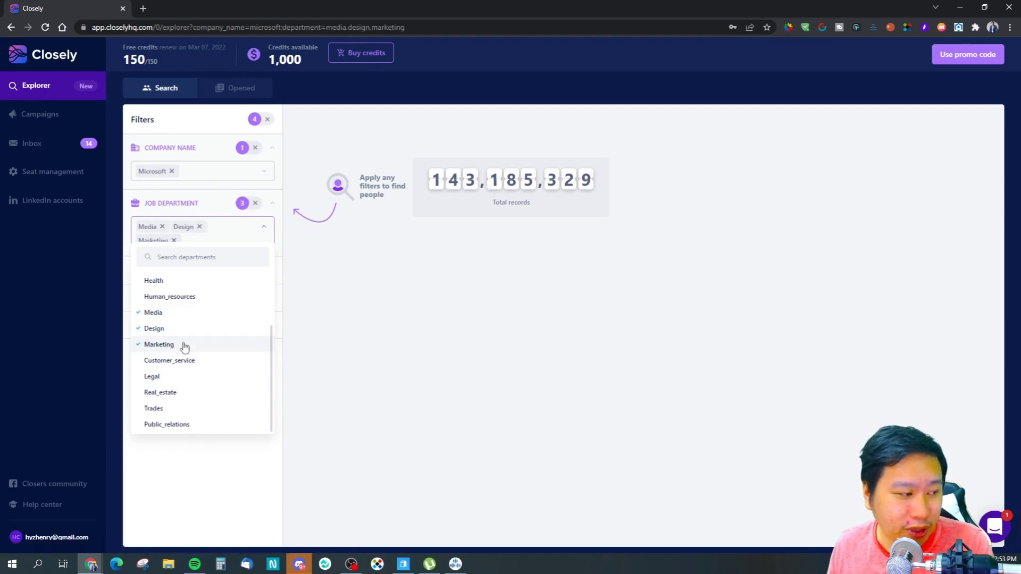
Expand the Company Industry filter and remove Microsoft from Company Name.
{"action": "left_click", "coordinate": [263, 226]}
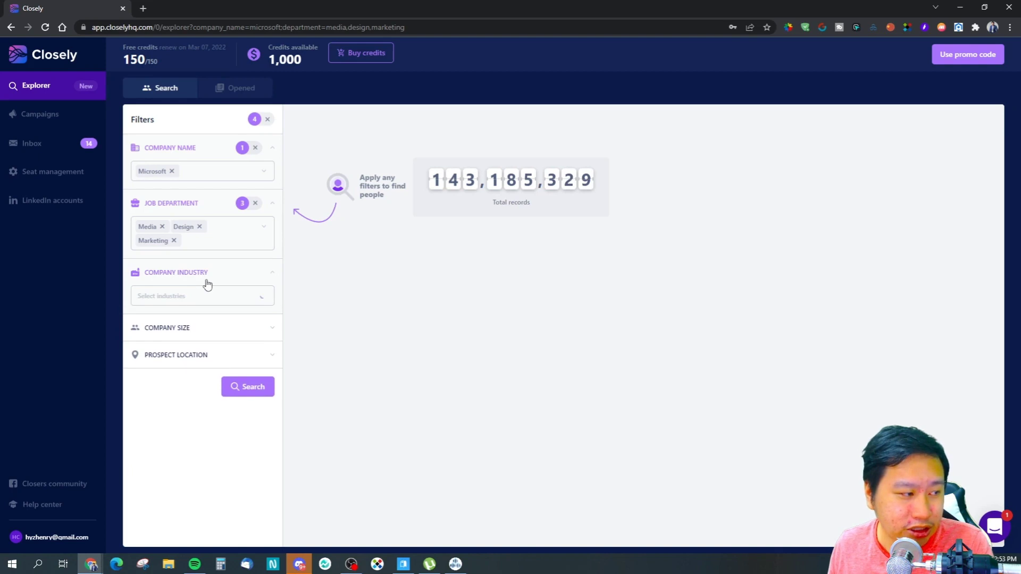
{"action": "left_click", "coordinate": [202, 296]}
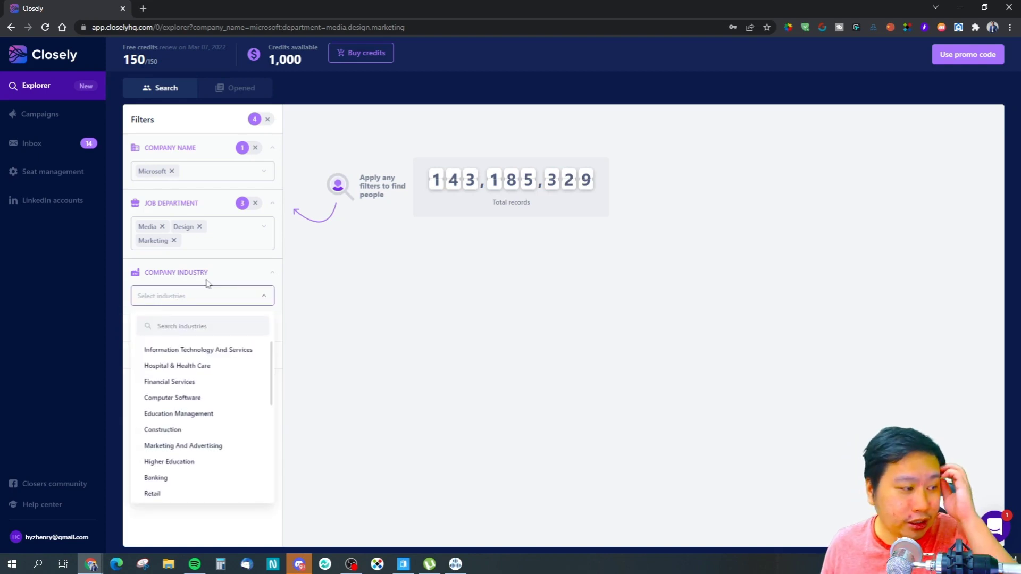
{"action": "mouse_move", "coordinate": [329, 285]}
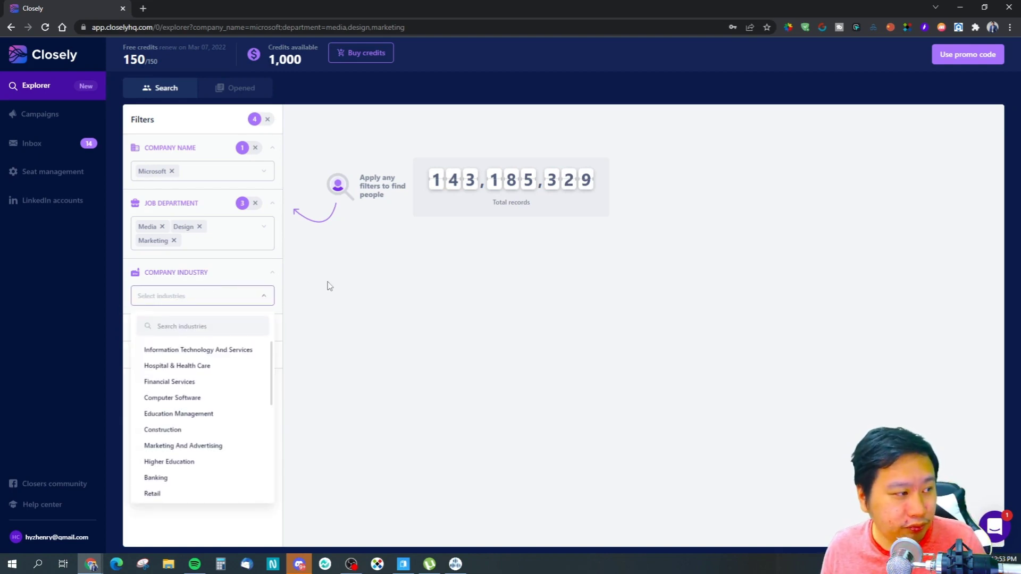
{"action": "left_click", "coordinate": [203, 295]}
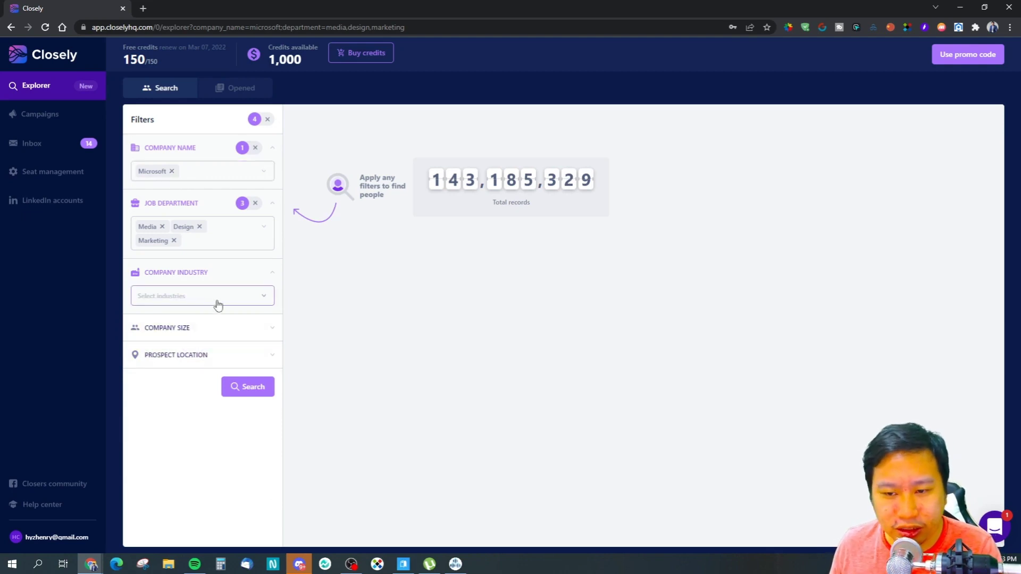
{"action": "left_click", "coordinate": [202, 295]}
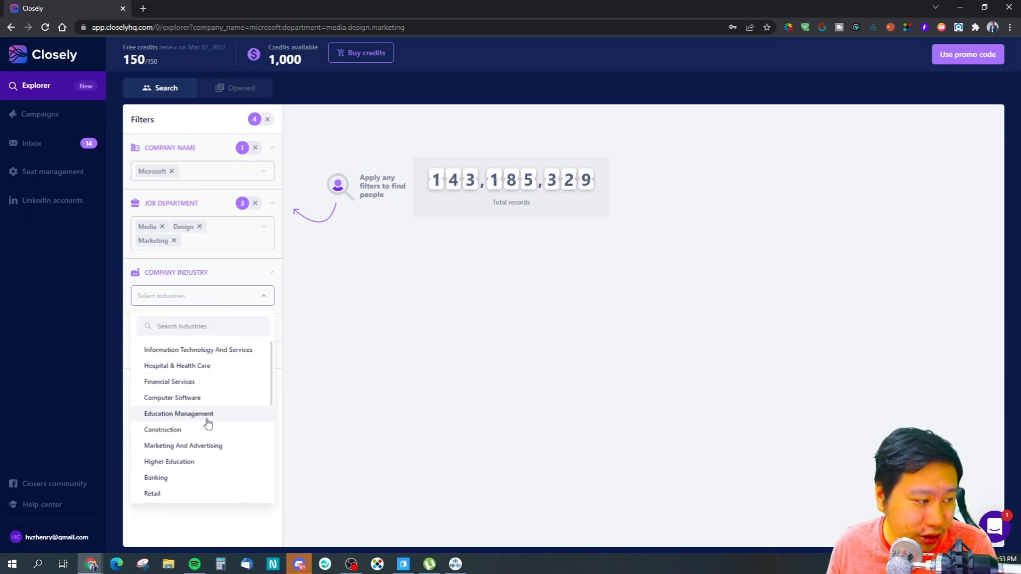
{"action": "left_click", "coordinate": [202, 295]}
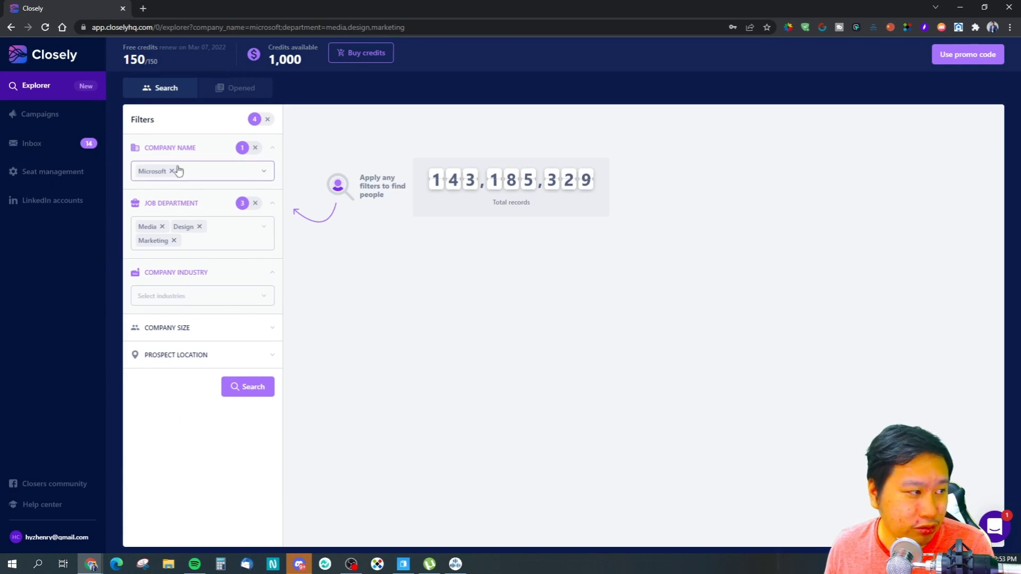
{"action": "left_click", "coordinate": [172, 171]}
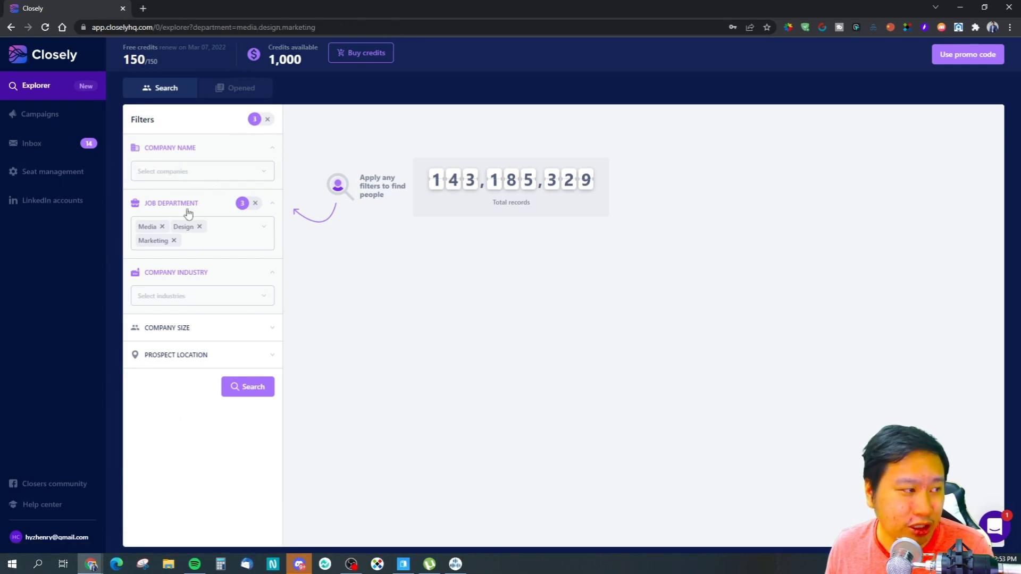
Select Retail as the company industry.
{"action": "left_click", "coordinate": [202, 295]}
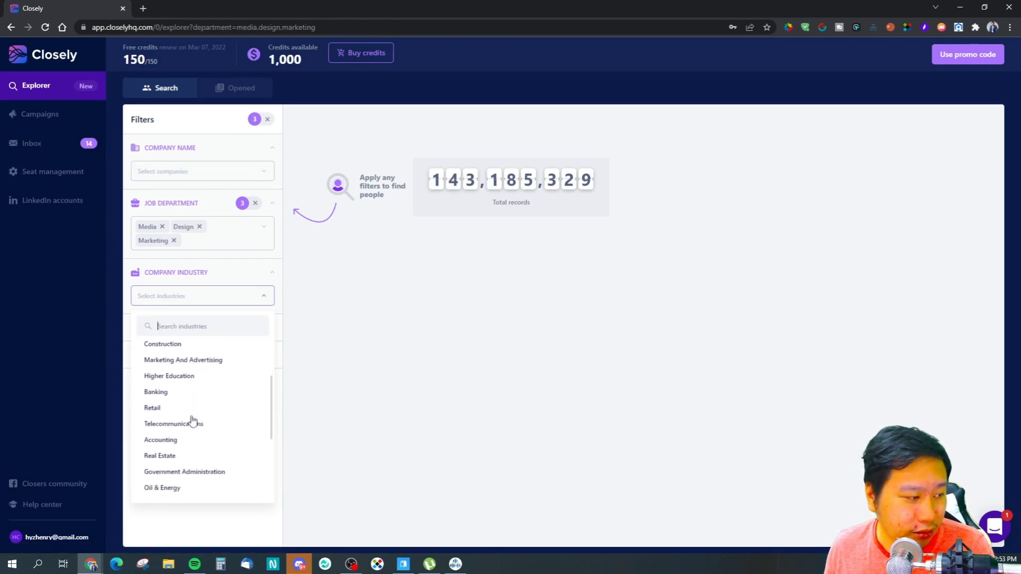
{"action": "scroll", "scroll_direction": "up", "scroll_amount": 3}
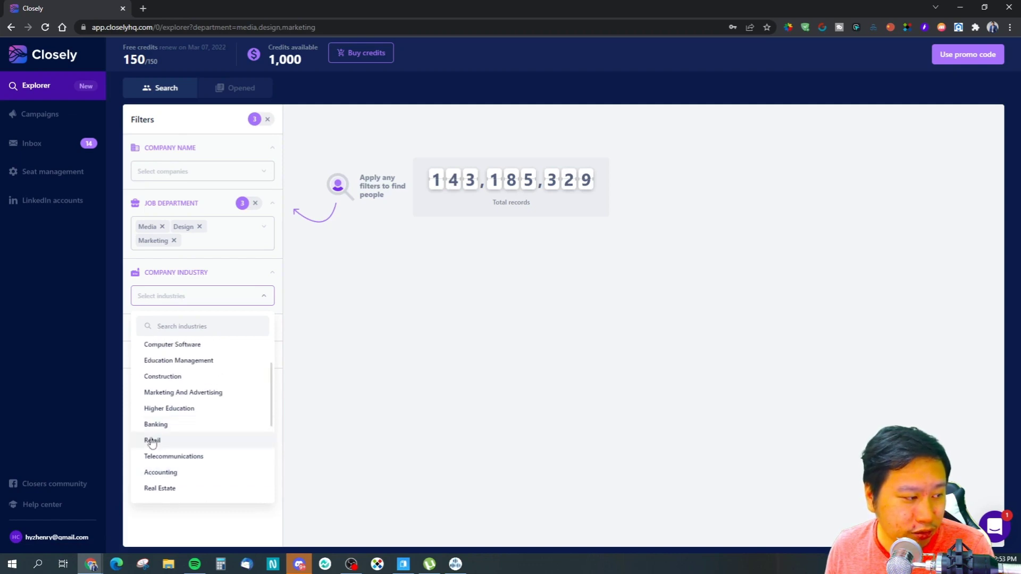
{"action": "left_click", "coordinate": [152, 440]}
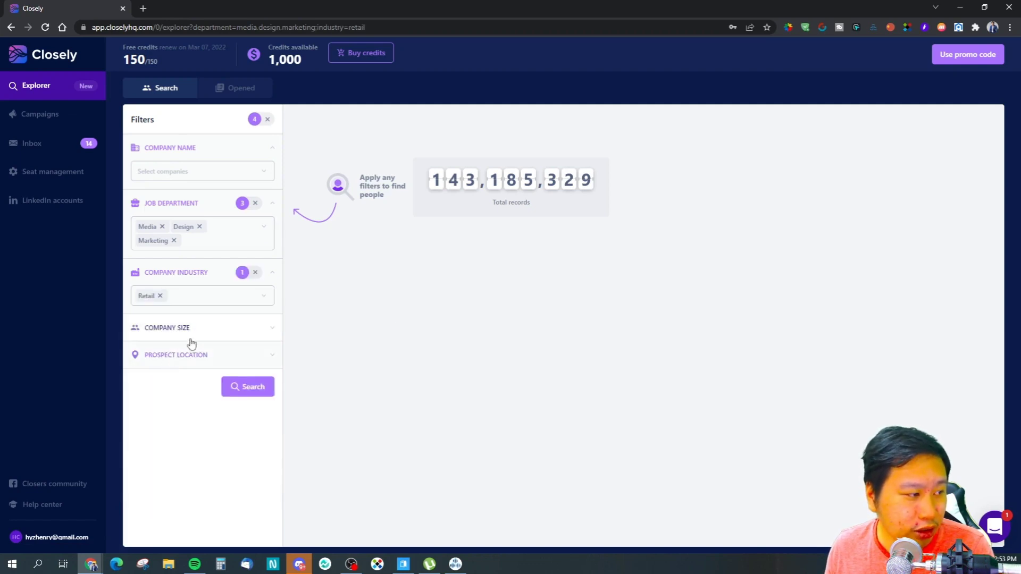
{"action": "left_click", "coordinate": [202, 327]}
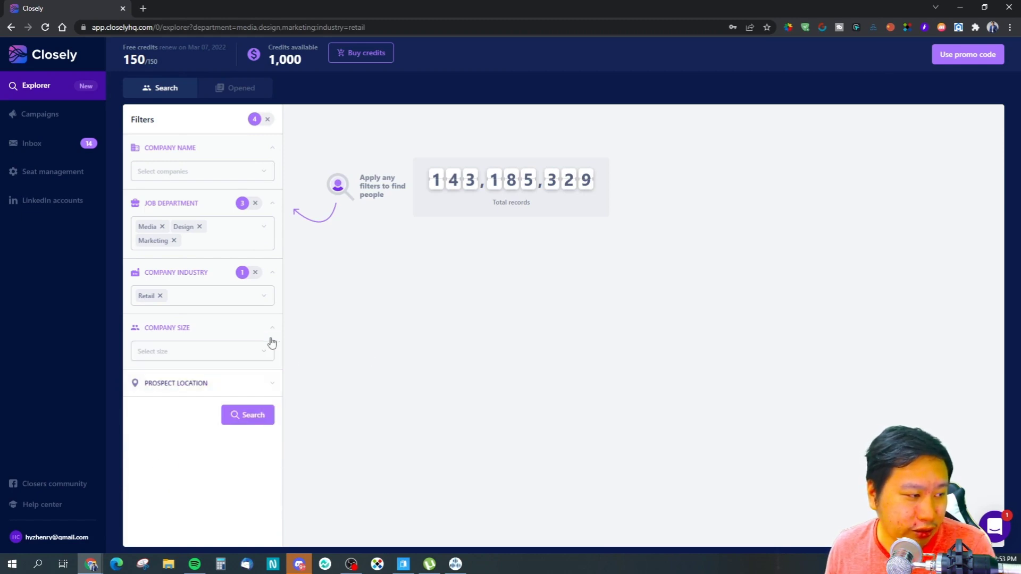
Search 'singapore' under Prospect Location and select Singapore.
{"action": "left_click", "coordinate": [175, 383]}
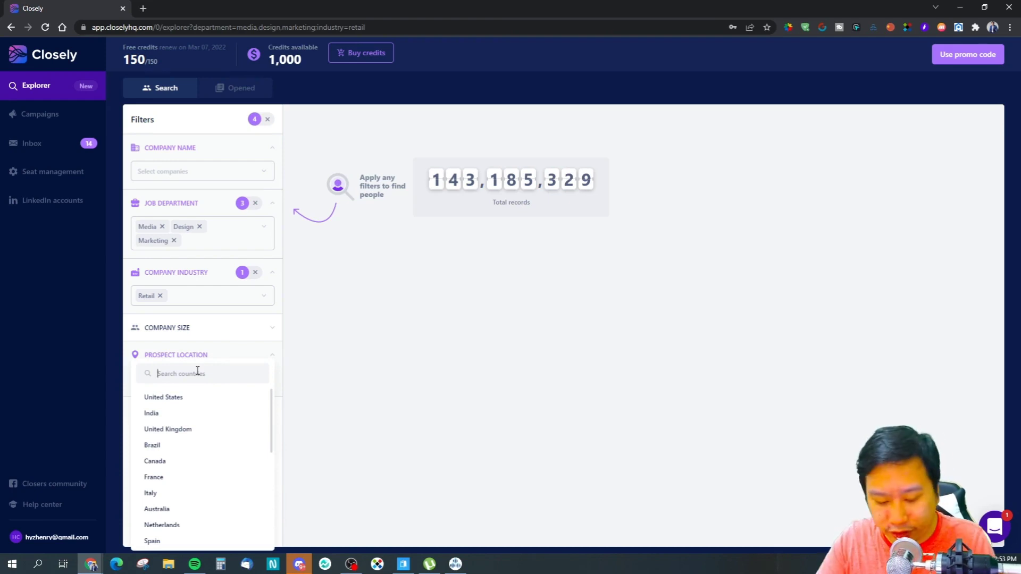
{"action": "type", "text": "singapore"}
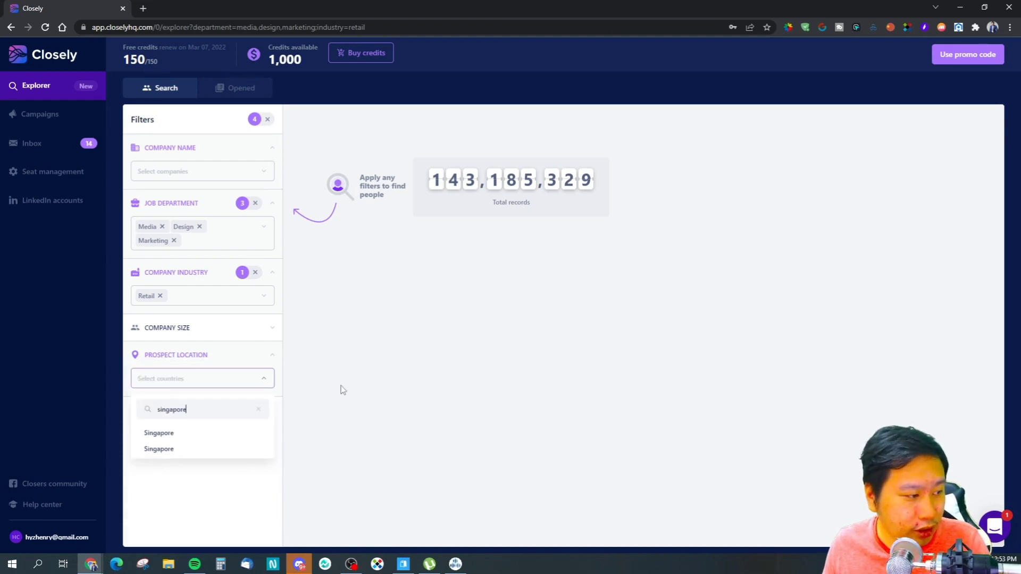
{"action": "left_click", "coordinate": [159, 433]}
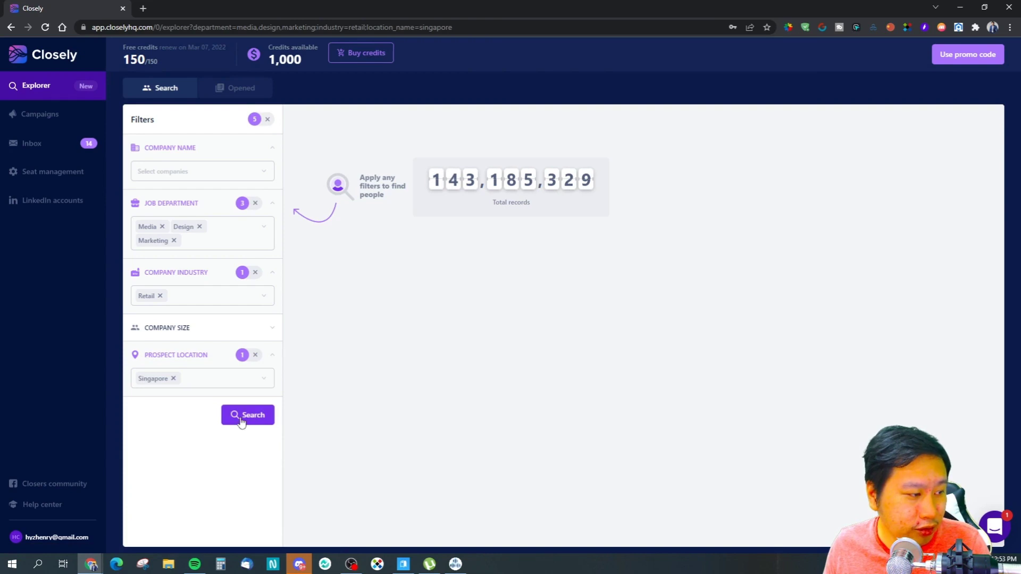
{"action": "left_click", "coordinate": [247, 415]}
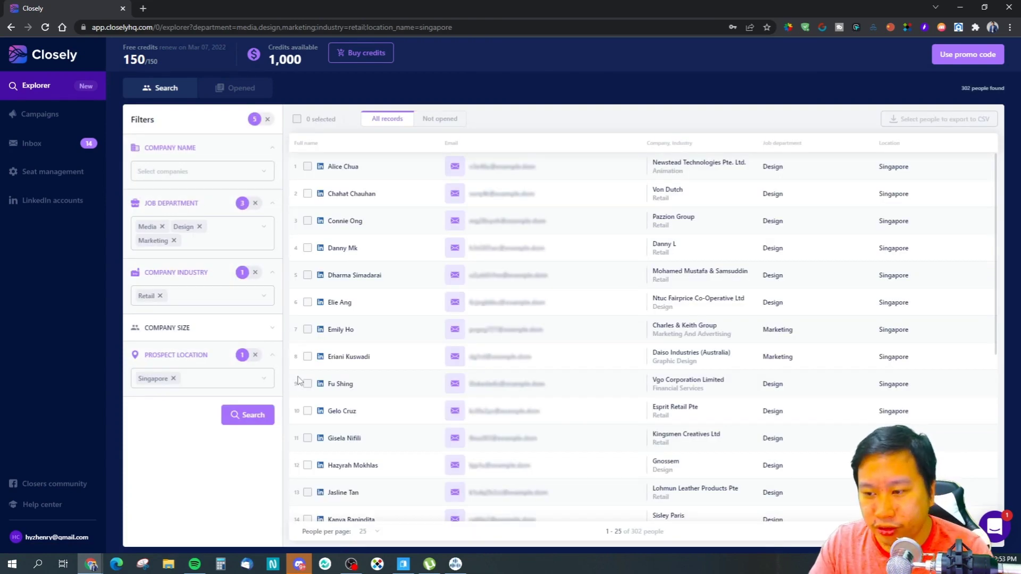
{"action": "mouse_move", "coordinate": [582, 244]}
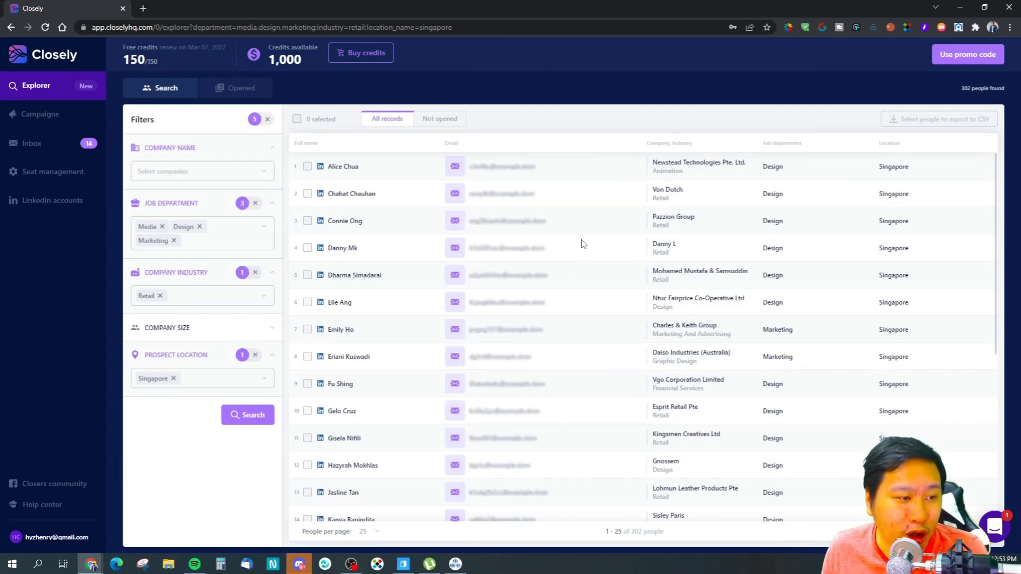
{"action": "mouse_move", "coordinate": [560, 393]}
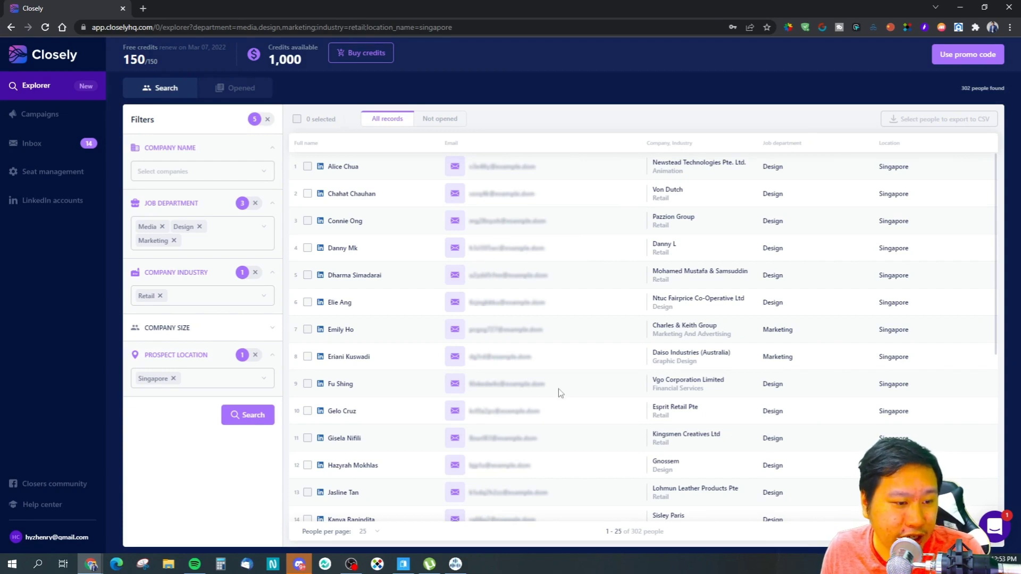
{"action": "scroll", "scroll_direction": "down", "scroll_amount": 3}
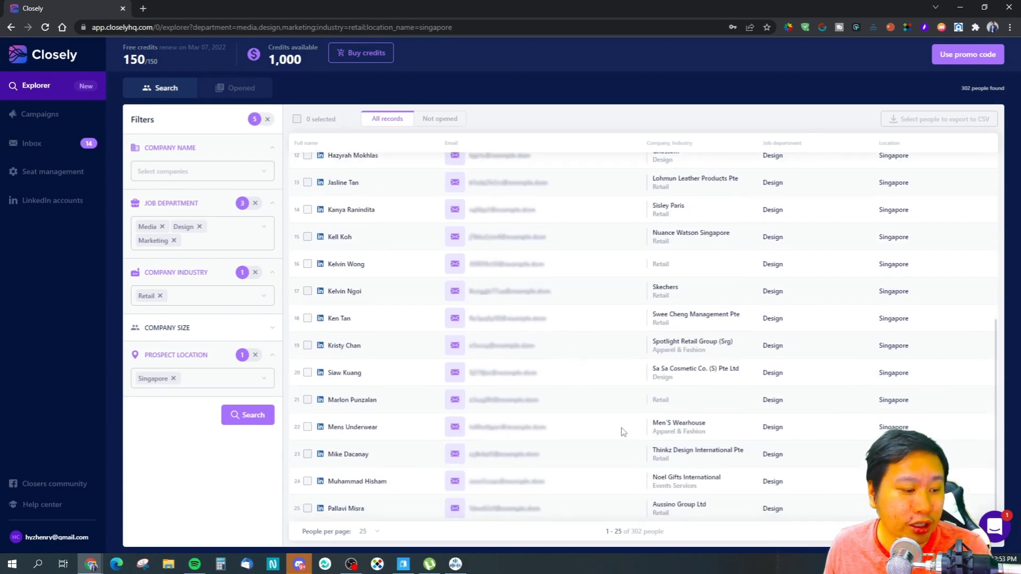
{"action": "mouse_move", "coordinate": [598, 461]}
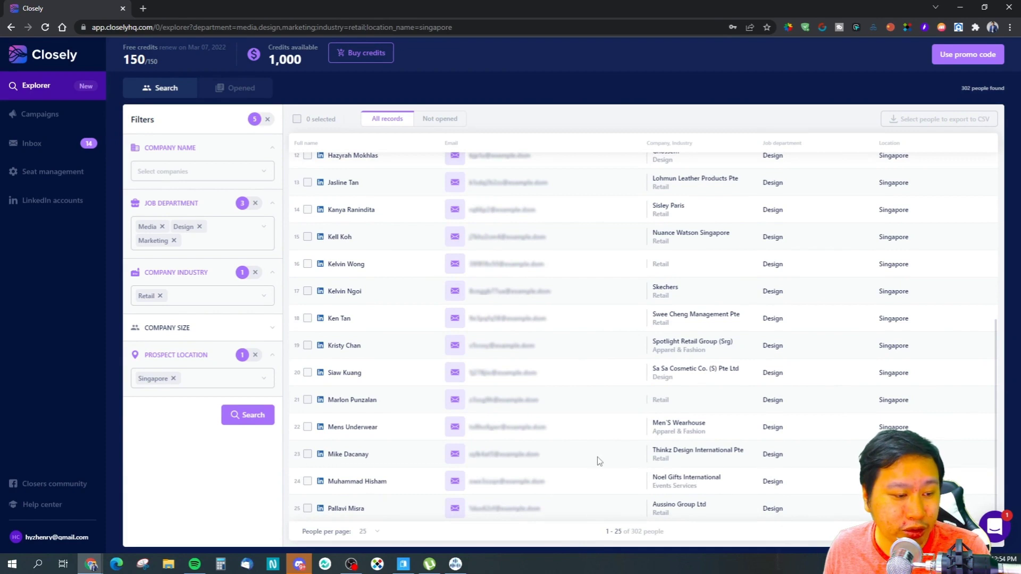
{"action": "scroll", "scroll_direction": "up", "scroll_amount": 3}
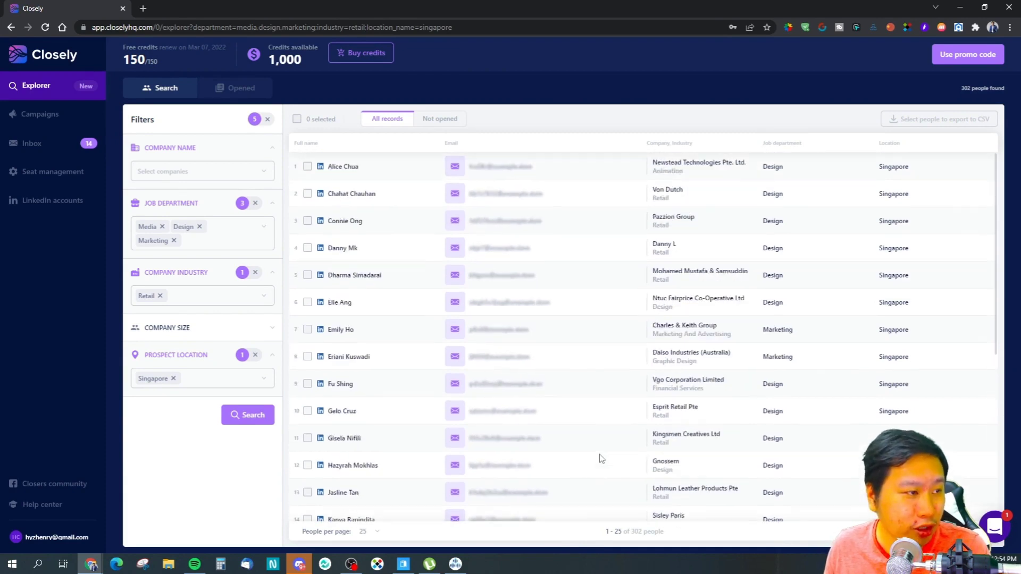
{"action": "mouse_move", "coordinate": [409, 180]}
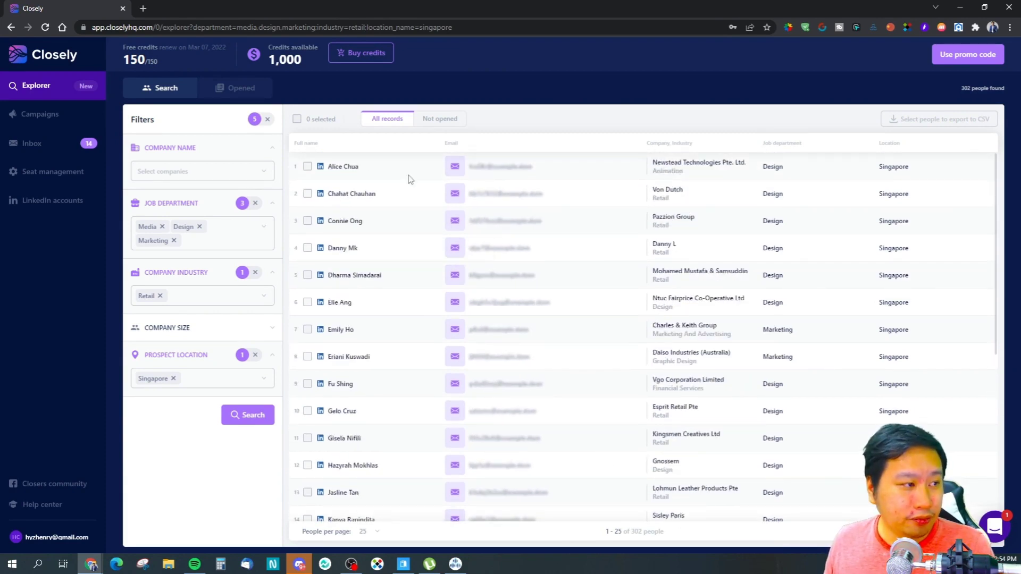
{"action": "mouse_move", "coordinate": [320, 330]}
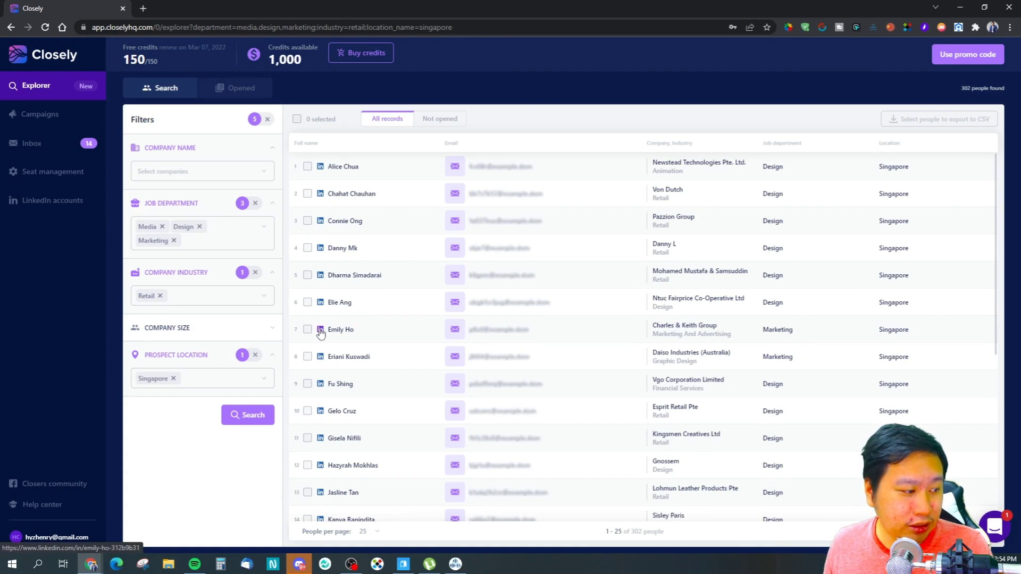
{"action": "mouse_move", "coordinate": [327, 329]}
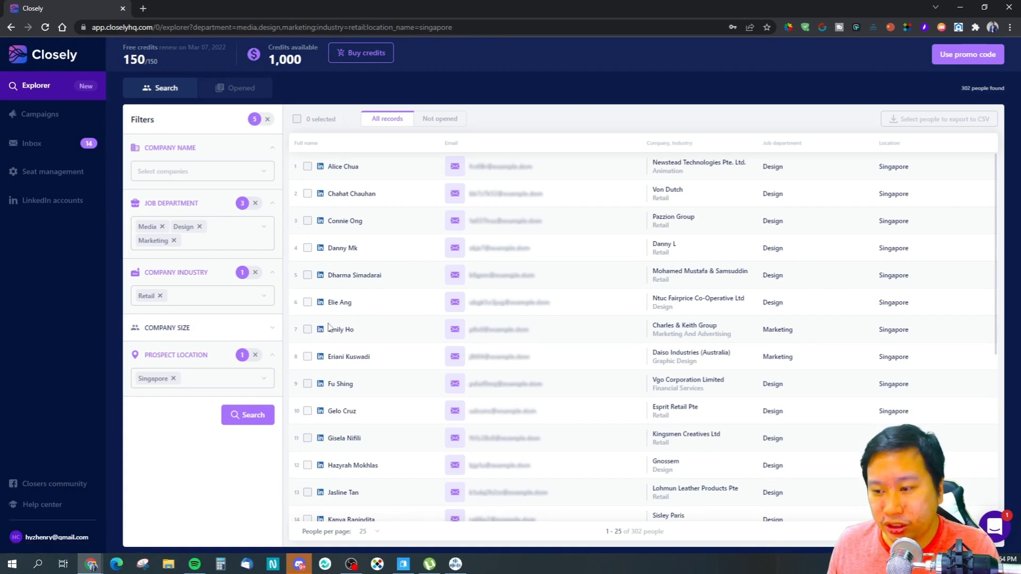
{"action": "mouse_move", "coordinate": [328, 348]}
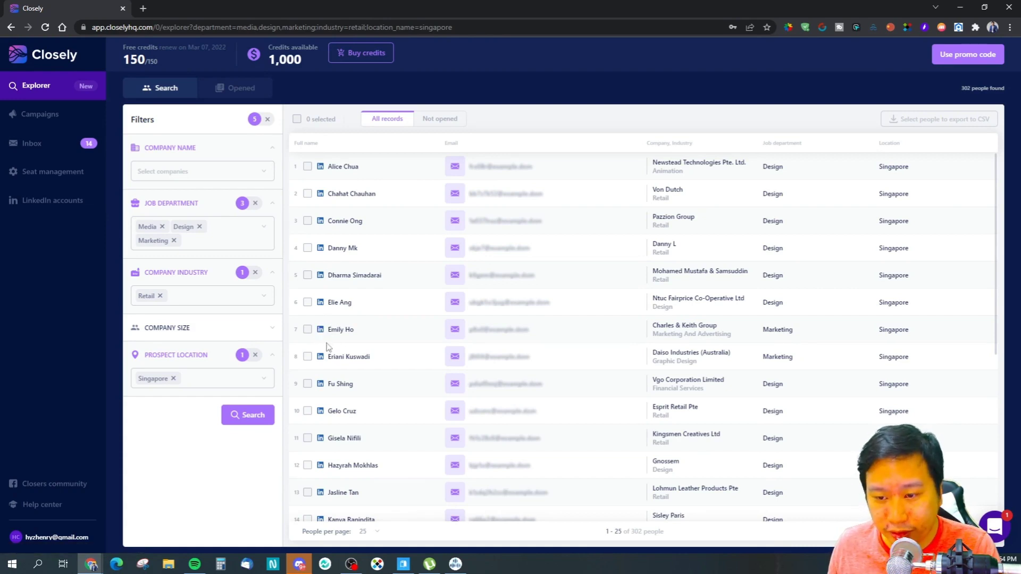
{"action": "mouse_move", "coordinate": [320, 359]}
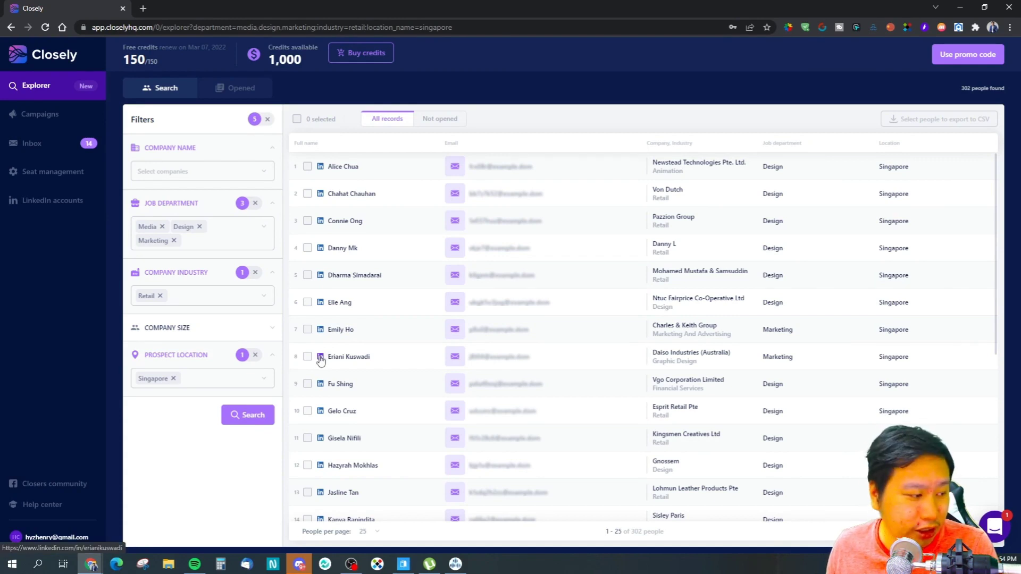
{"action": "mouse_move", "coordinate": [328, 342]}
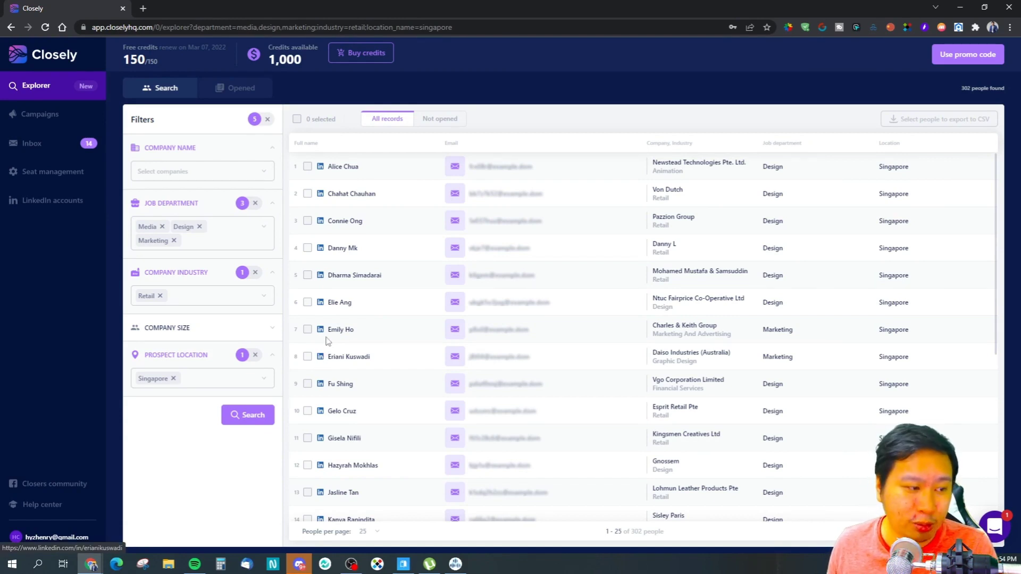
{"action": "mouse_move", "coordinate": [490, 359]}
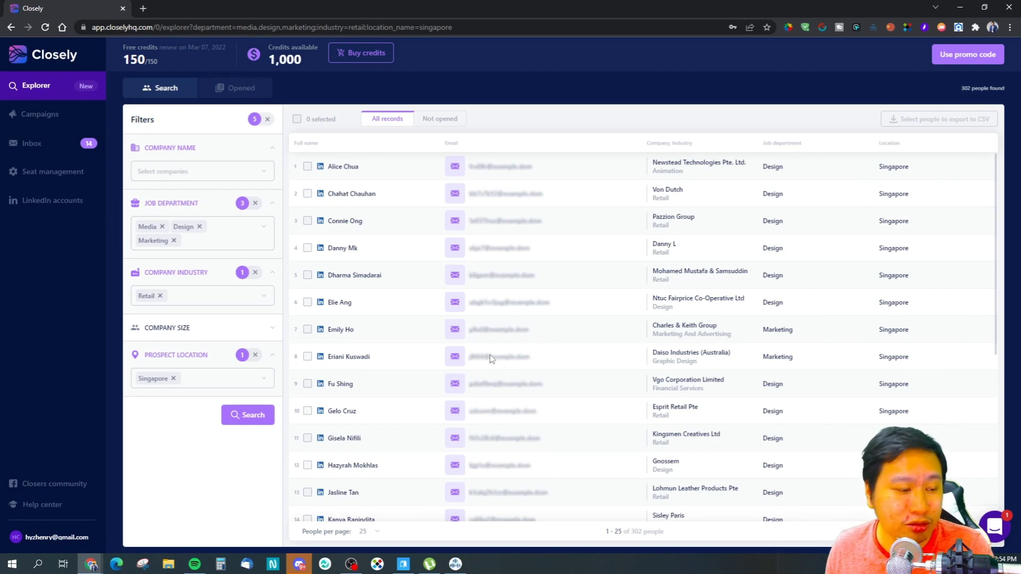
{"action": "mouse_move", "coordinate": [455, 194]}
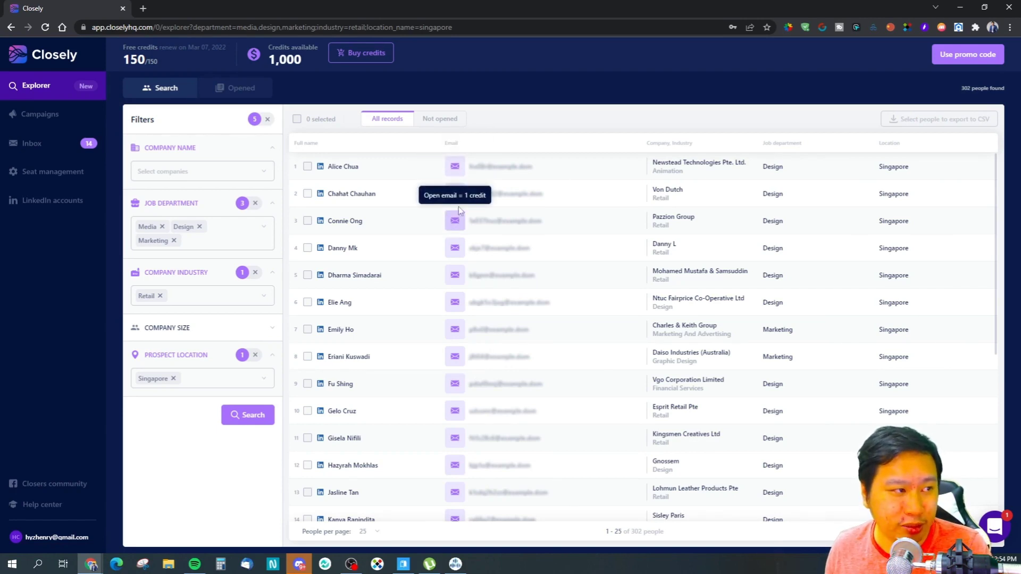
{"action": "mouse_move", "coordinate": [454, 166]}
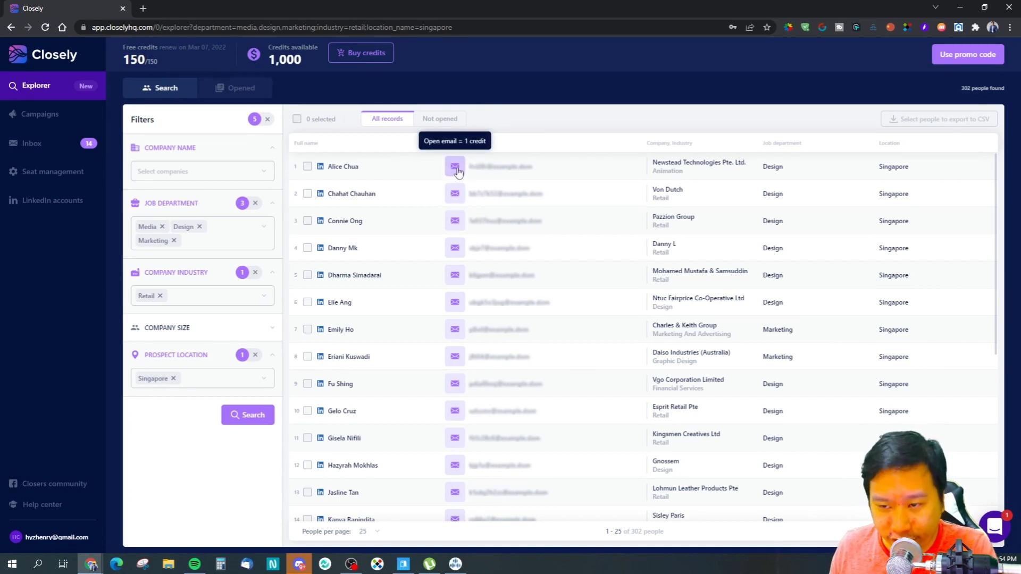
{"action": "scroll", "scroll_direction": "down", "scroll_amount": 3}
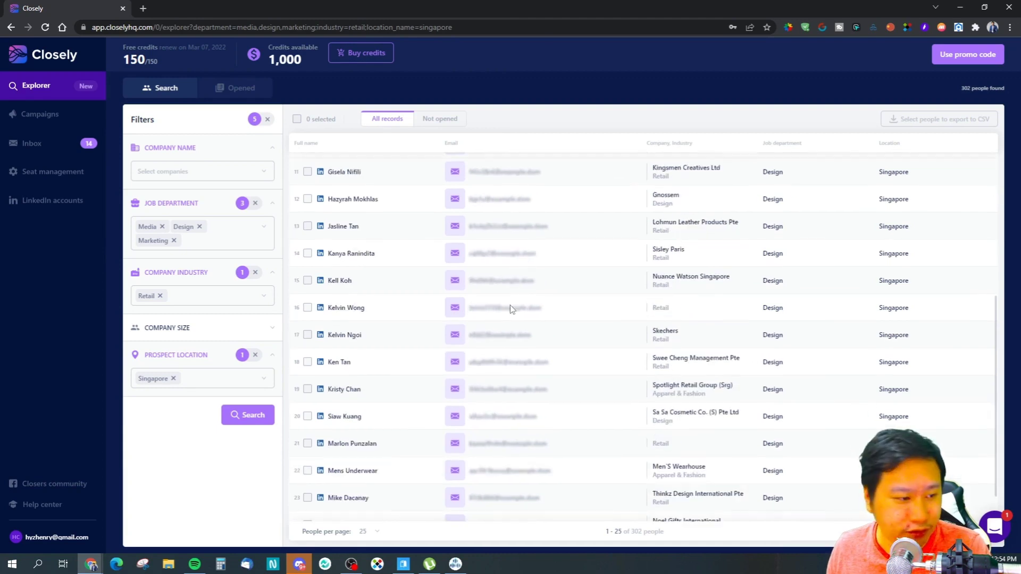
{"action": "scroll", "scroll_direction": "down", "scroll_amount": 3}
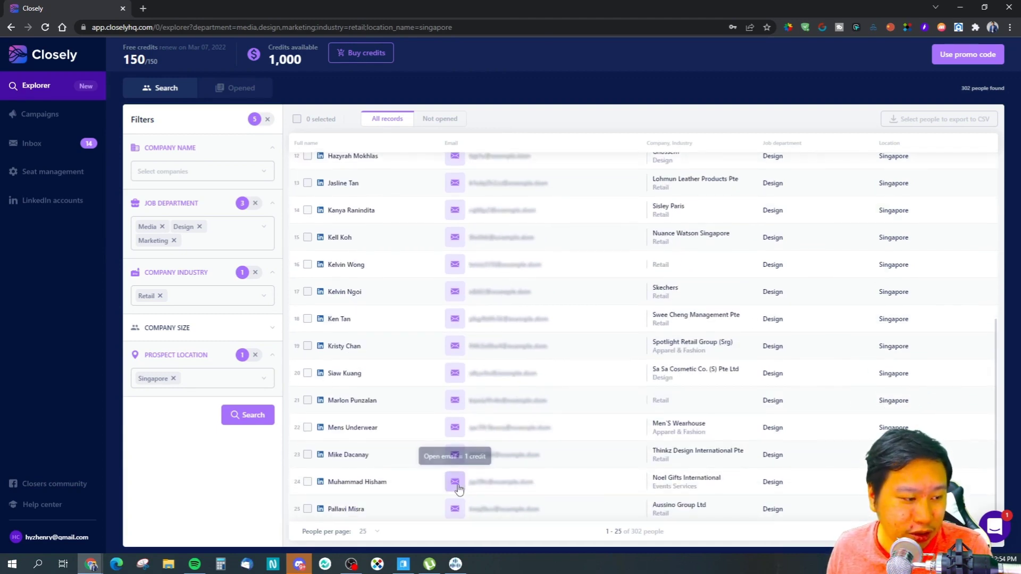
{"action": "left_click", "coordinate": [455, 481]}
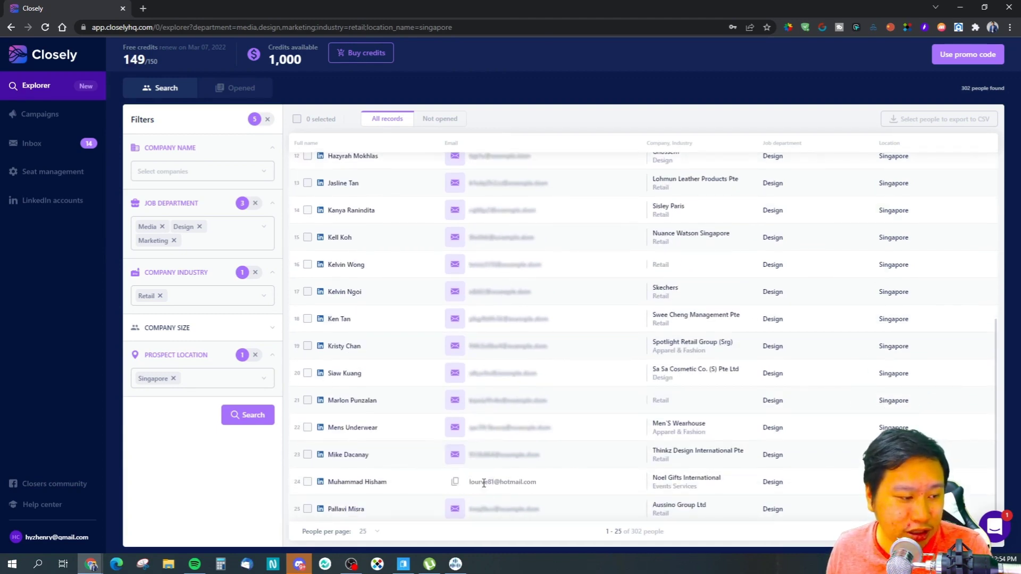
{"action": "mouse_move", "coordinate": [564, 490]}
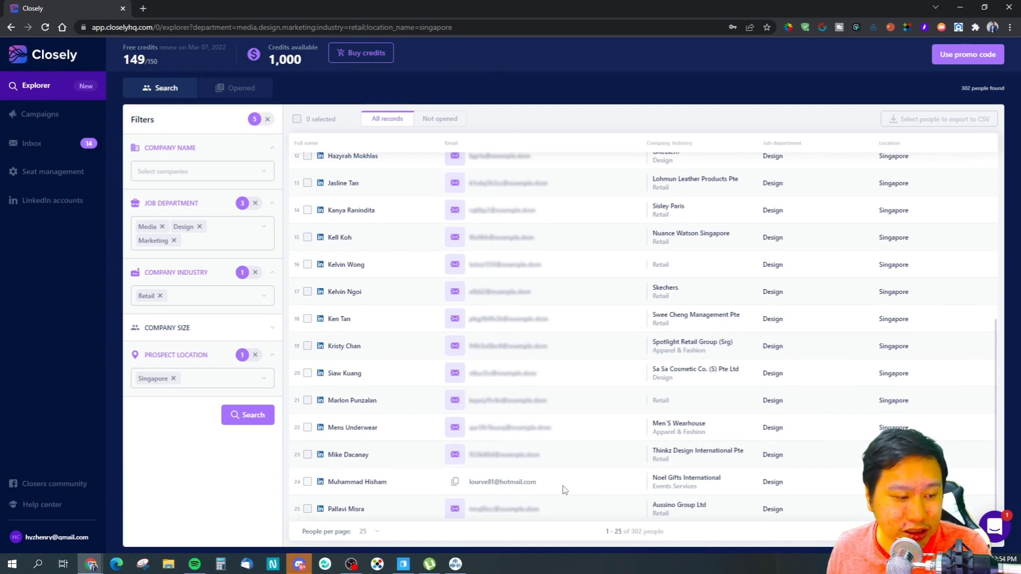
{"action": "scroll", "scroll_direction": "up", "scroll_amount": 3}
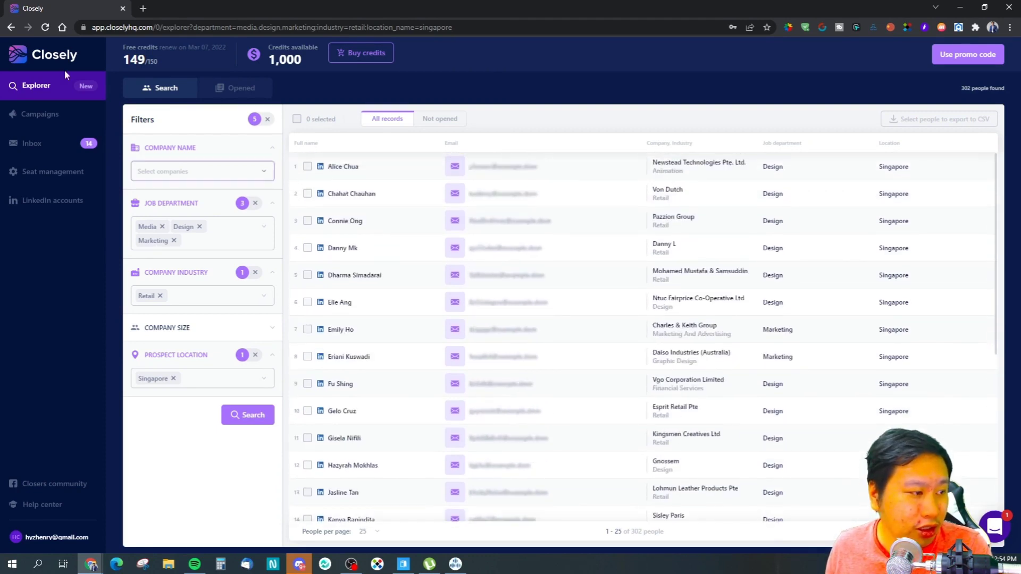
{"action": "mouse_move", "coordinate": [39, 117]}
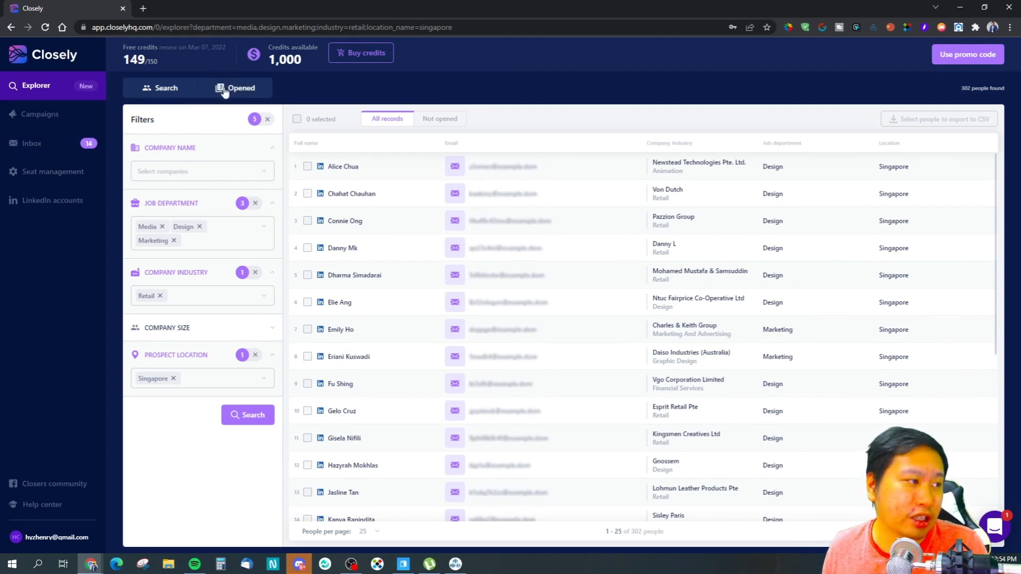
{"action": "left_click", "coordinate": [240, 87]}
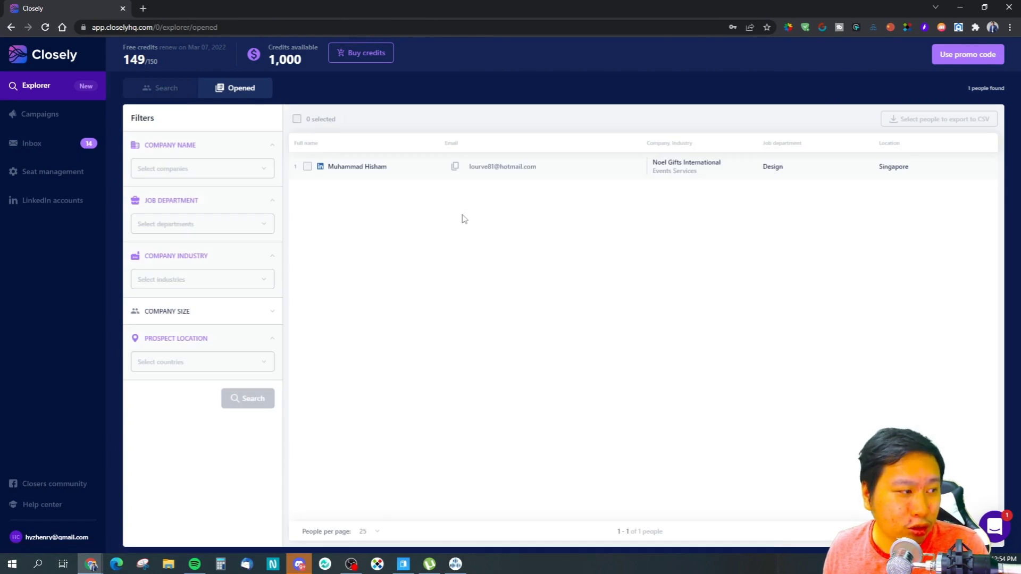
{"action": "mouse_move", "coordinate": [39, 114]}
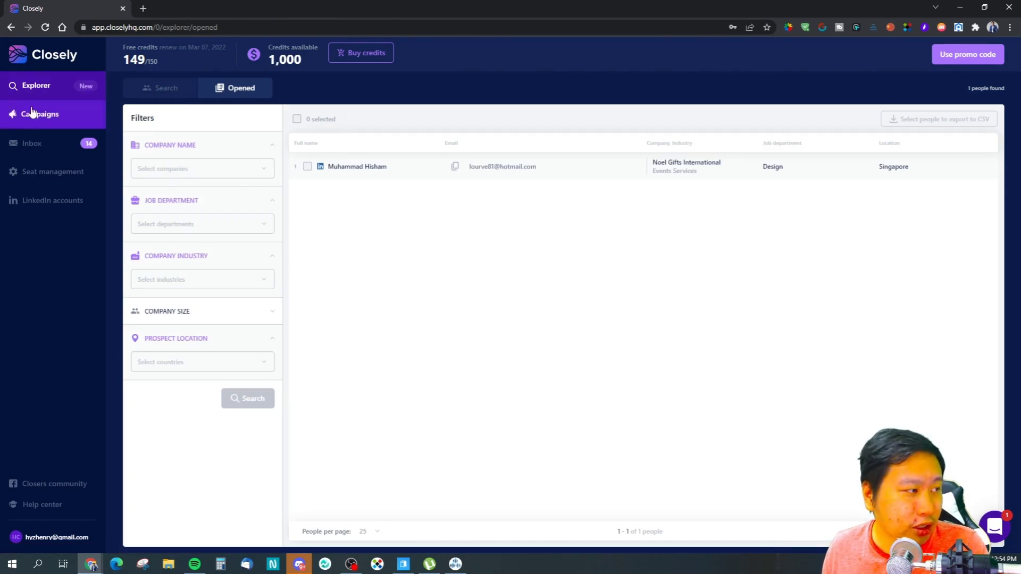
{"action": "left_click", "coordinate": [40, 114]}
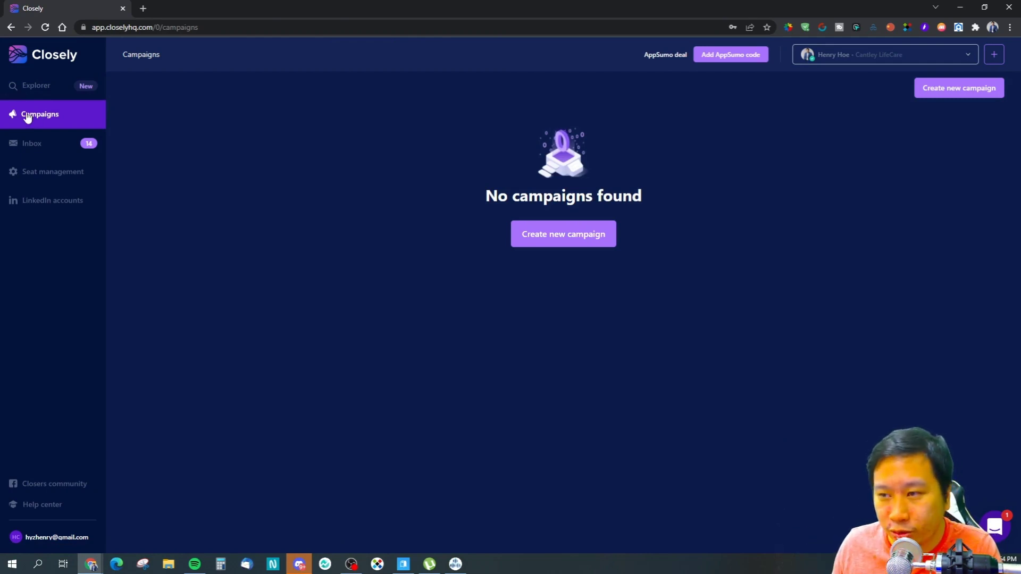
{"action": "mouse_move", "coordinate": [54, 273]}
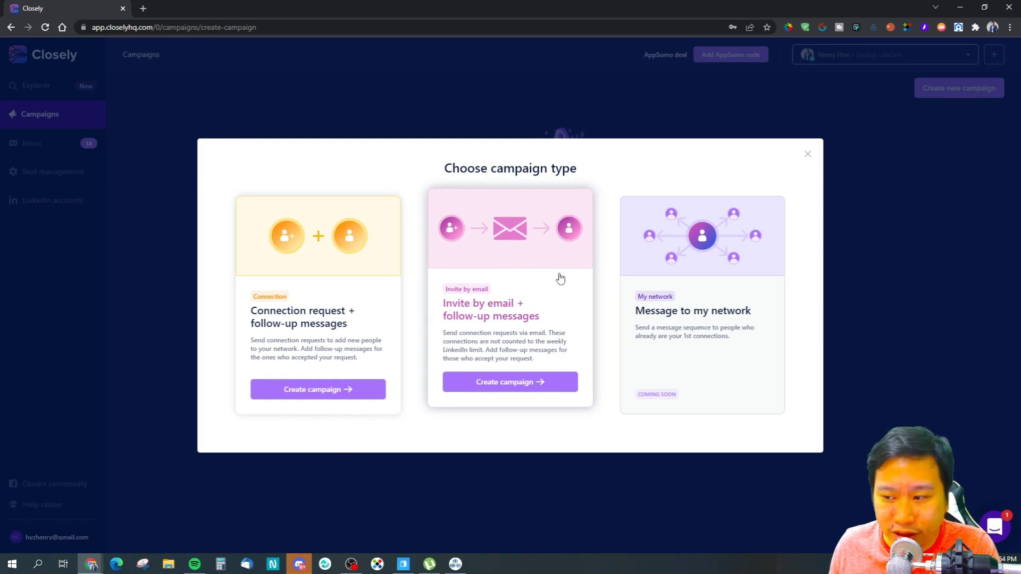
{"action": "mouse_move", "coordinate": [592, 281]}
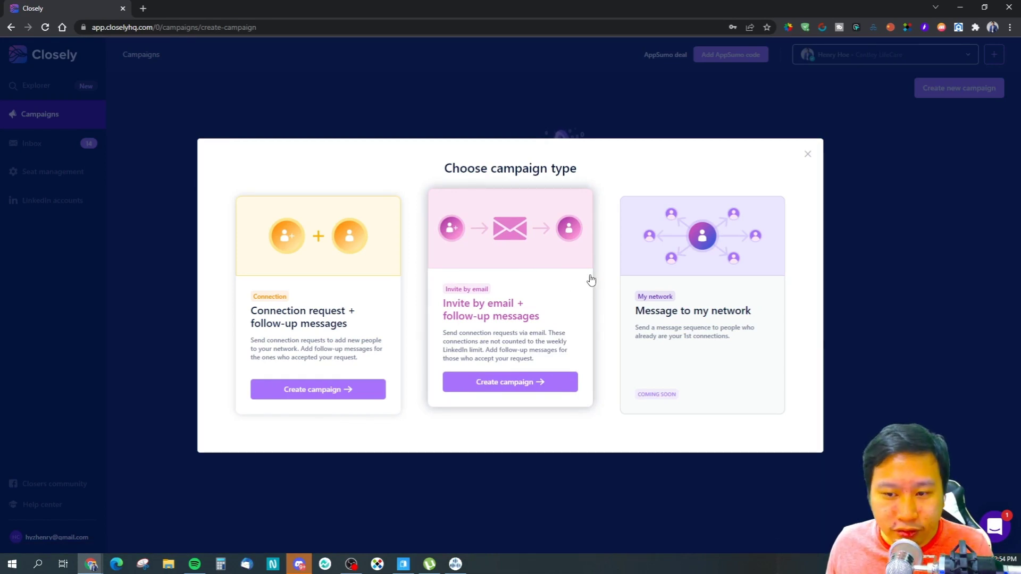
{"action": "mouse_move", "coordinate": [358, 330]}
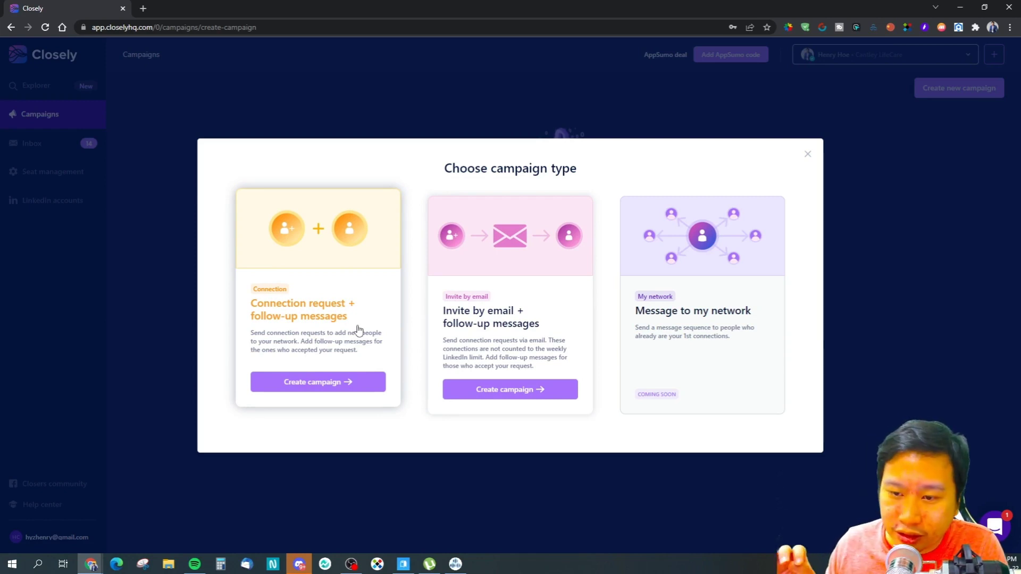
{"action": "mouse_move", "coordinate": [318, 382]}
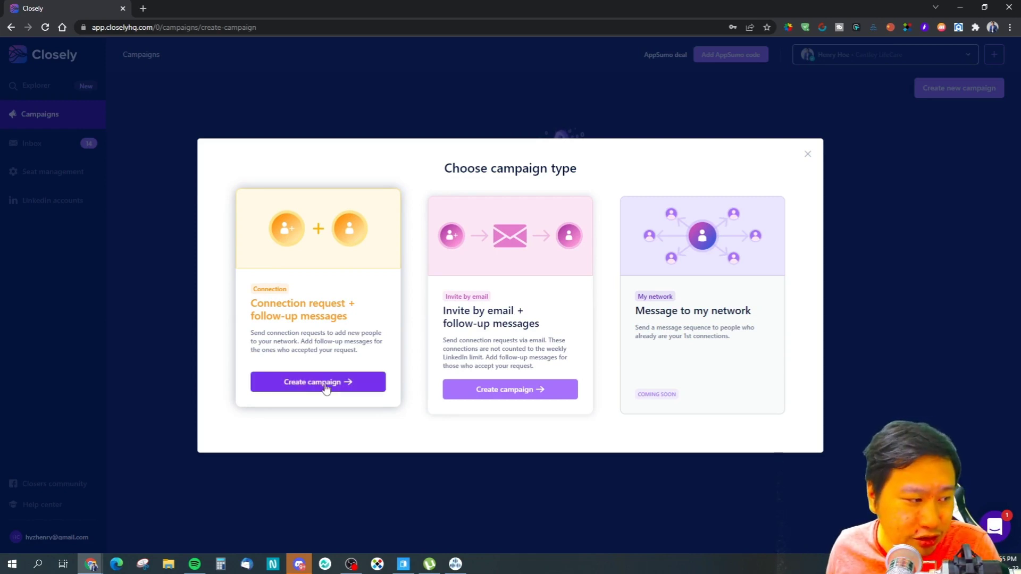
Create a 'Connection request + follow-up messages' campaign named WooCommerce and save it.
{"action": "left_click", "coordinate": [318, 383]}
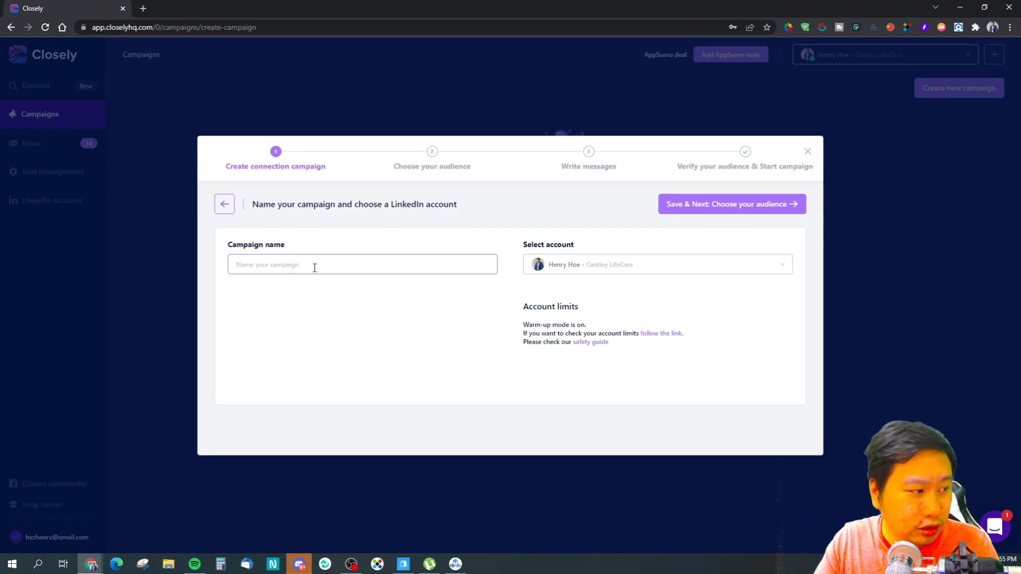
{"action": "type", "text": "WooComm"}
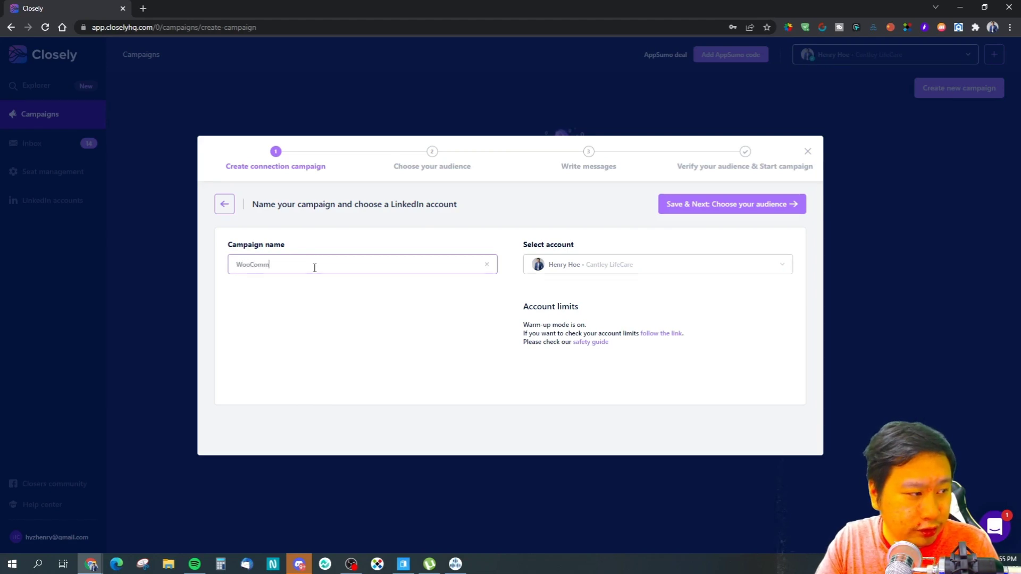
{"action": "type", "text": "erce"}
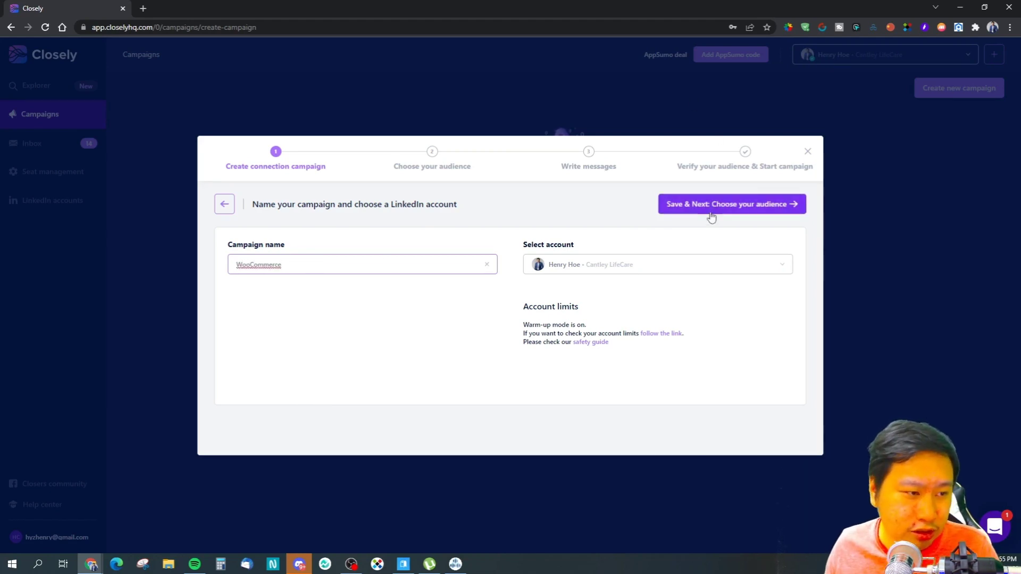
{"action": "left_click", "coordinate": [730, 204]}
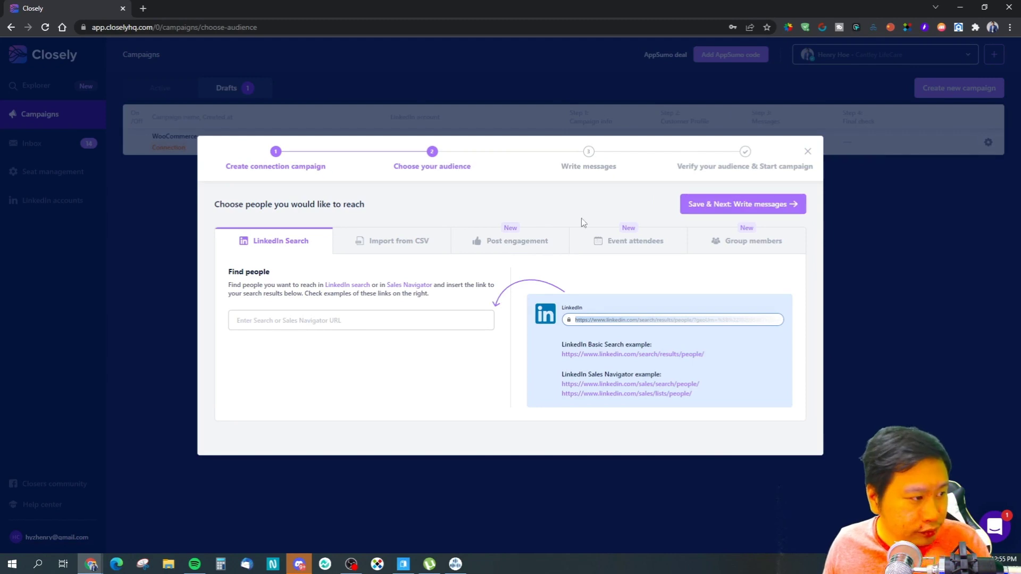
{"action": "mouse_move", "coordinate": [243, 21]}
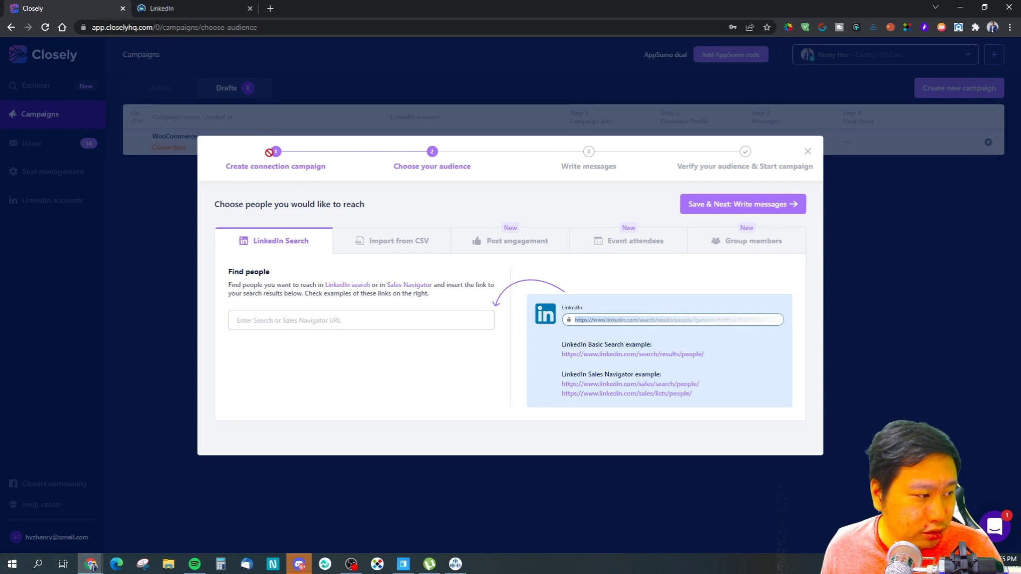
Switch between the Closely and LinkedIn tabs, ending on the LinkedIn feed.
{"action": "left_click", "coordinate": [189, 9]}
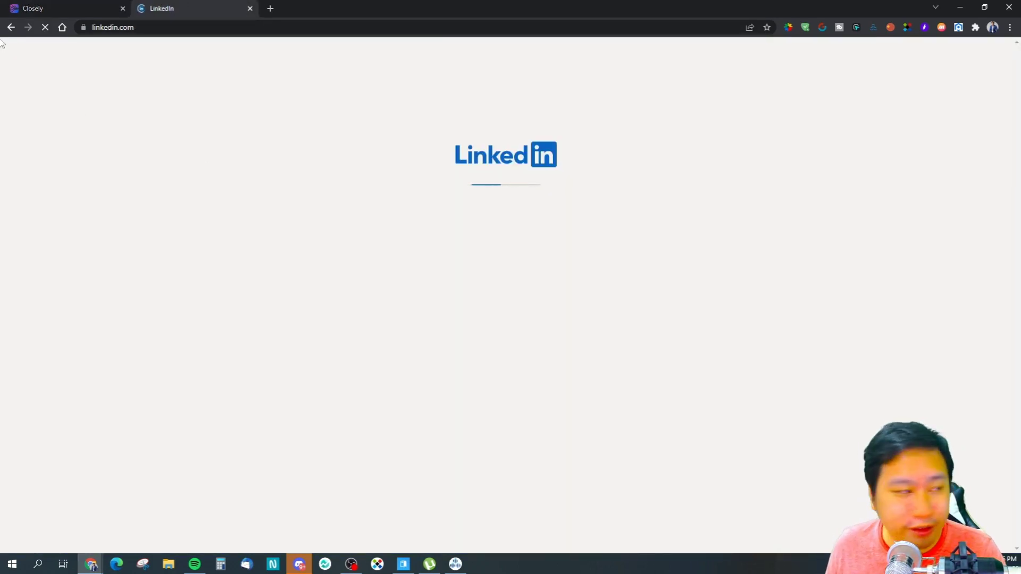
{"action": "left_click", "coordinate": [64, 8]}
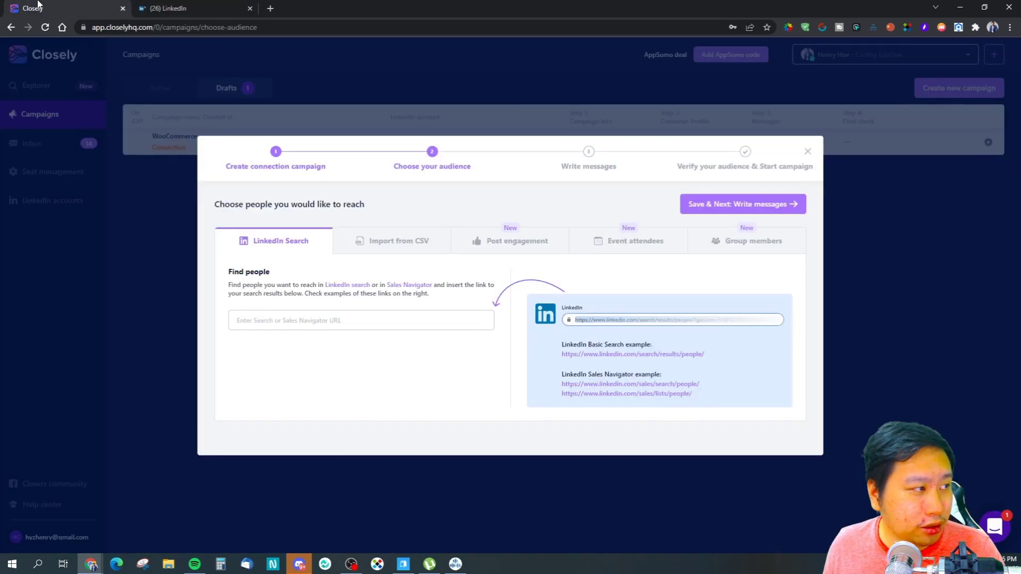
{"action": "left_click", "coordinate": [189, 8]}
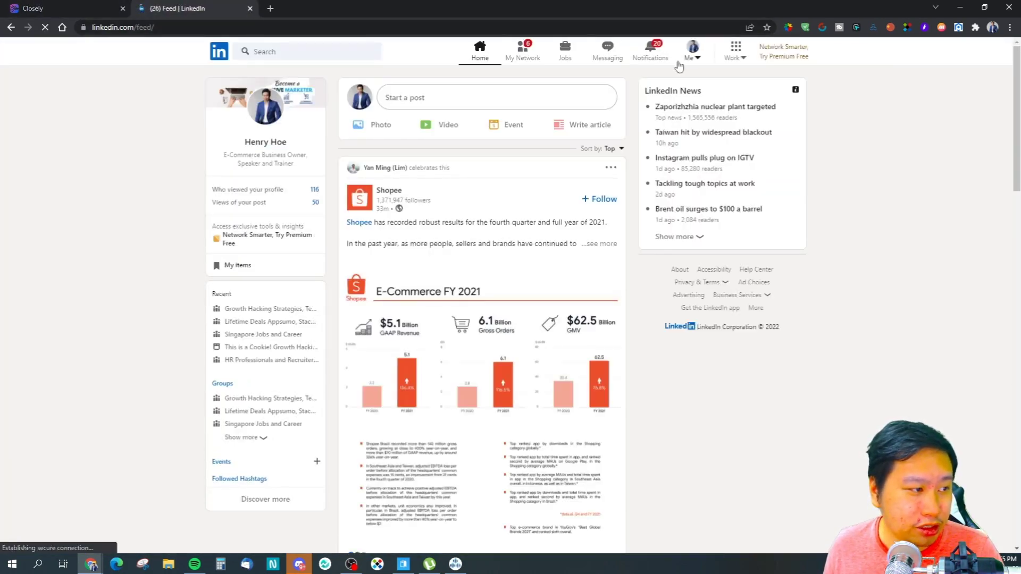
Search LinkedIn for 'woocommerce'.
{"action": "left_click", "coordinate": [606, 51]}
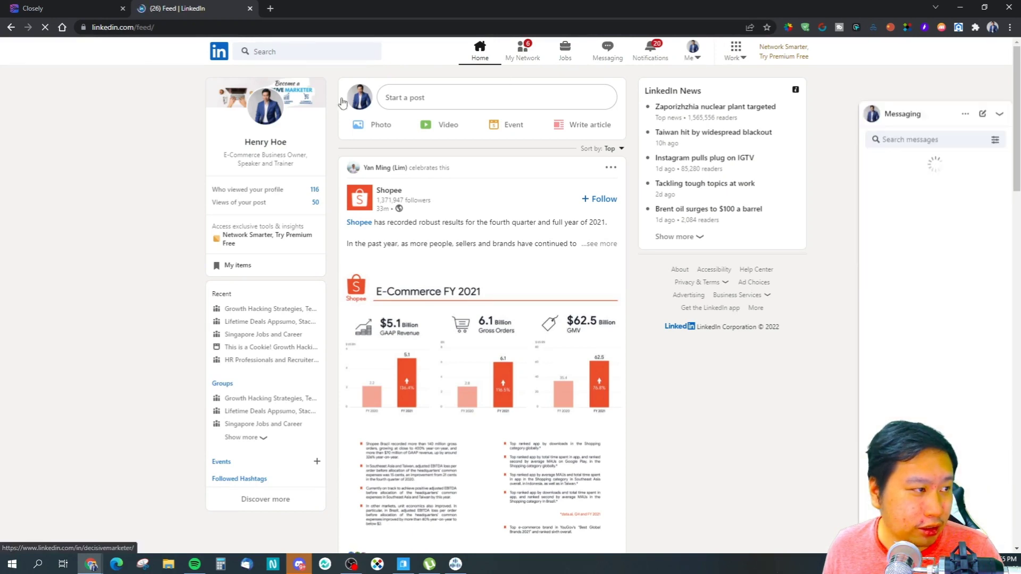
{"action": "left_click", "coordinate": [306, 52]}
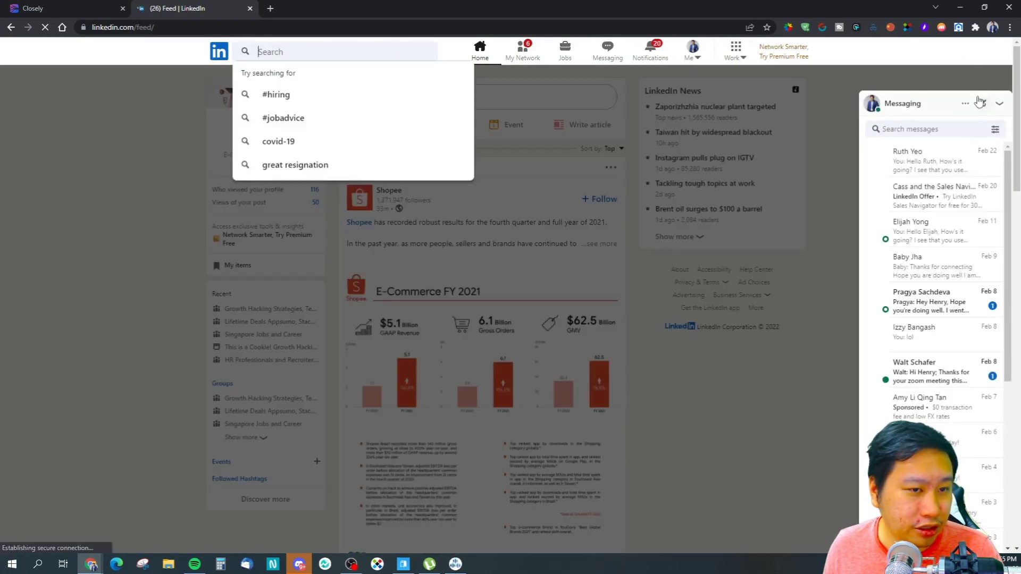
{"action": "left_click", "coordinate": [1000, 103]}
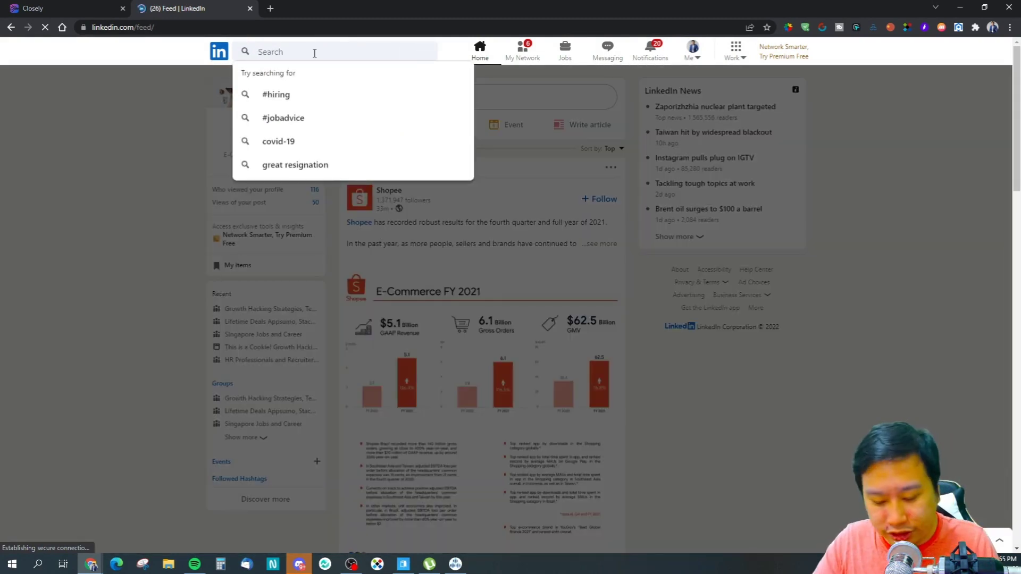
{"action": "type", "text": "woocommerce"}
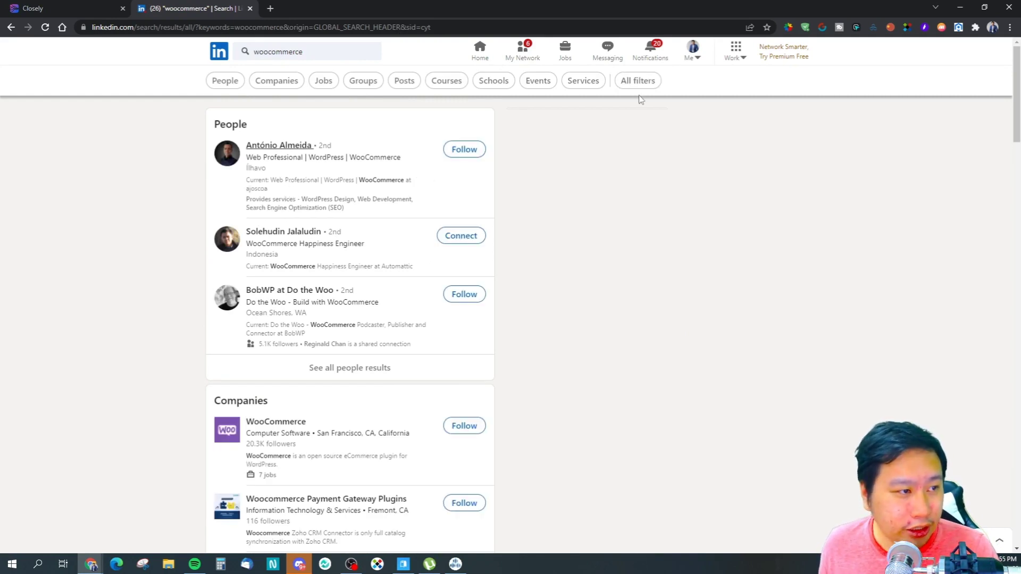
Filter the woocommerce results to Singapore through All filters.
{"action": "left_click", "coordinate": [637, 80]}
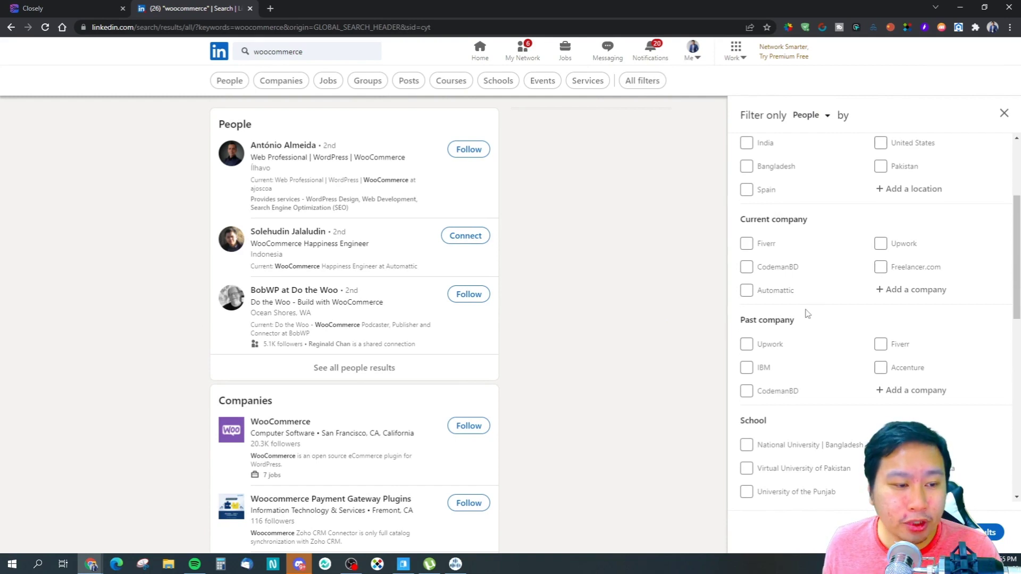
{"action": "scroll", "scroll_direction": "down", "scroll_amount": 3}
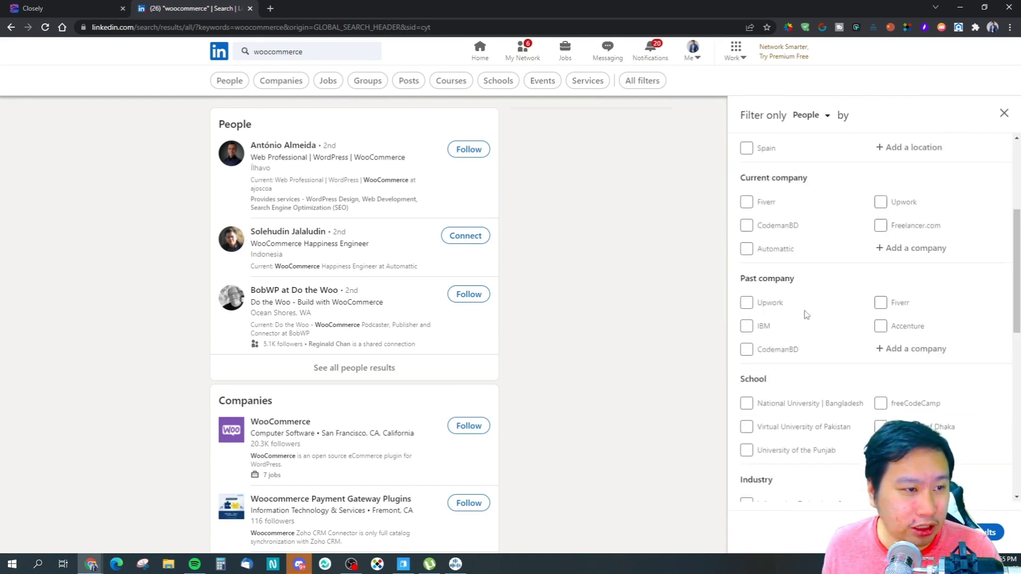
{"action": "scroll", "scroll_direction": "up", "scroll_amount": 3}
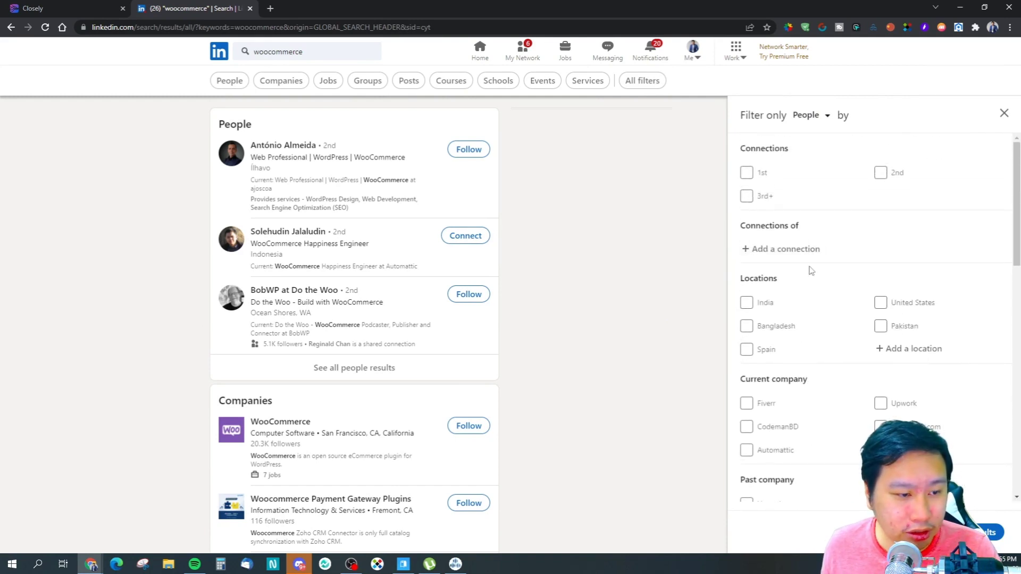
{"action": "left_click", "coordinate": [910, 349]}
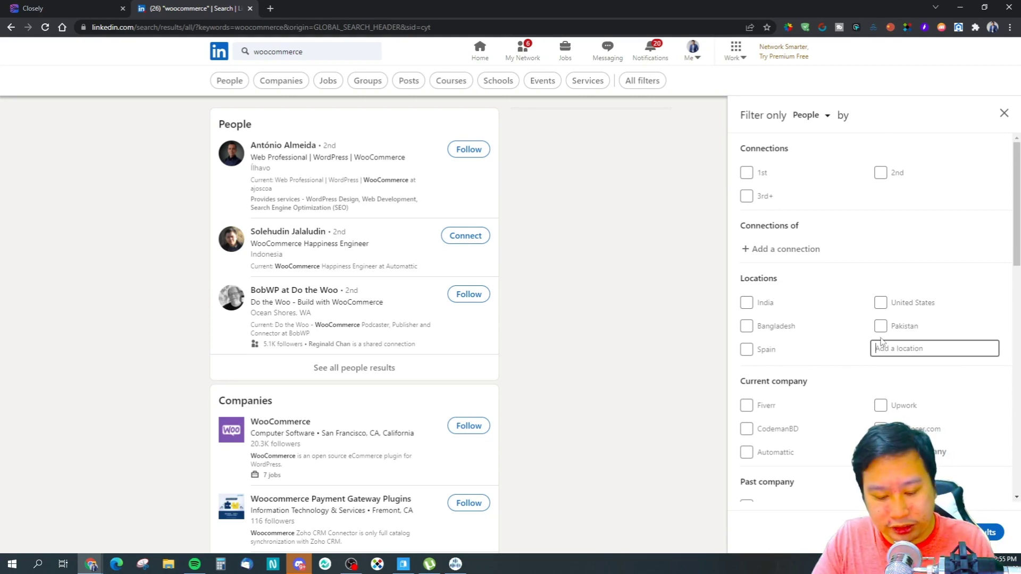
{"action": "type", "text": "Singapore"}
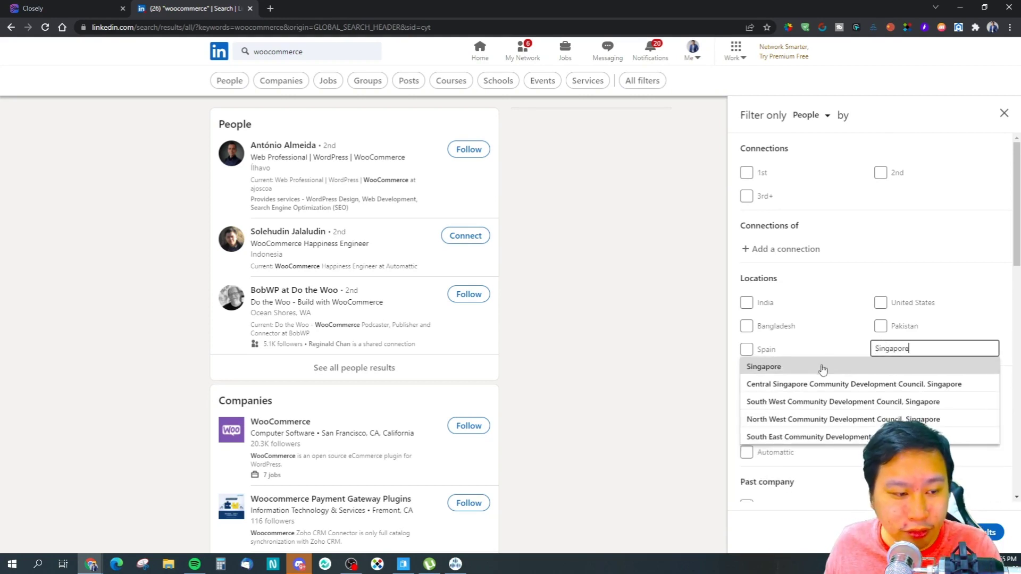
{"action": "left_click", "coordinate": [763, 365]}
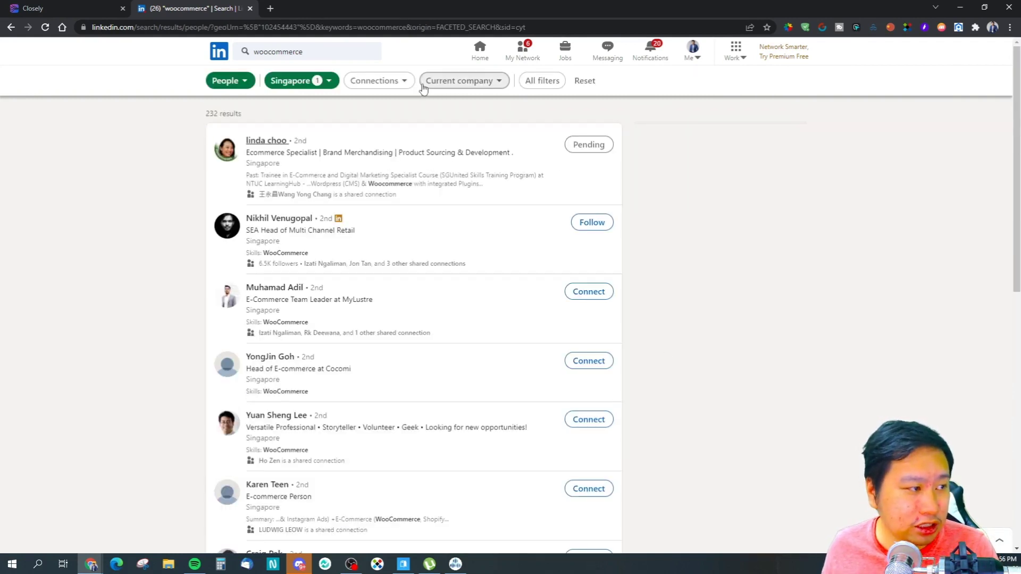
{"action": "mouse_move", "coordinate": [673, 190]}
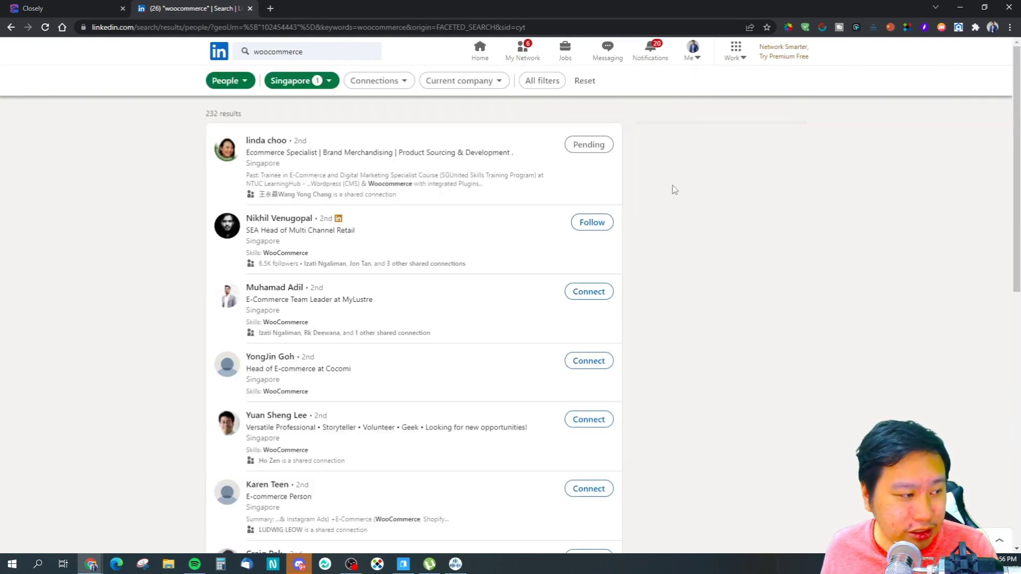
Copy the Singapore woocommerce search URL and return to the Closely tab.
{"action": "left_click", "coordinate": [313, 27]}
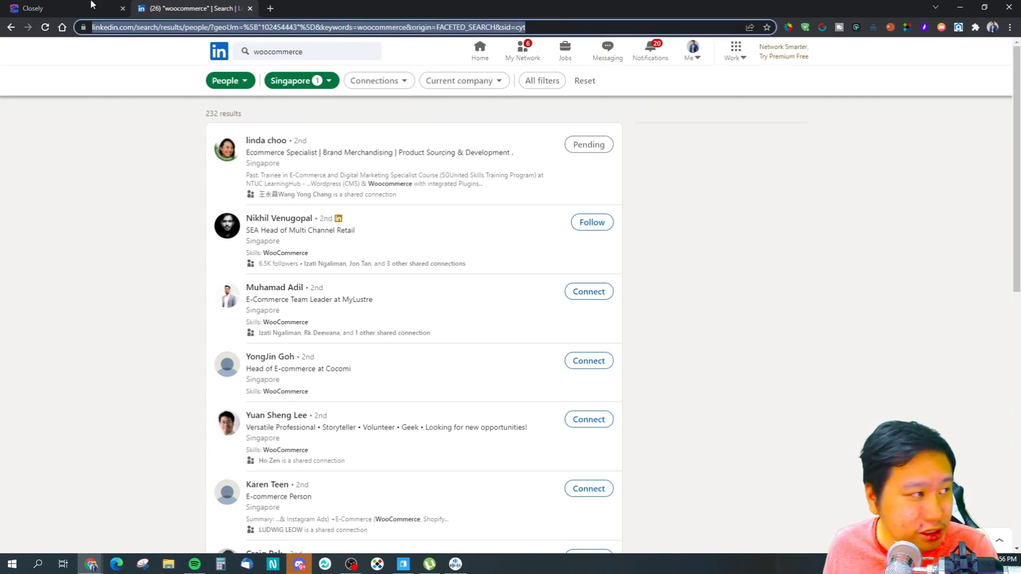
{"action": "left_click", "coordinate": [61, 8]}
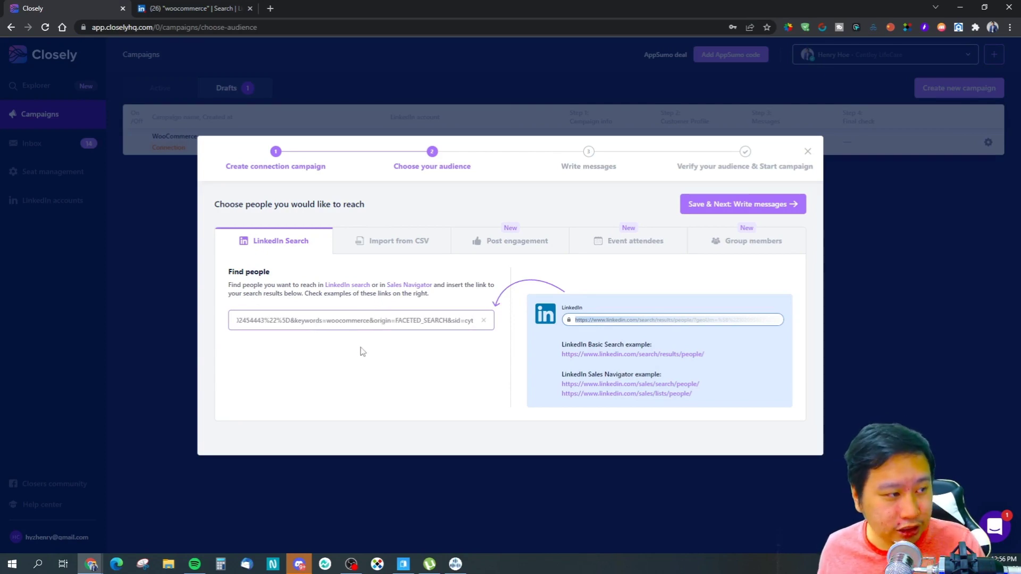
{"action": "mouse_move", "coordinate": [388, 255]}
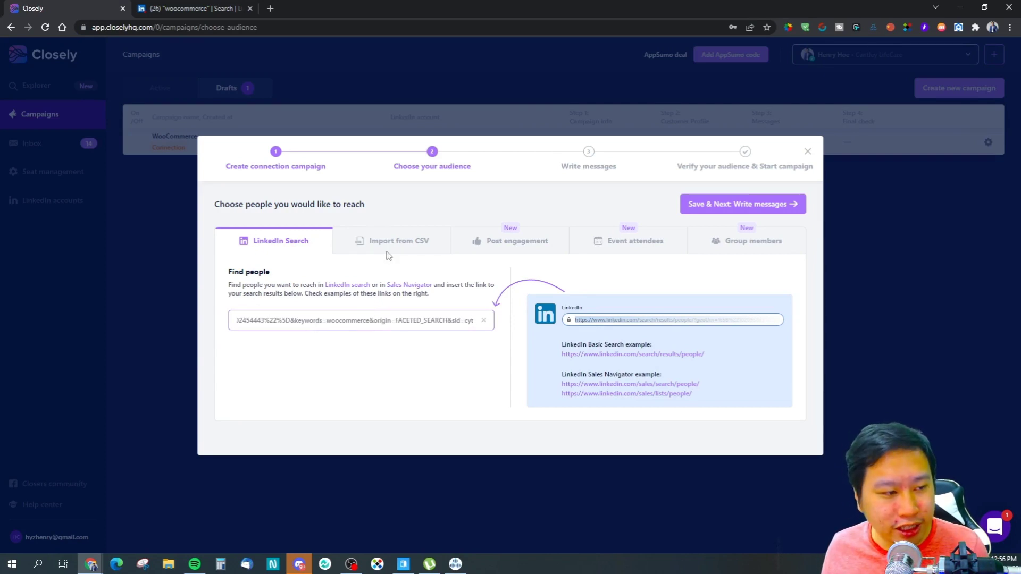
{"action": "mouse_move", "coordinate": [650, 233]}
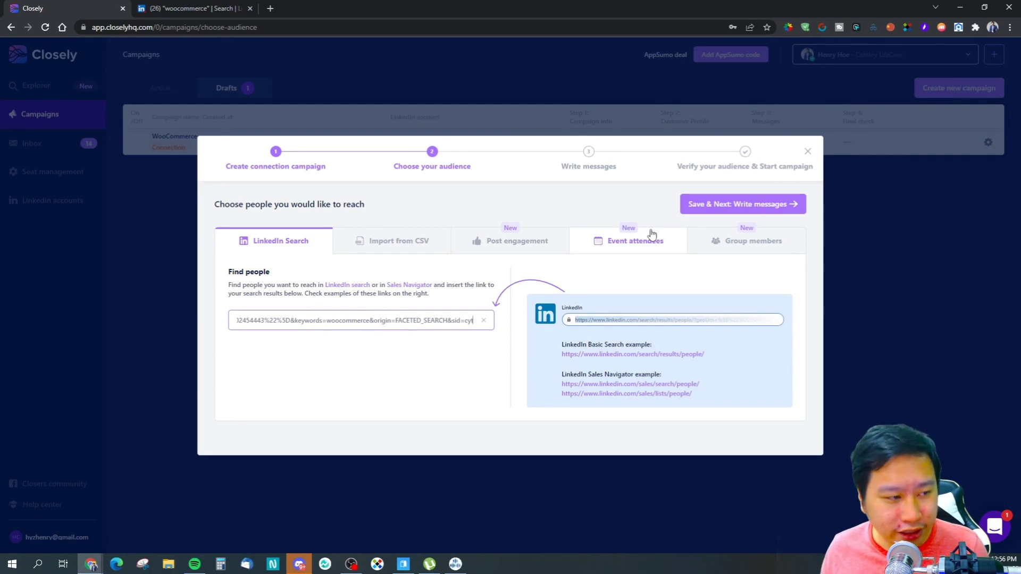
{"action": "mouse_move", "coordinate": [484, 321]}
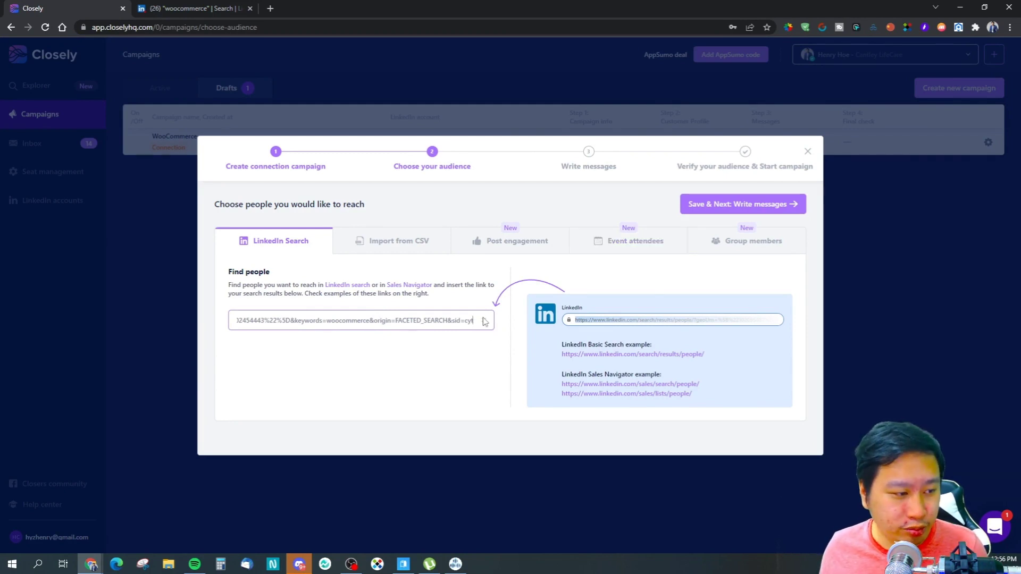
{"action": "mouse_move", "coordinate": [354, 249]}
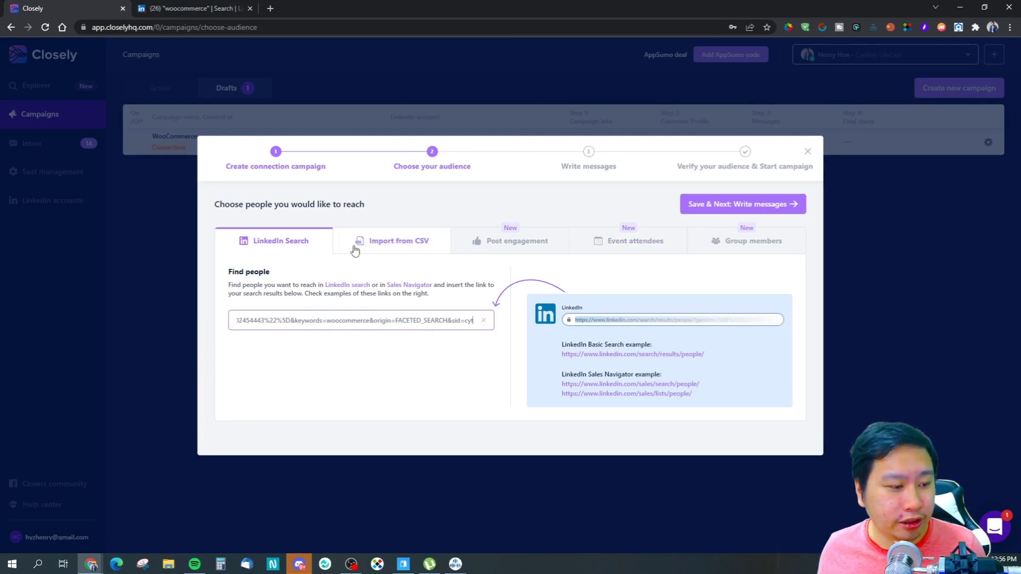
Preview the CSV import, post engagement, event attendees and group members audience options.
{"action": "left_click", "coordinate": [398, 240]}
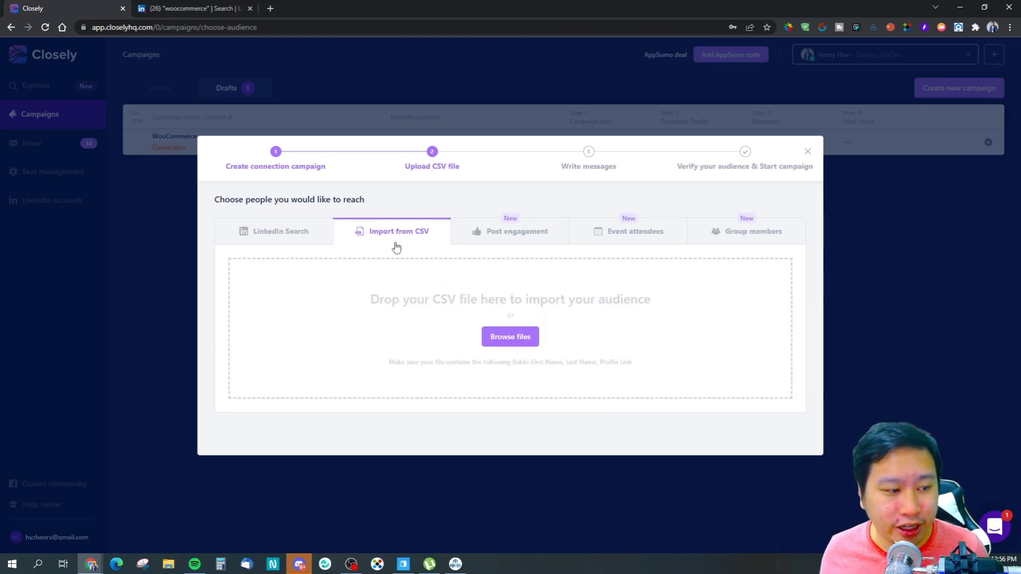
{"action": "mouse_move", "coordinate": [492, 218]}
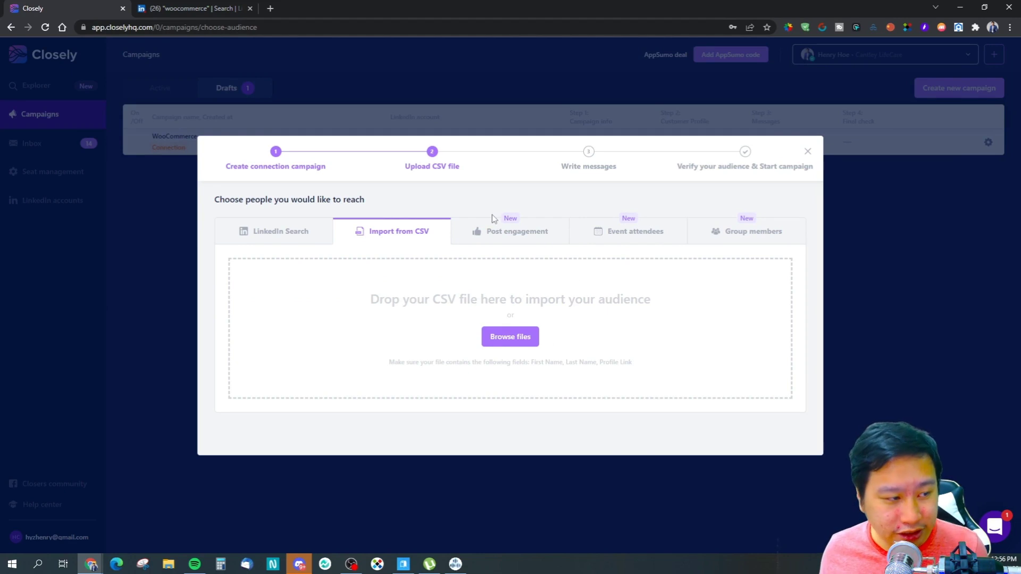
{"action": "mouse_move", "coordinate": [562, 257]}
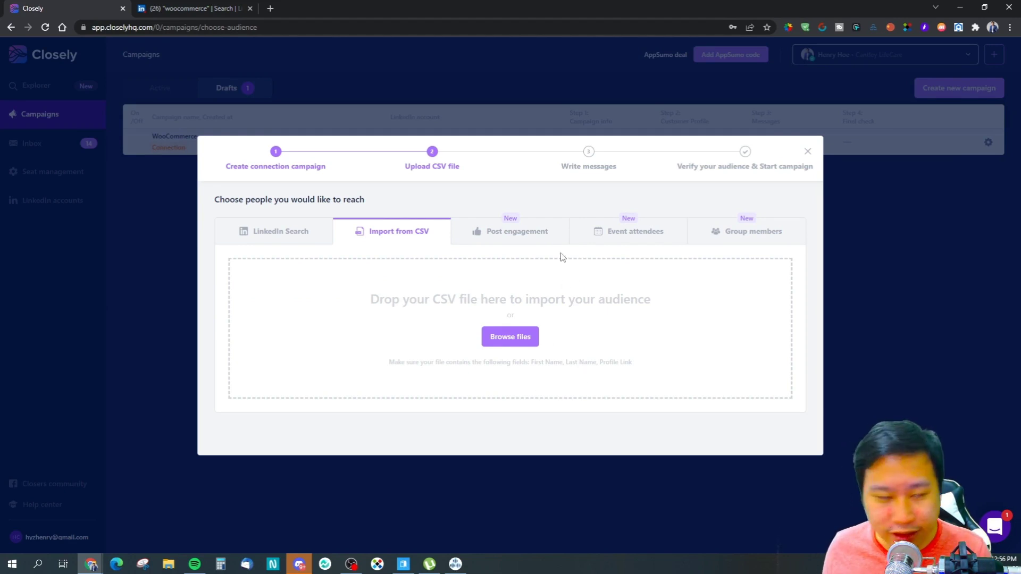
{"action": "left_click", "coordinate": [517, 232]}
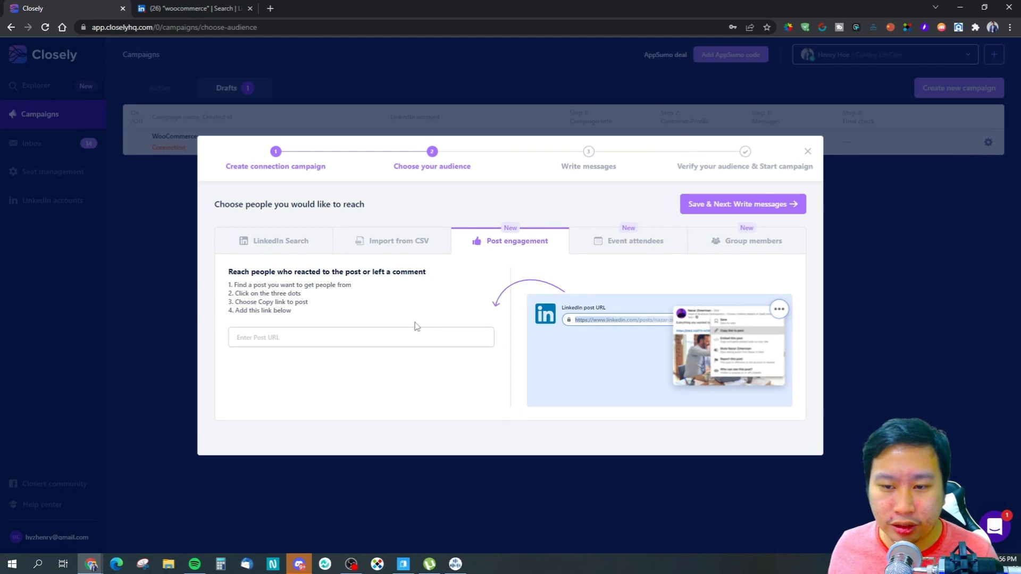
{"action": "mouse_move", "coordinate": [519, 247]}
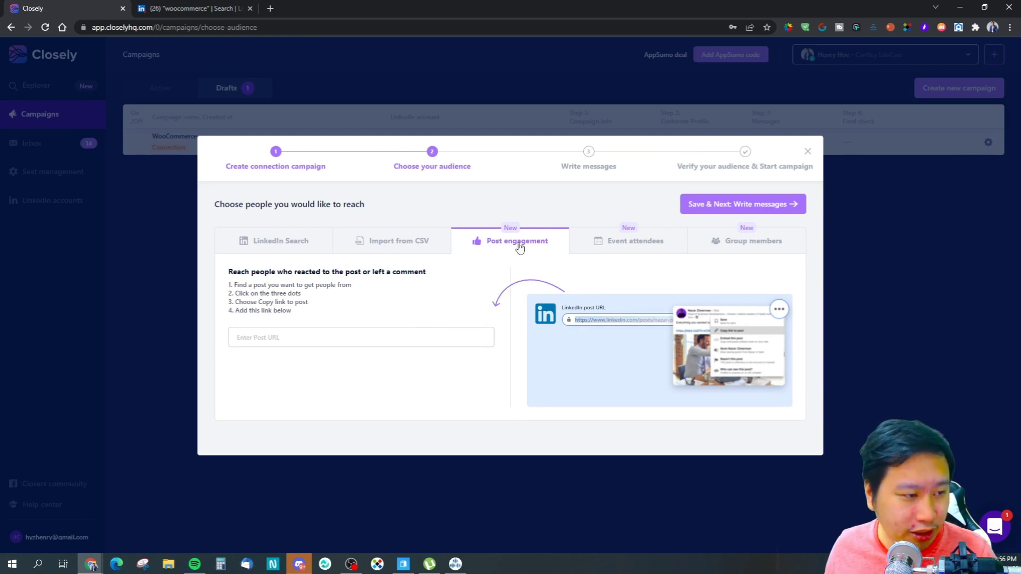
{"action": "left_click", "coordinate": [635, 240]}
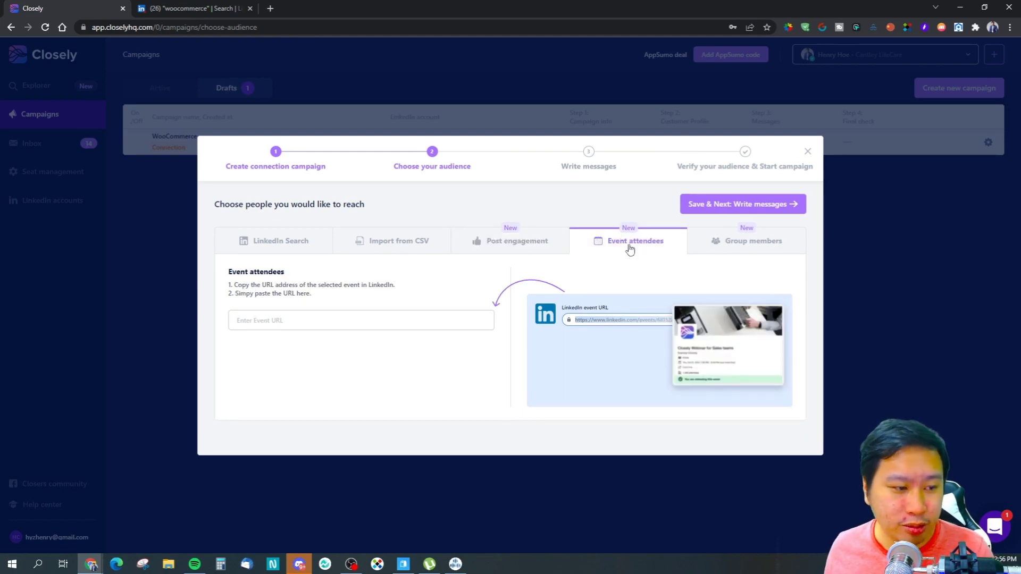
{"action": "mouse_move", "coordinate": [771, 272]}
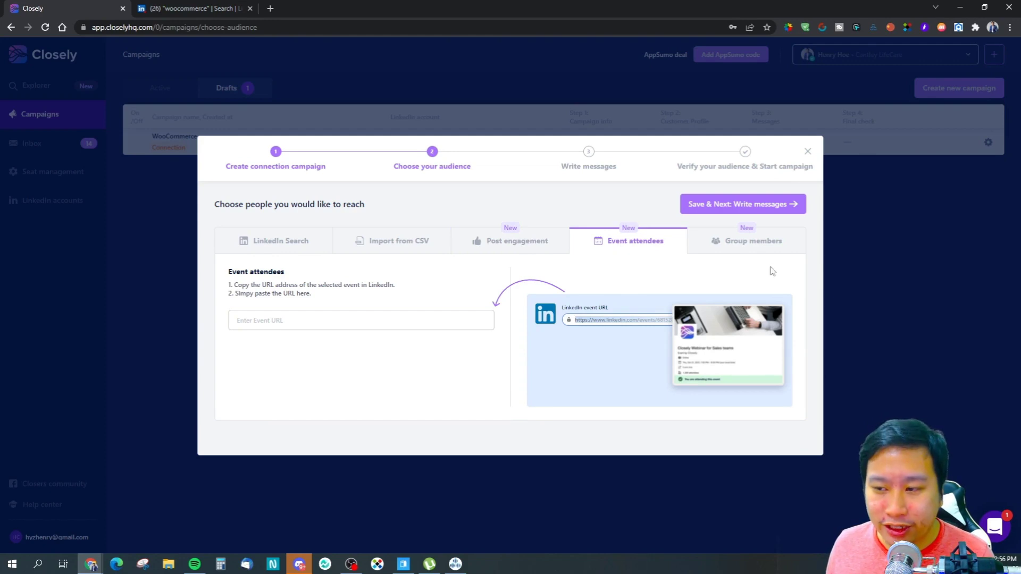
{"action": "left_click", "coordinate": [753, 241]}
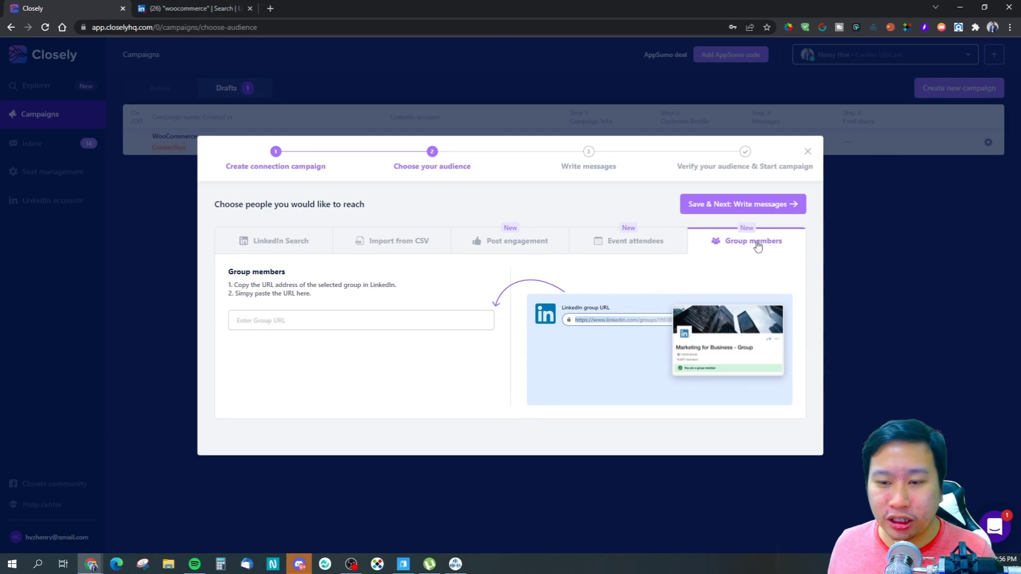
{"action": "mouse_move", "coordinate": [692, 260]}
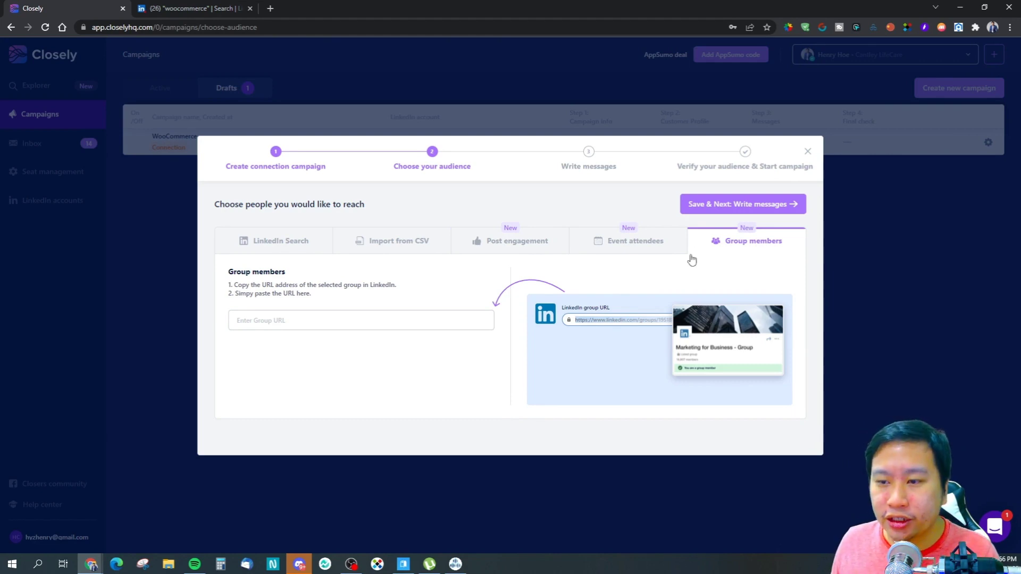
Paste the LinkedIn people search URL as the audience and save it.
{"action": "left_click", "coordinate": [281, 241]}
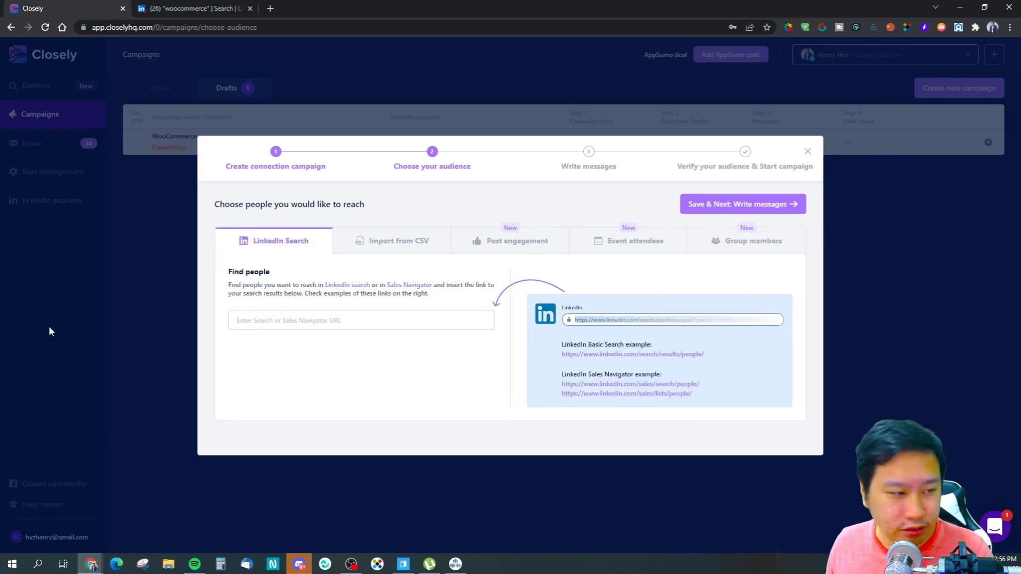
{"action": "type", "text": "https://www.linkedin.com/search/results/people/?geoUrn=%5B%22102454443%2"}
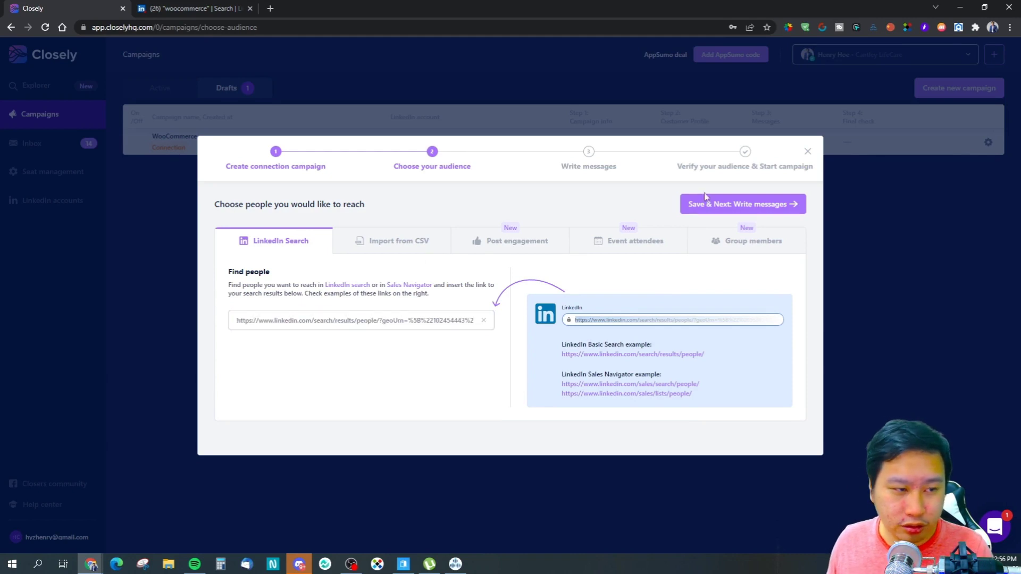
{"action": "left_click", "coordinate": [742, 203]}
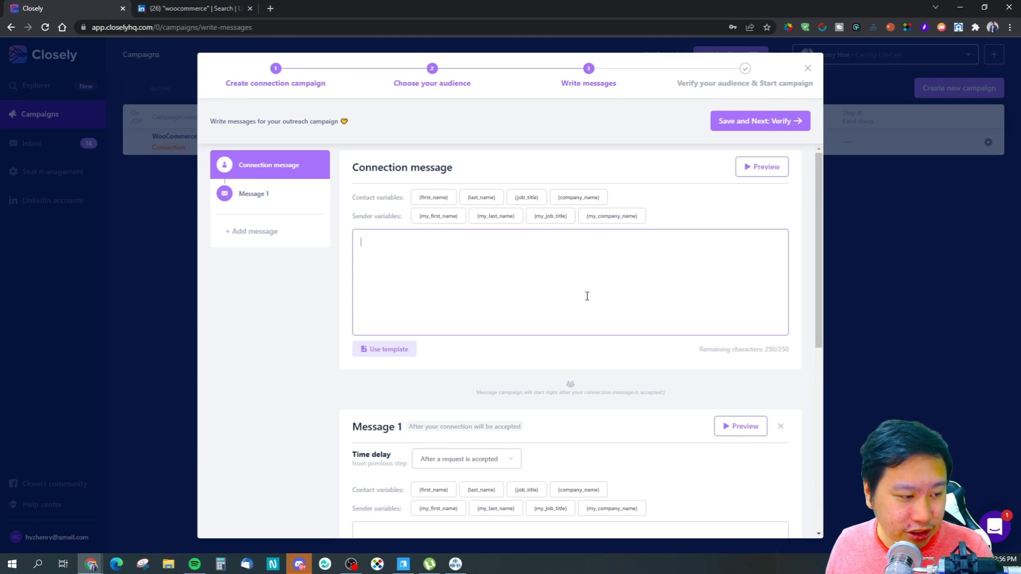
Begin the connection message with 'Hello {first_name}' and mention their interests.
{"action": "type", "text": "H"}
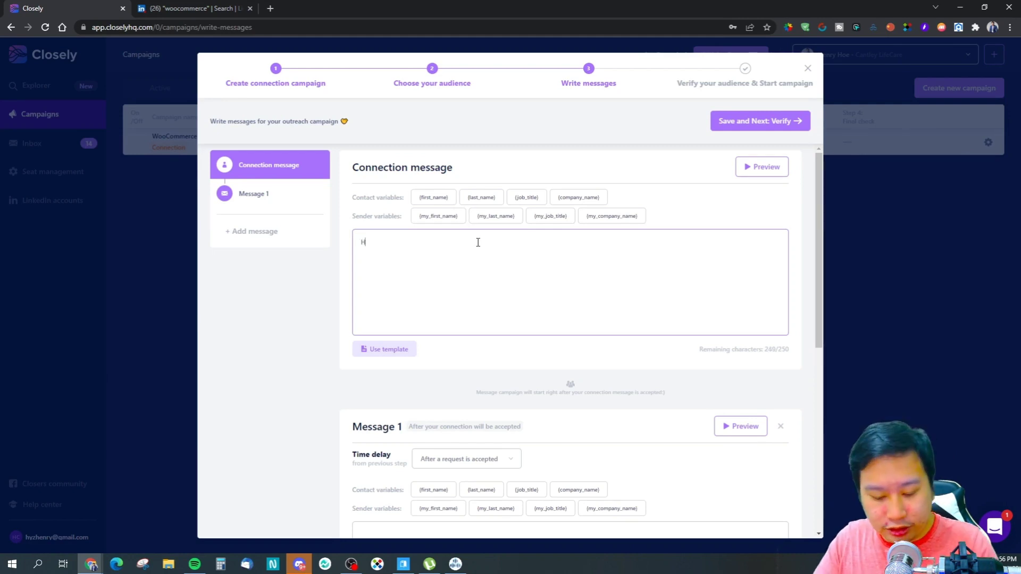
{"action": "type", "text": "ello"}
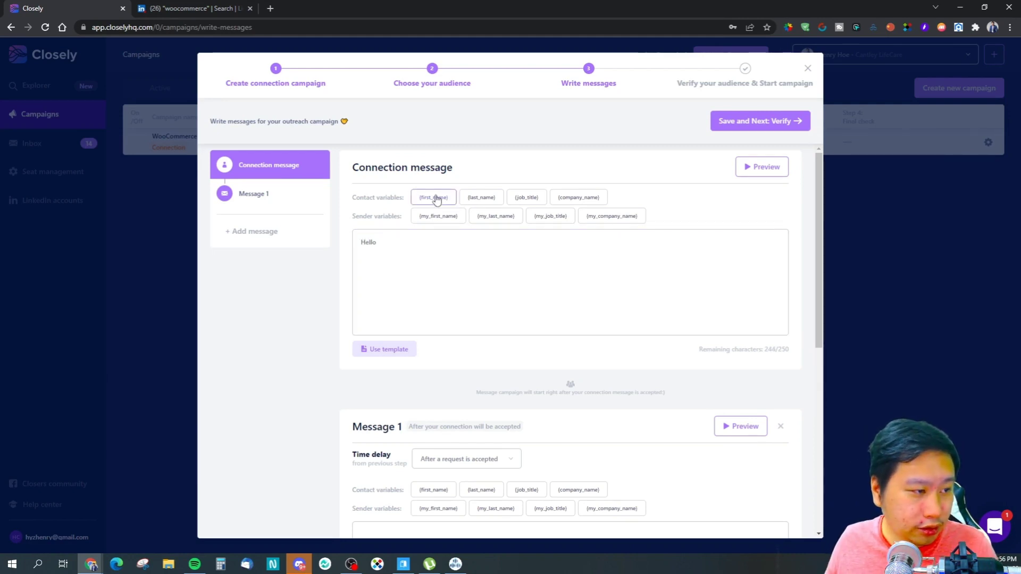
{"action": "left_click", "coordinate": [433, 197]}
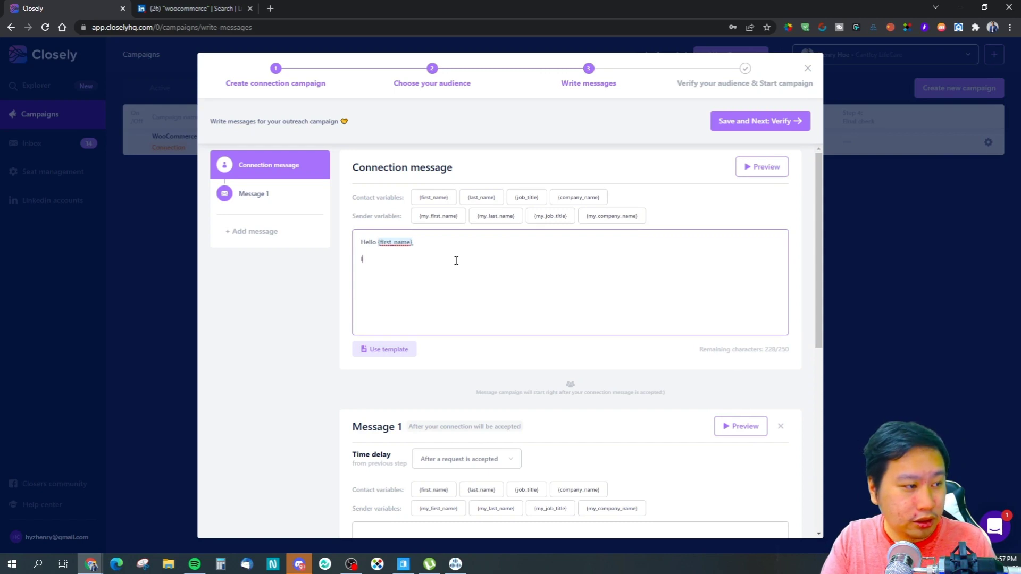
{"action": "type", "text": "Than"}
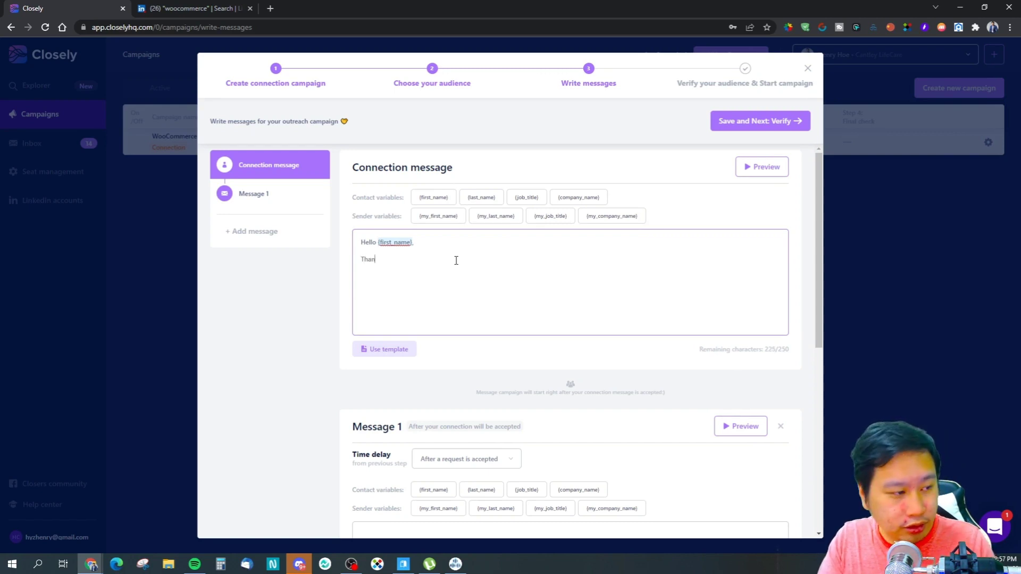
{"action": "type", "text": "I see"}
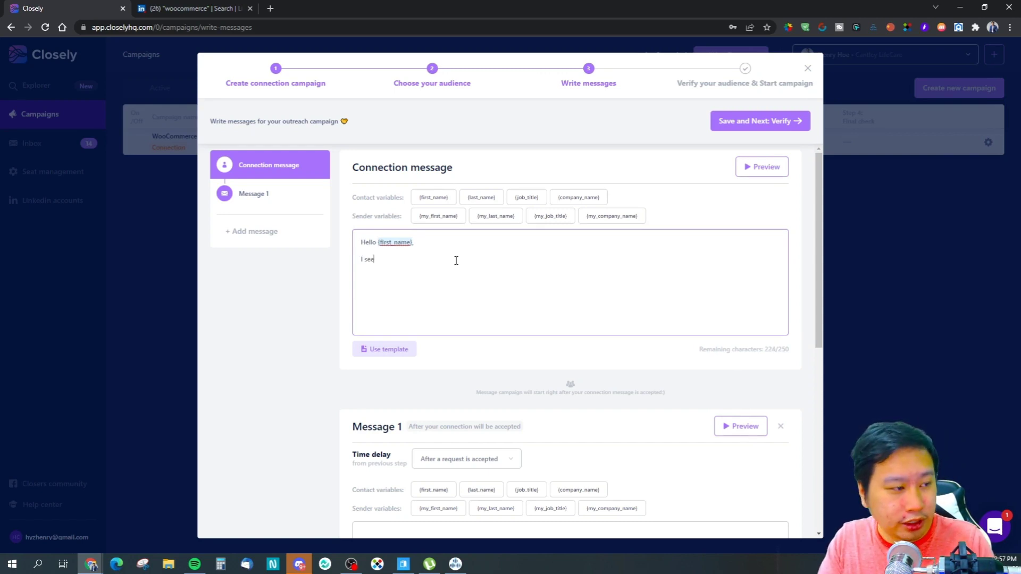
{"action": "type", "text": "that you're into WooCommerce."}
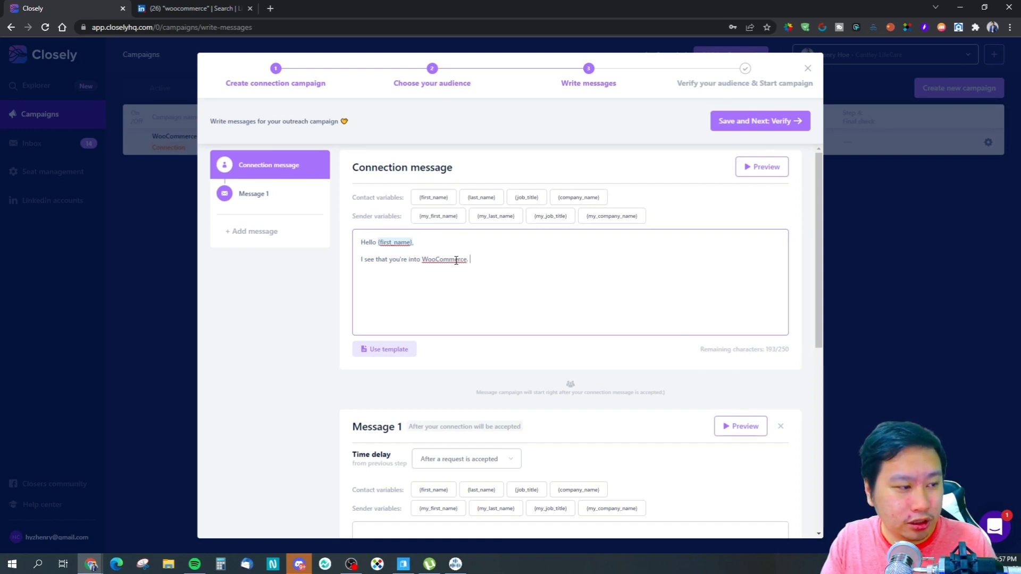
Finish the message introducing yourself as a WooCommerce Meetup organiser and inviting them to join.
{"action": "type", "text": "My"}
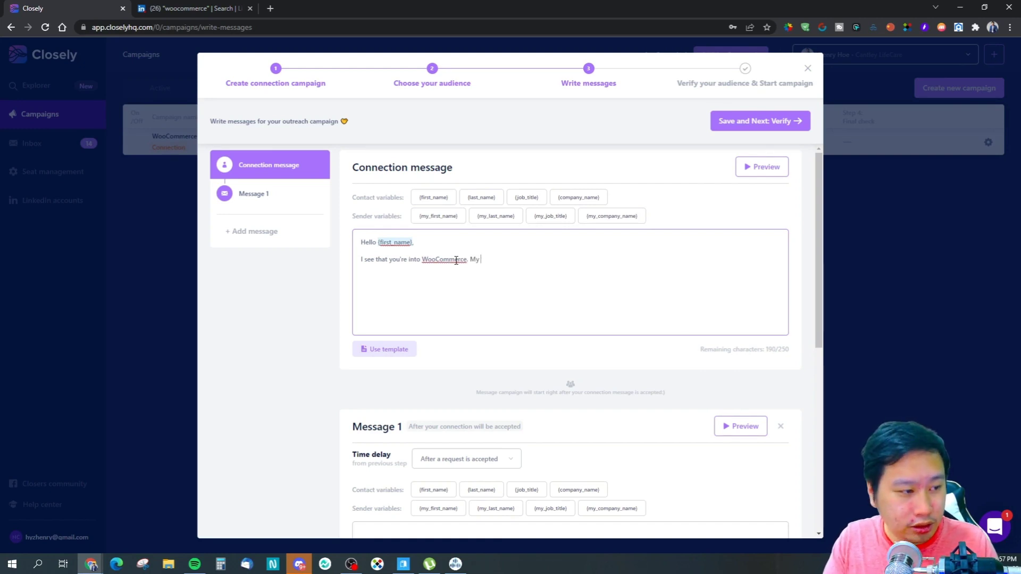
{"action": "type", "text": "b"}
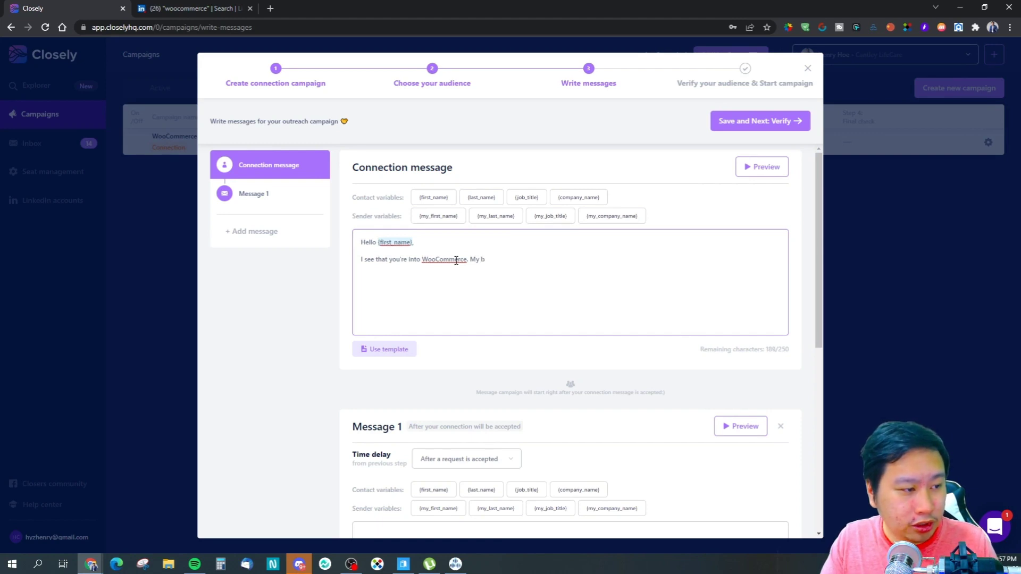
{"action": "type", "text": "nam"}
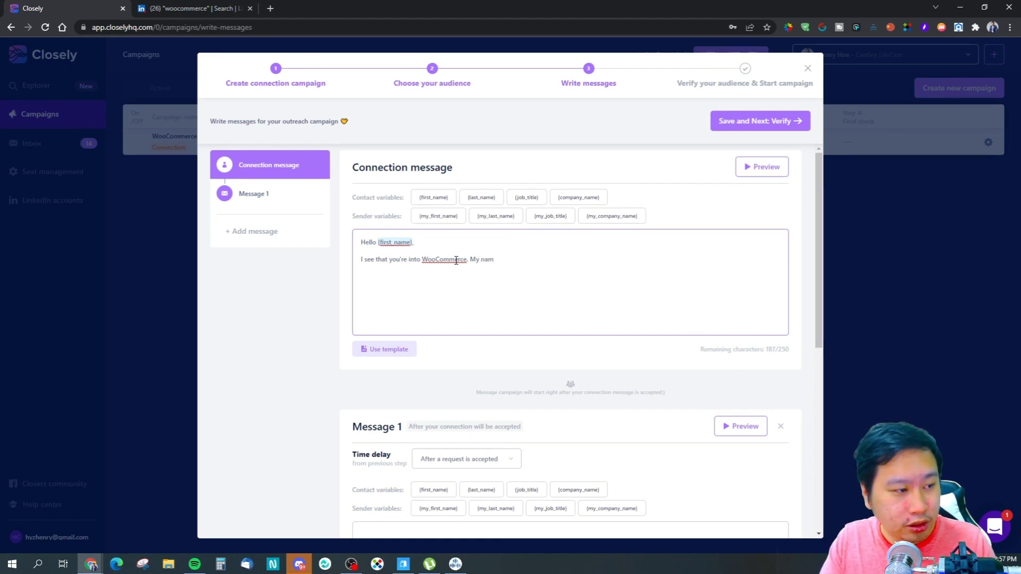
{"action": "type", "text": "I'm {my_first_"}
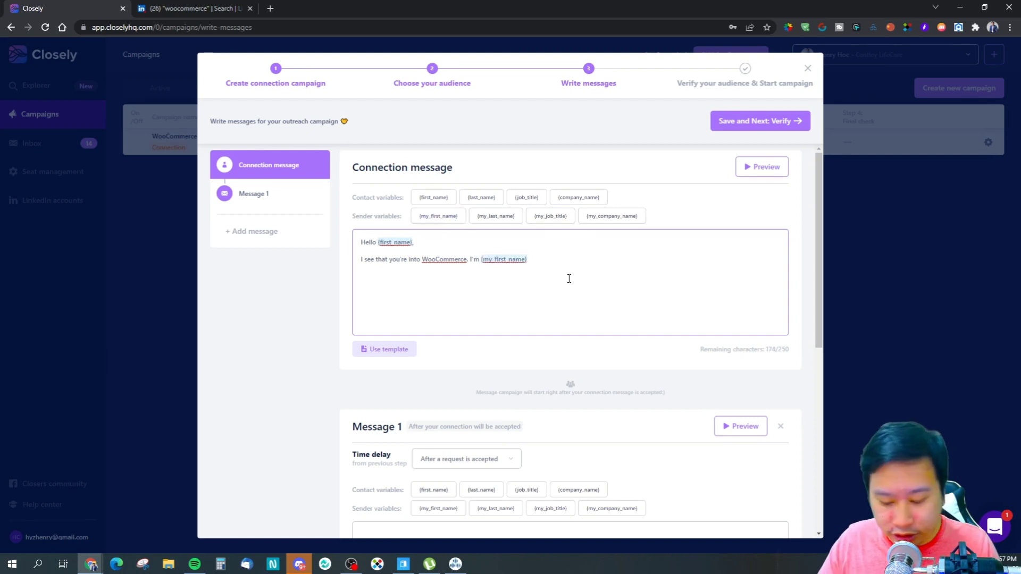
{"action": "type", "text": "."}
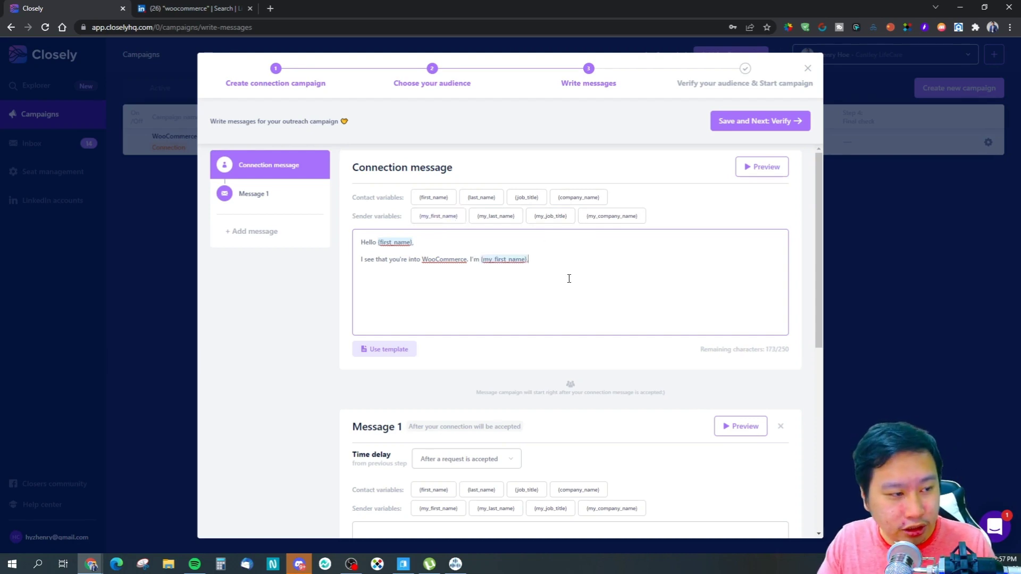
{"action": "type", "text": ", a"}
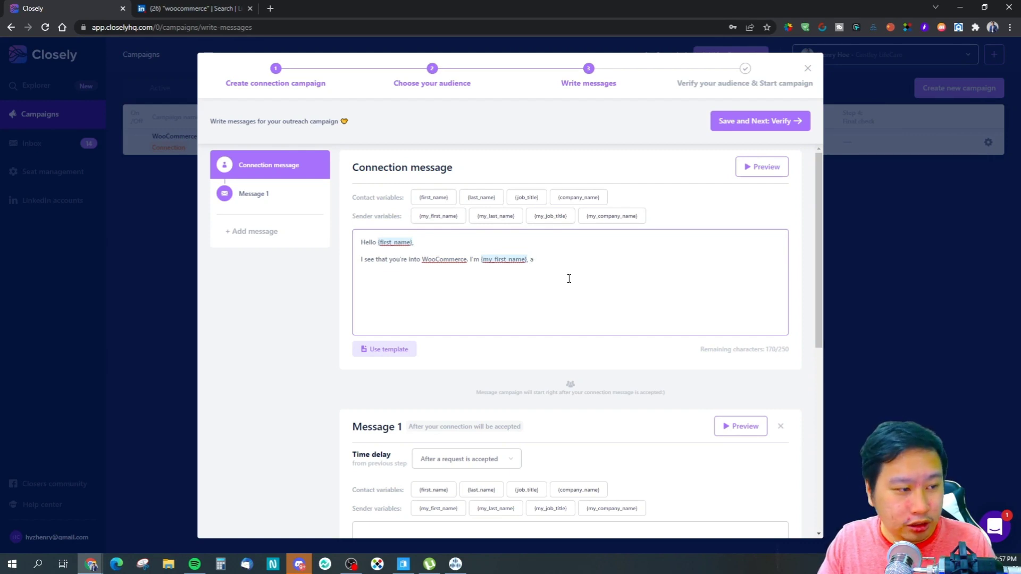
{"action": "type", "text": "a"}
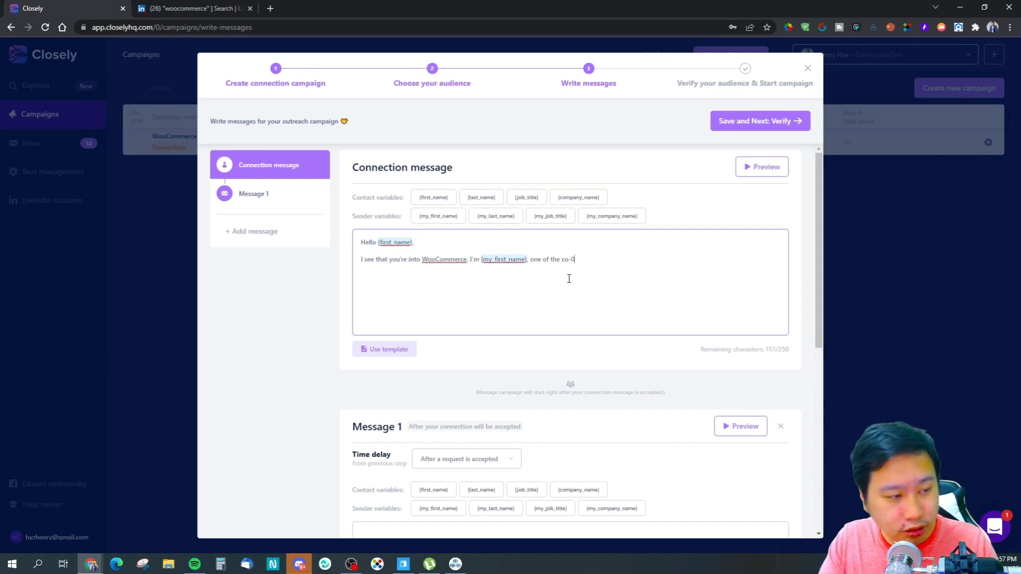
{"action": "type", "text": "rga"}
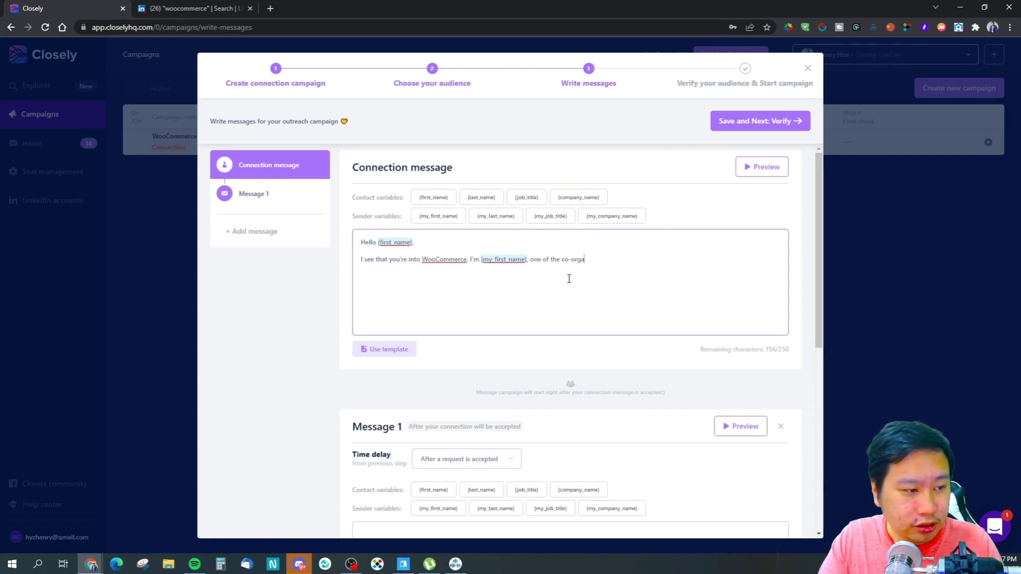
{"action": "type", "text": "nisers of Woocom"}
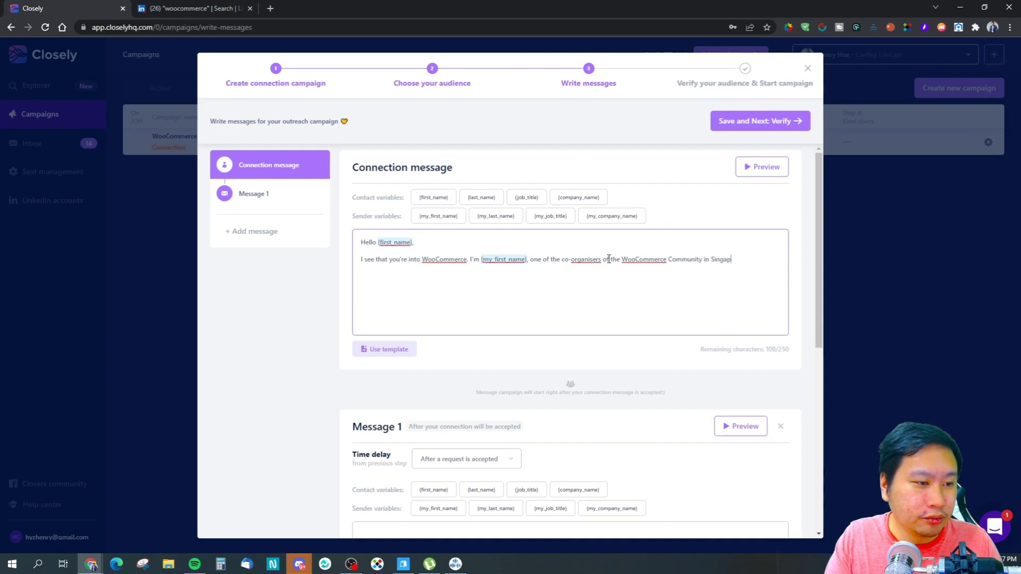
{"action": "type", "text": "ore. And would love to"}
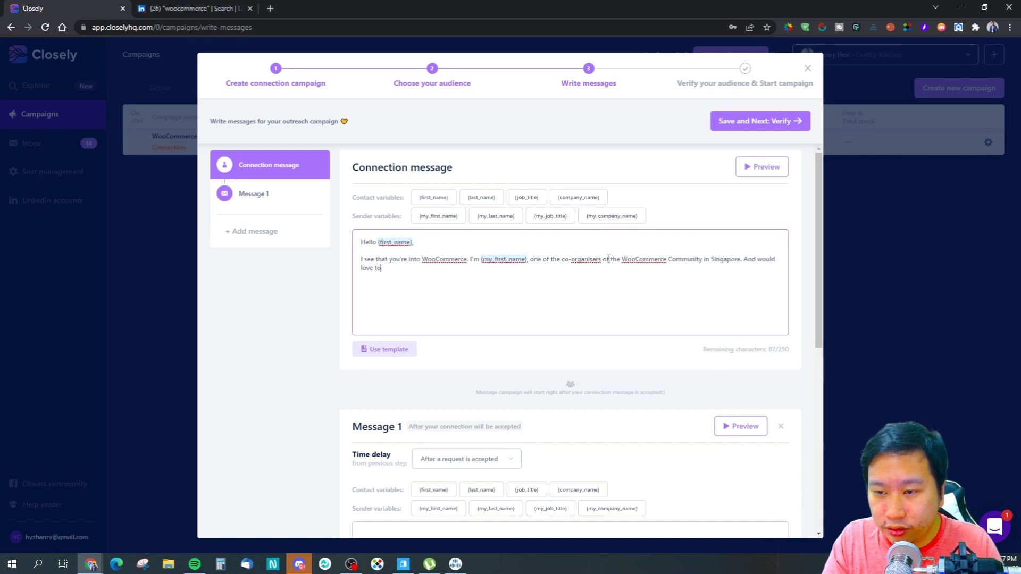
{"action": "type", "text": "have you join our M"}
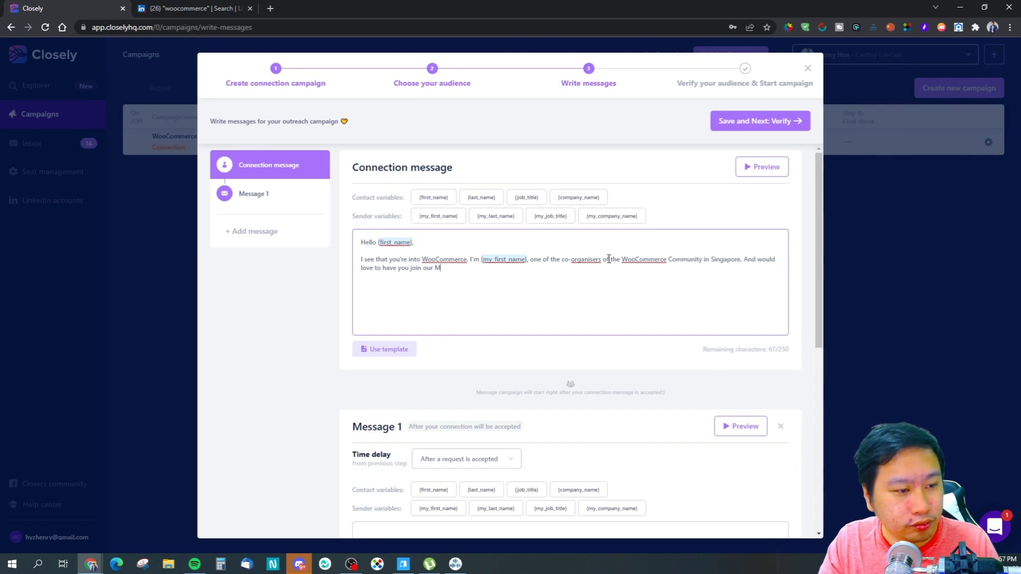
{"action": "type", "text": "eetup C"}
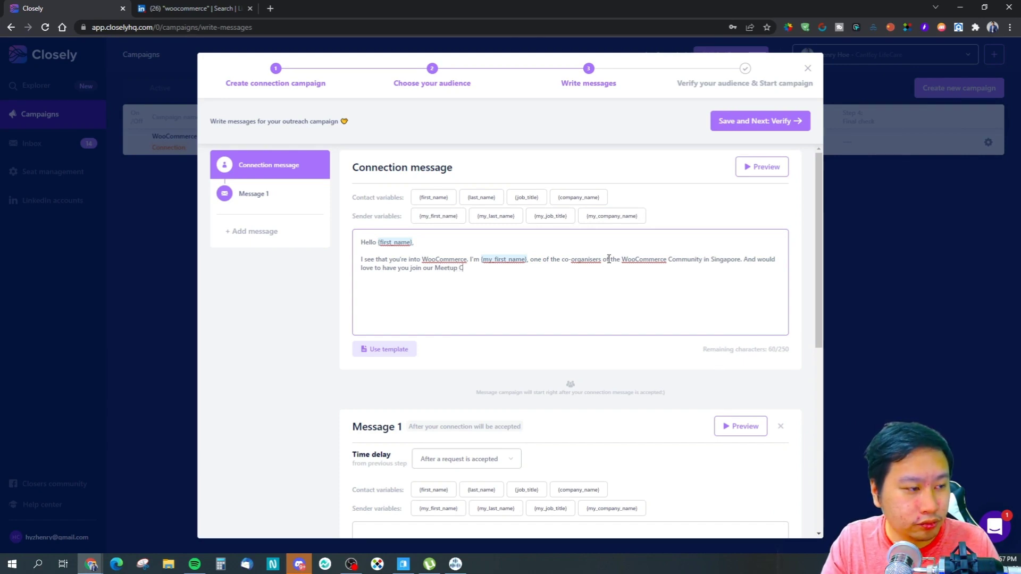
{"action": "type", "text": "roup here"}
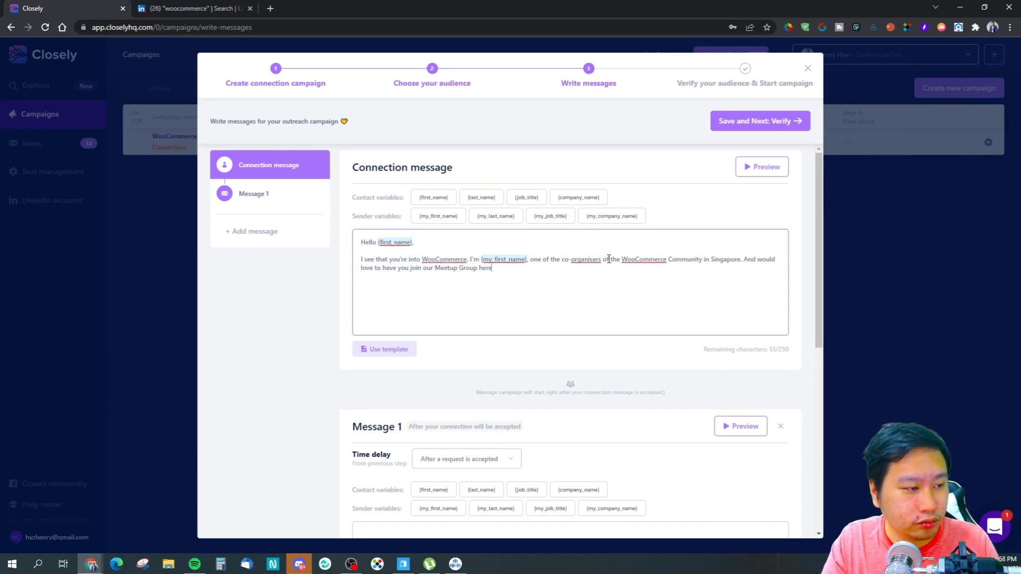
{"action": "type", "text": "."}
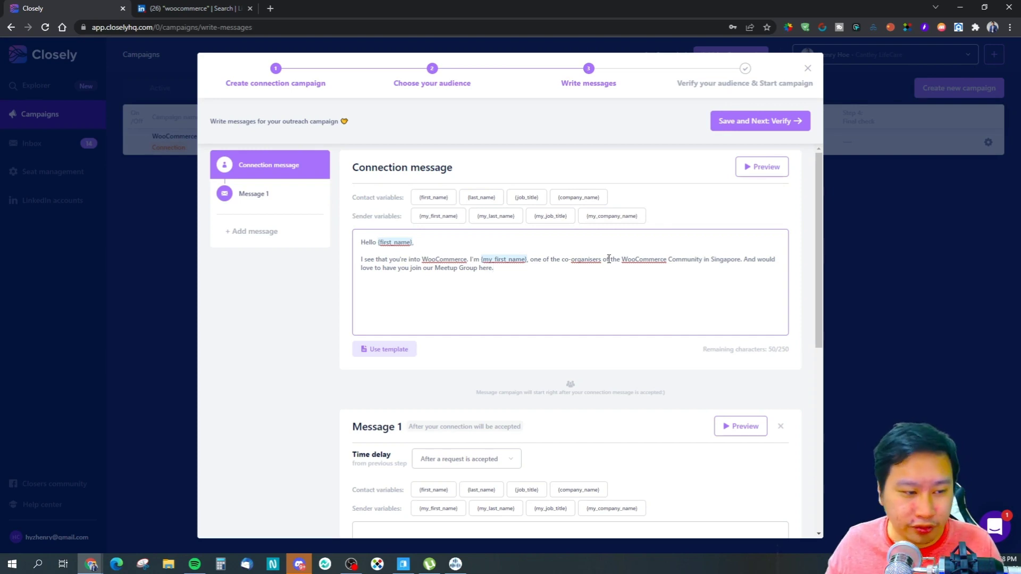
Add Message 2 to the sequence and view its waiting-time choices.
{"action": "scroll", "scroll_direction": "down", "scroll_amount": 3}
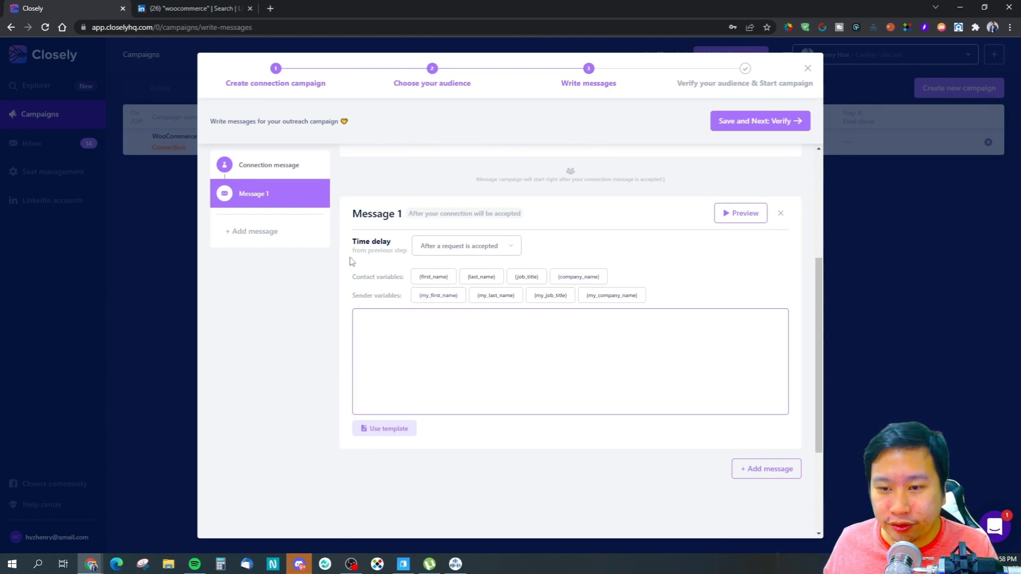
{"action": "mouse_move", "coordinate": [281, 239]}
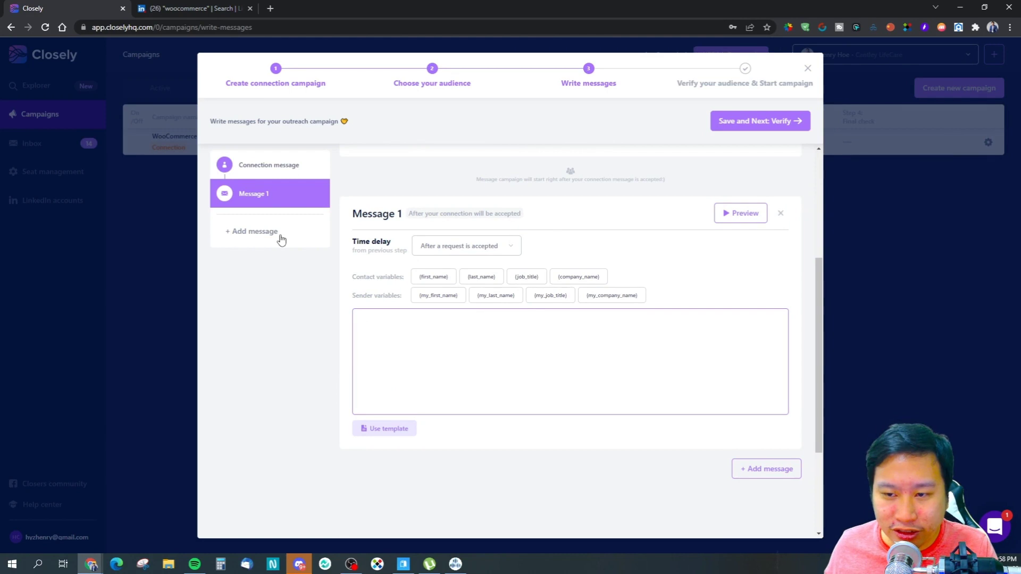
{"action": "left_click", "coordinate": [250, 231]}
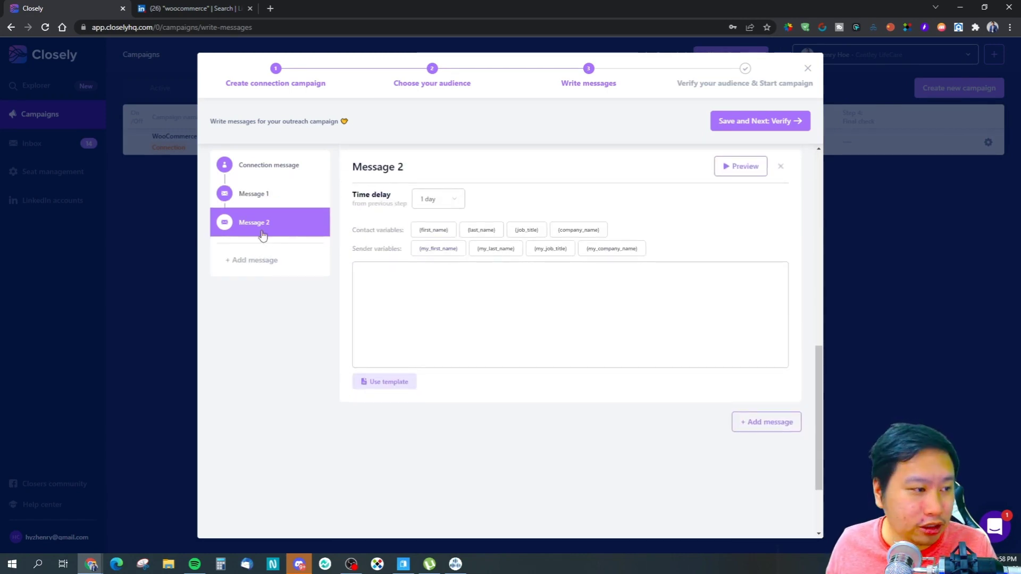
{"action": "left_click", "coordinate": [437, 198]}
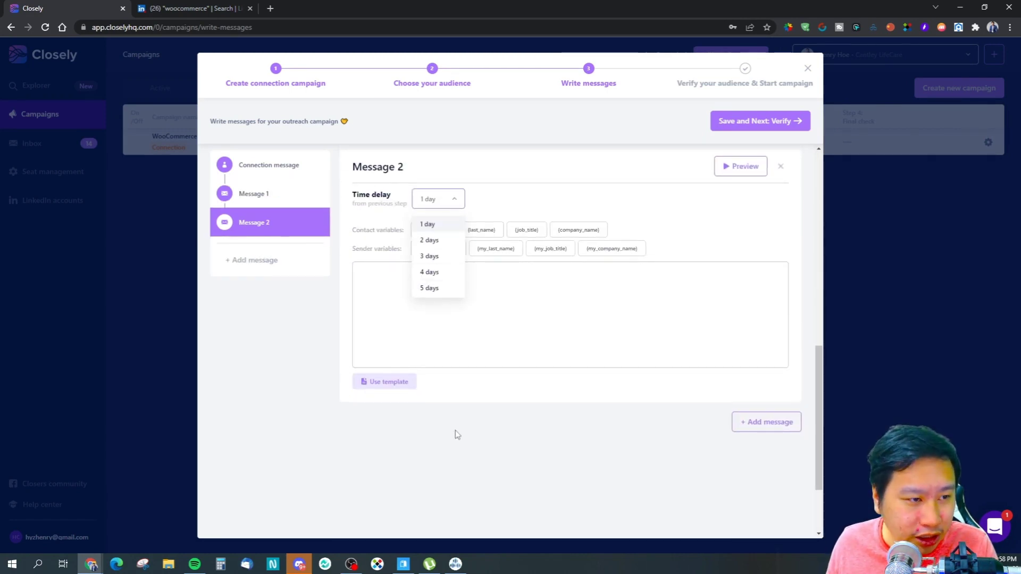
{"action": "mouse_move", "coordinate": [510, 436]}
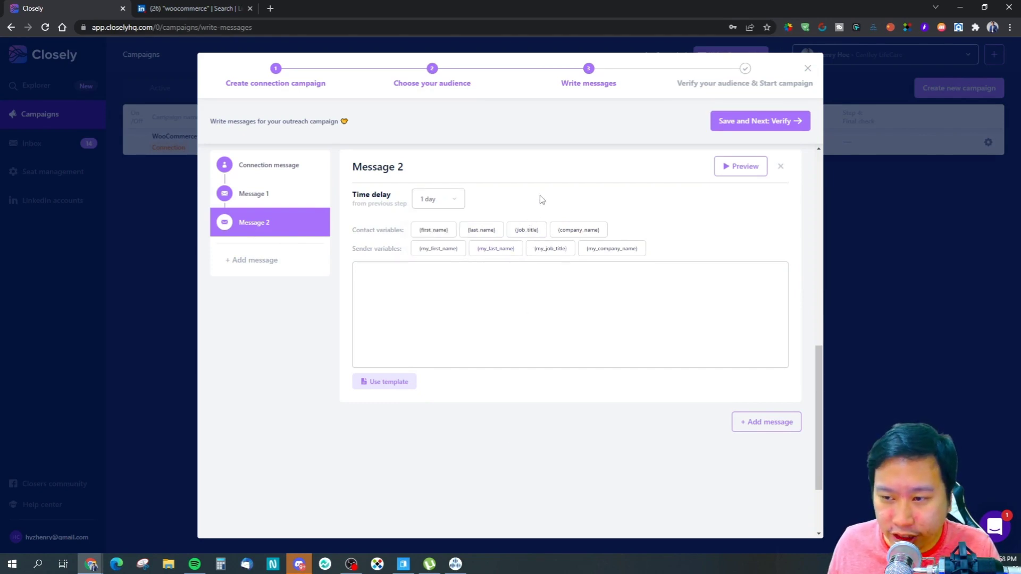
{"action": "mouse_move", "coordinate": [433, 229]}
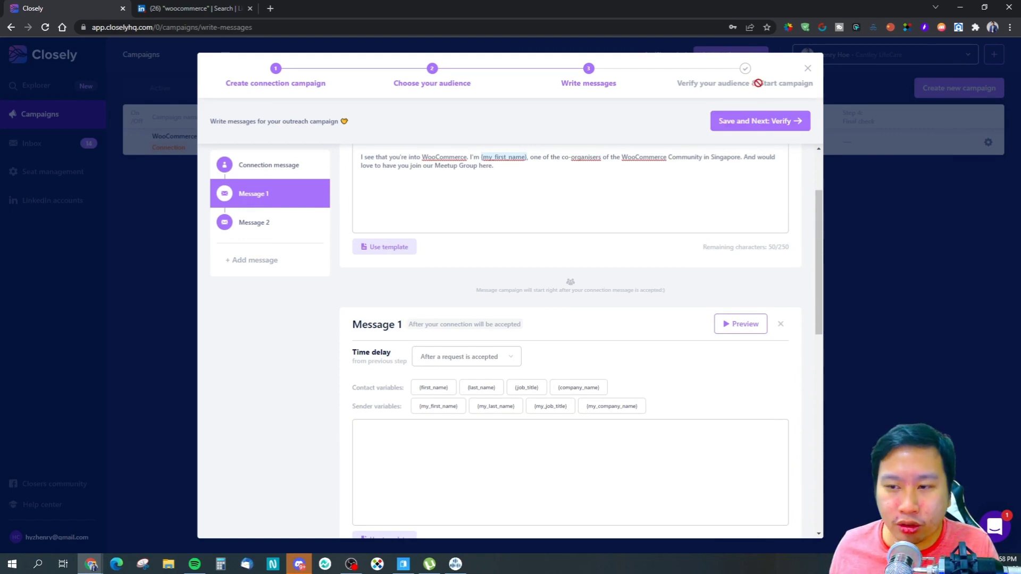
{"action": "mouse_move", "coordinate": [736, 138]}
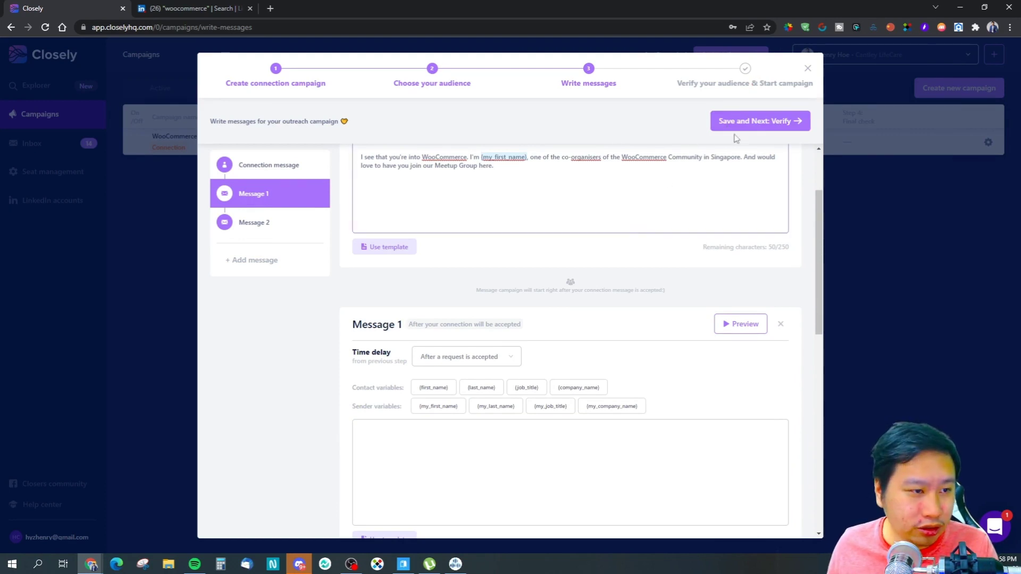
Save the messages, close the tutorials overlay, and delete the WooCommerce draft campaign.
{"action": "left_click", "coordinate": [759, 121]}
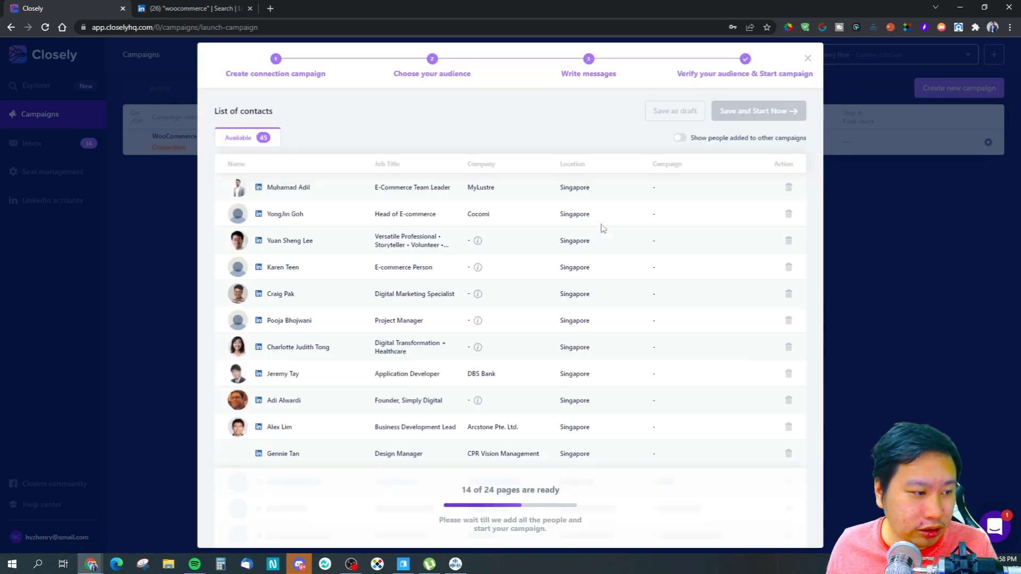
{"action": "mouse_move", "coordinate": [563, 133]}
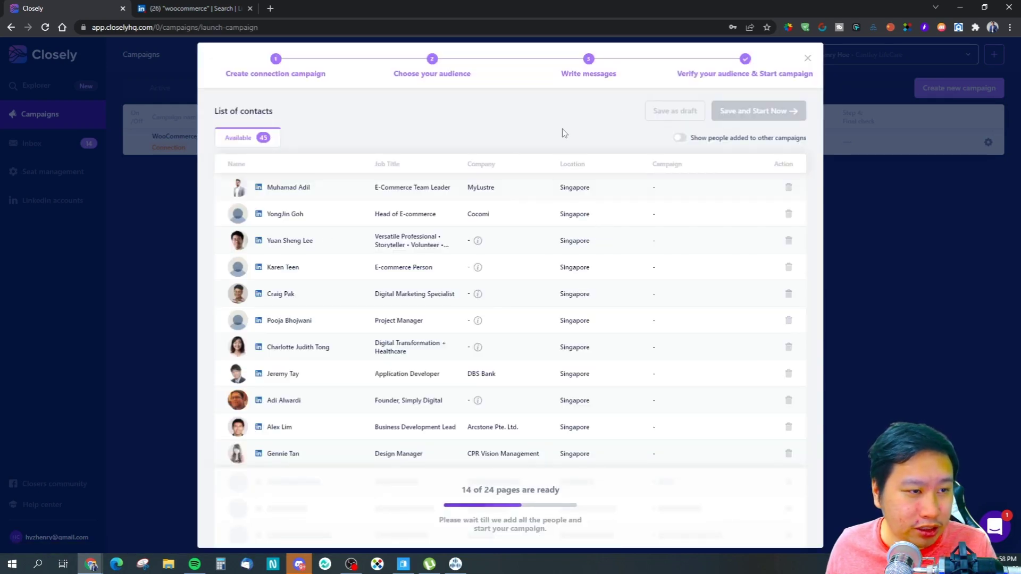
{"action": "mouse_move", "coordinate": [682, 149]}
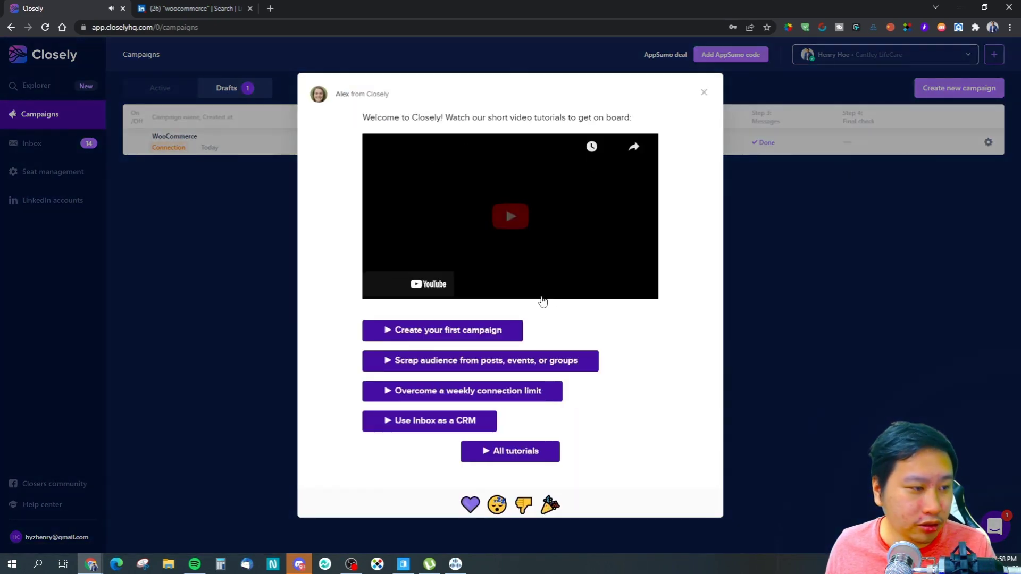
{"action": "left_click", "coordinate": [703, 92]}
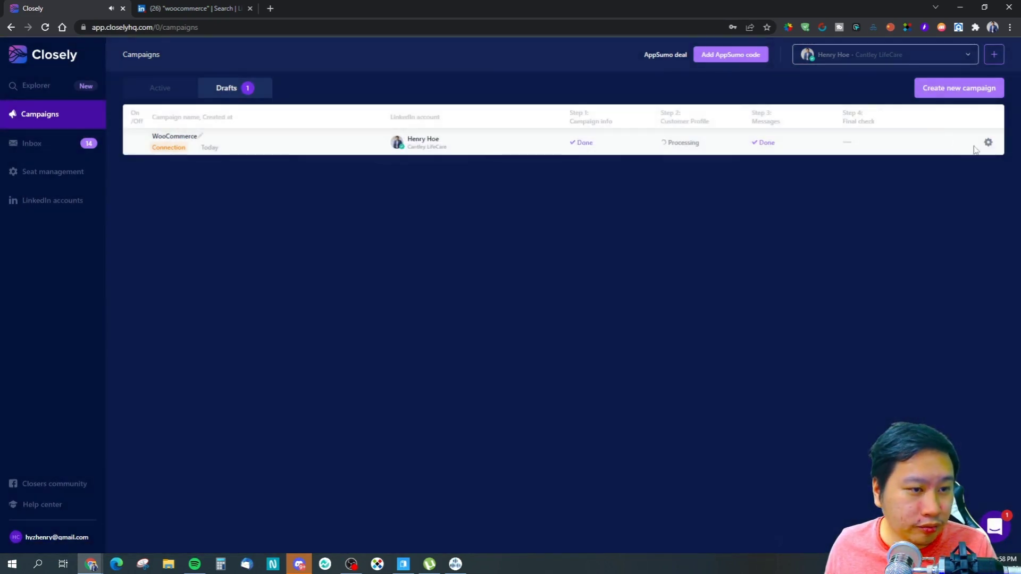
{"action": "left_click", "coordinate": [987, 142]}
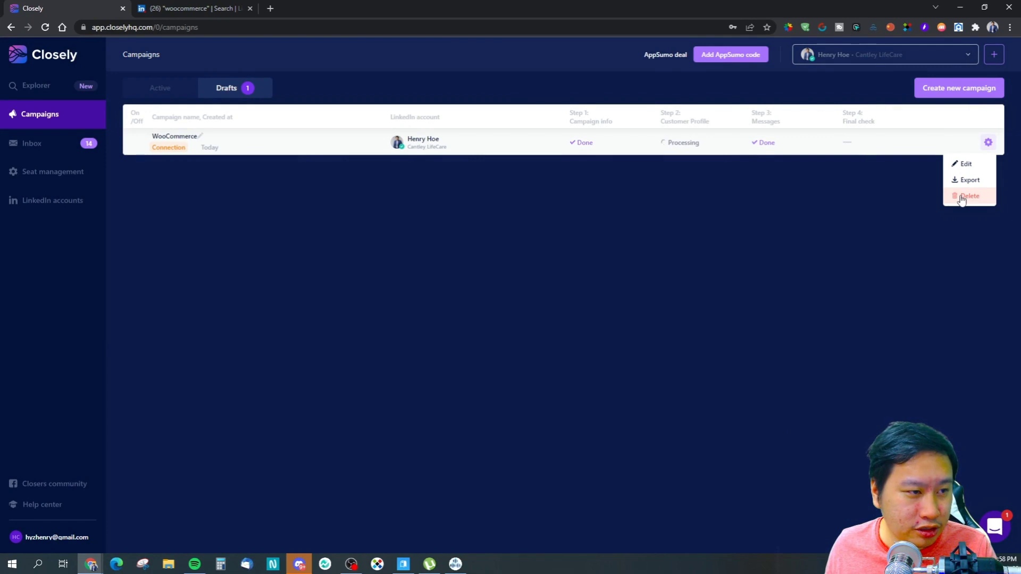
{"action": "left_click", "coordinate": [969, 196]}
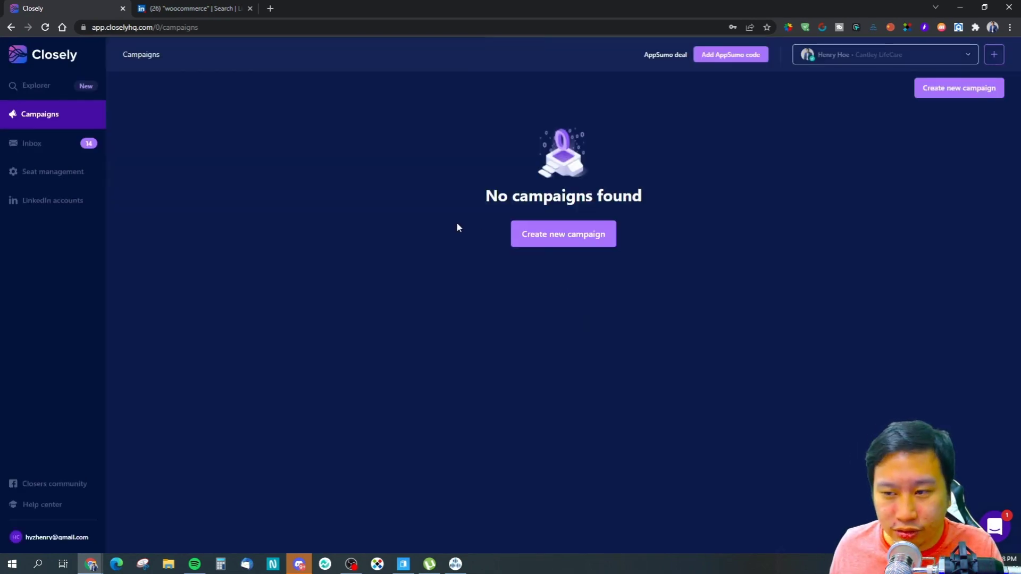
{"action": "left_click", "coordinate": [562, 234]}
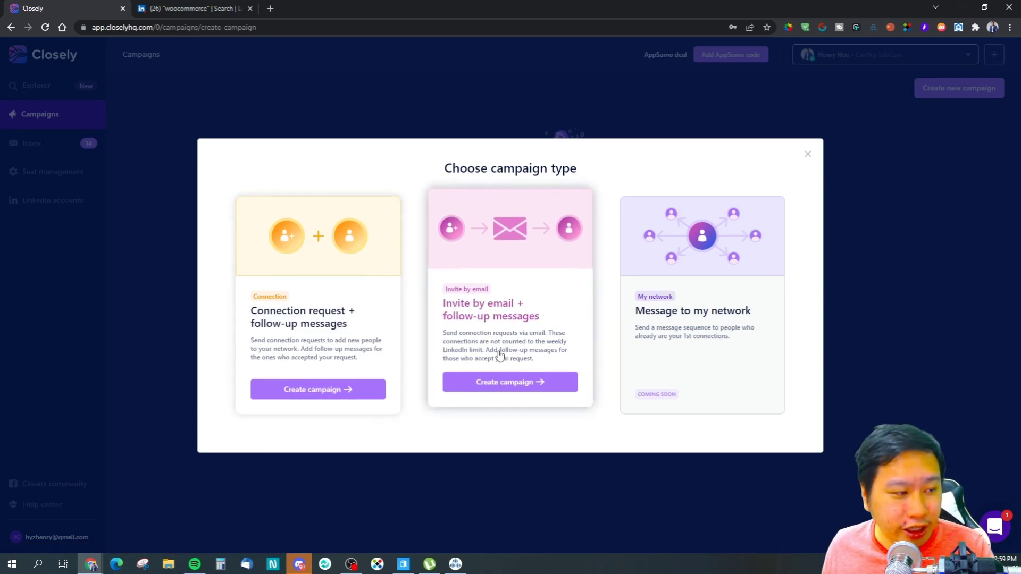
{"action": "mouse_move", "coordinate": [509, 382]}
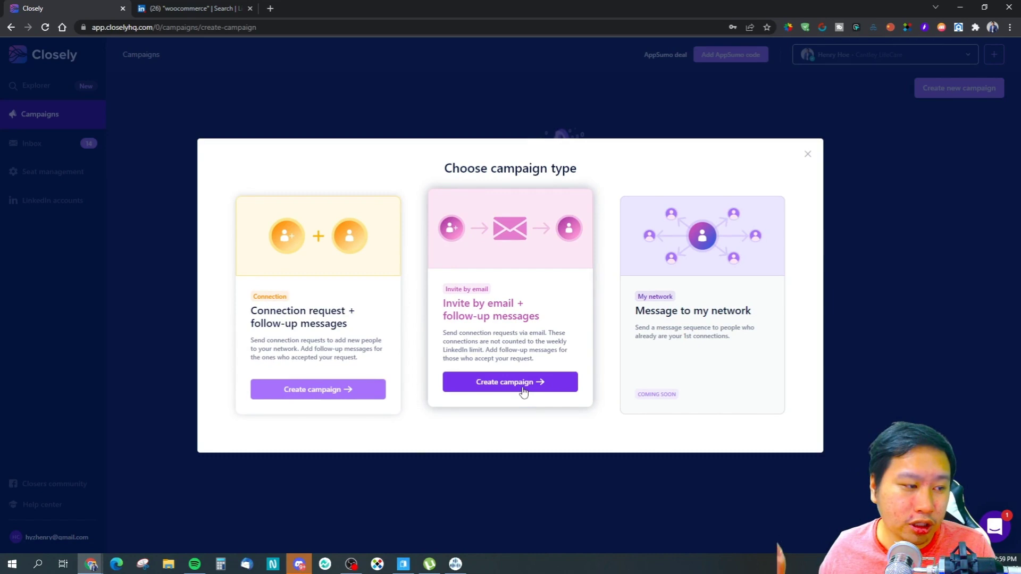
{"action": "mouse_move", "coordinate": [372, 362]}
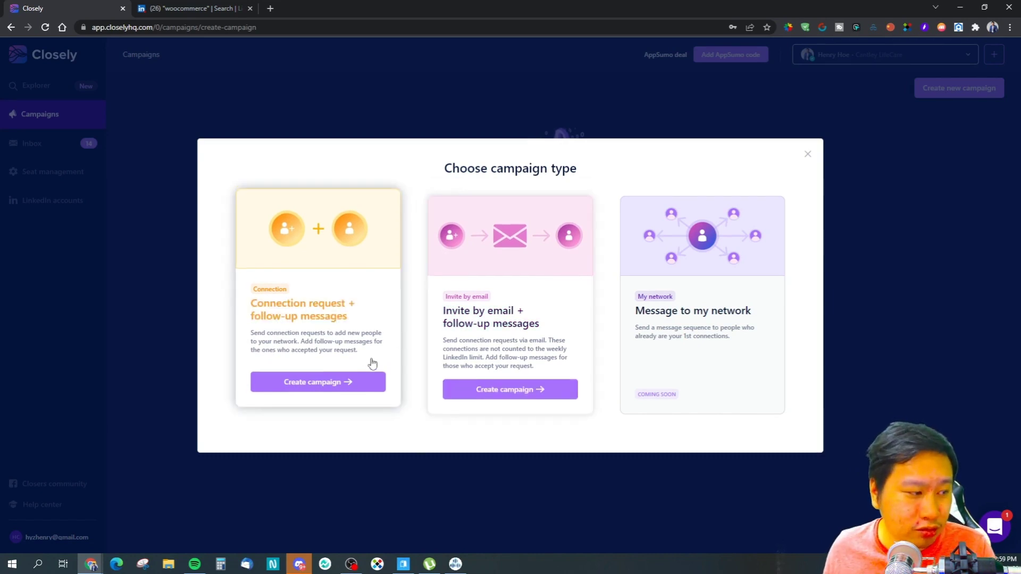
{"action": "mouse_move", "coordinate": [452, 360]}
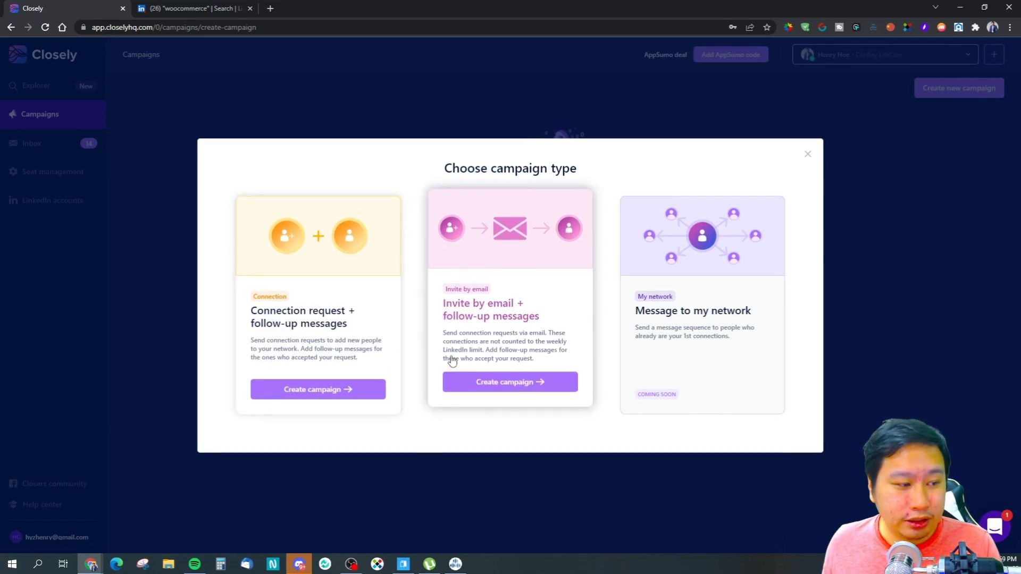
{"action": "mouse_move", "coordinate": [402, 354]}
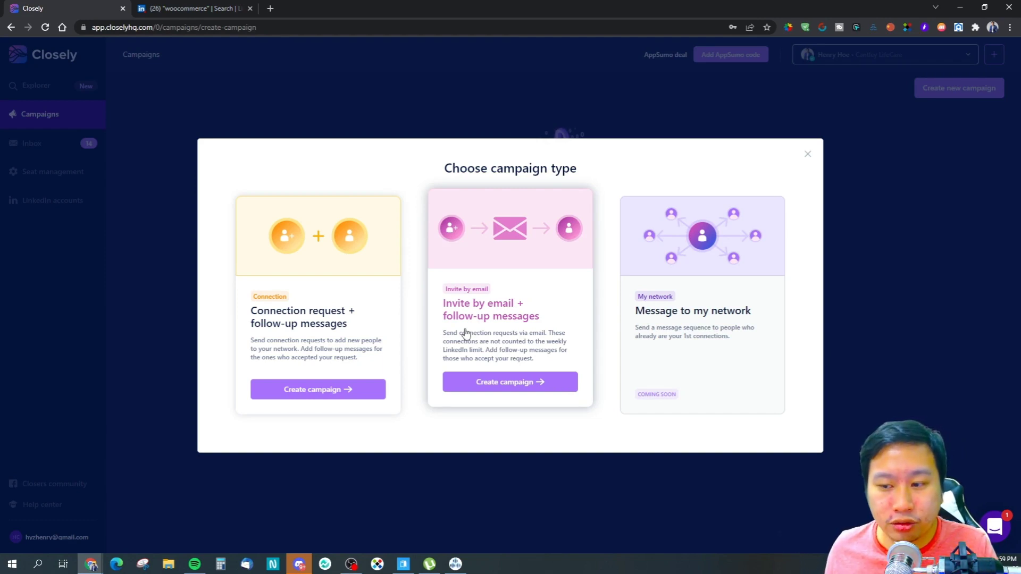
{"action": "mouse_move", "coordinate": [488, 353]}
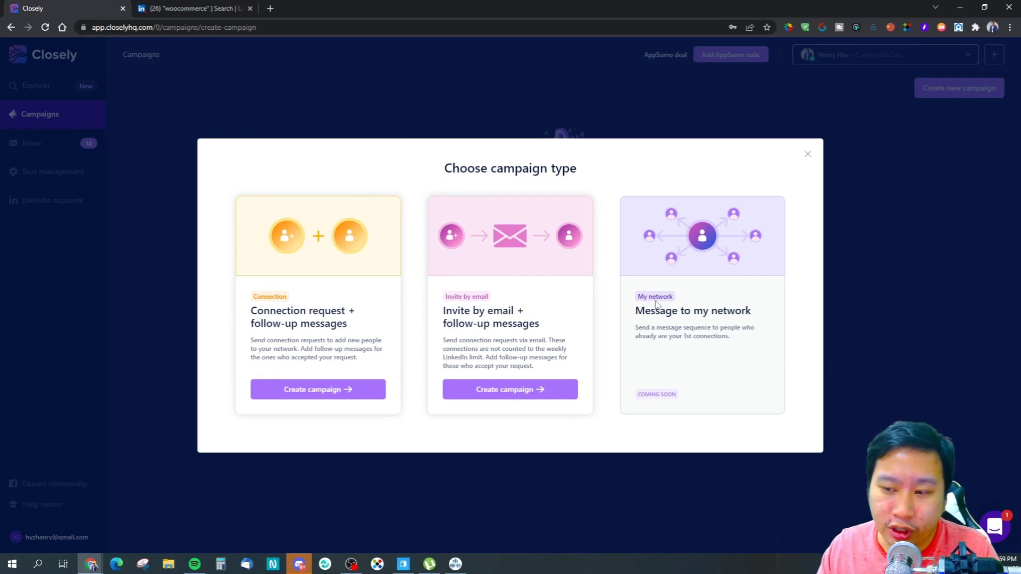
{"action": "mouse_move", "coordinate": [818, 244]}
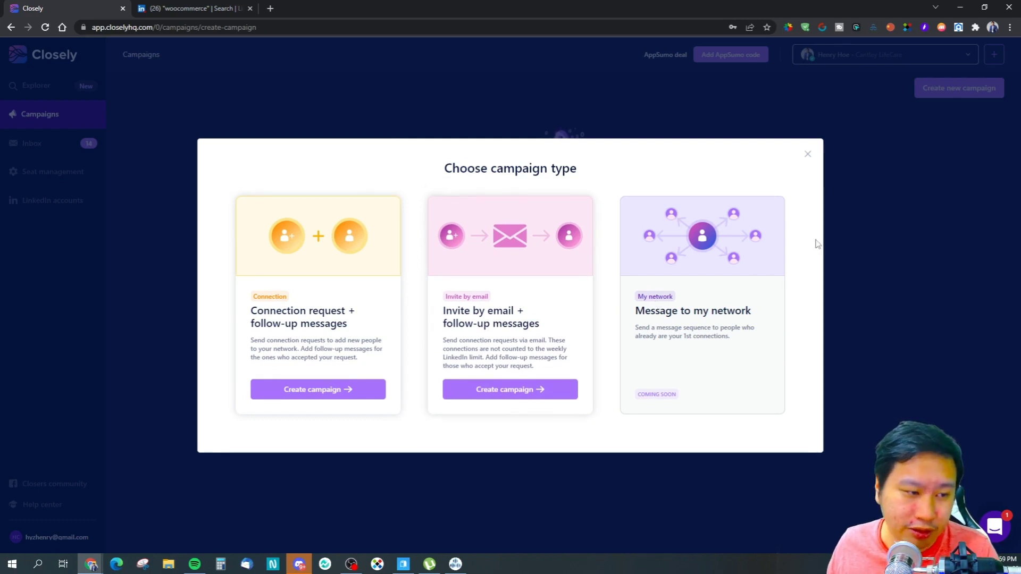
{"action": "mouse_move", "coordinate": [661, 300]}
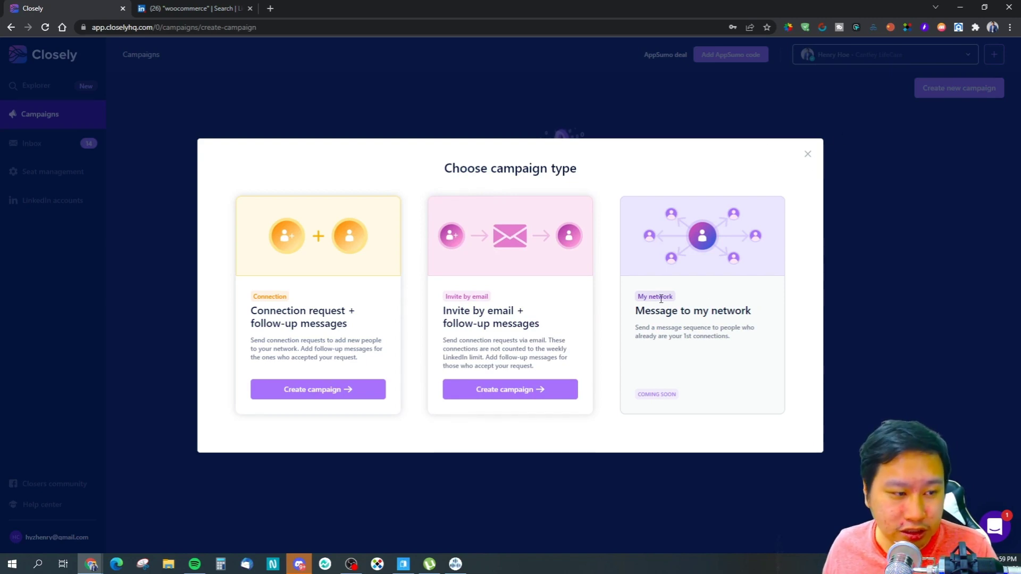
{"action": "mouse_move", "coordinate": [809, 159]}
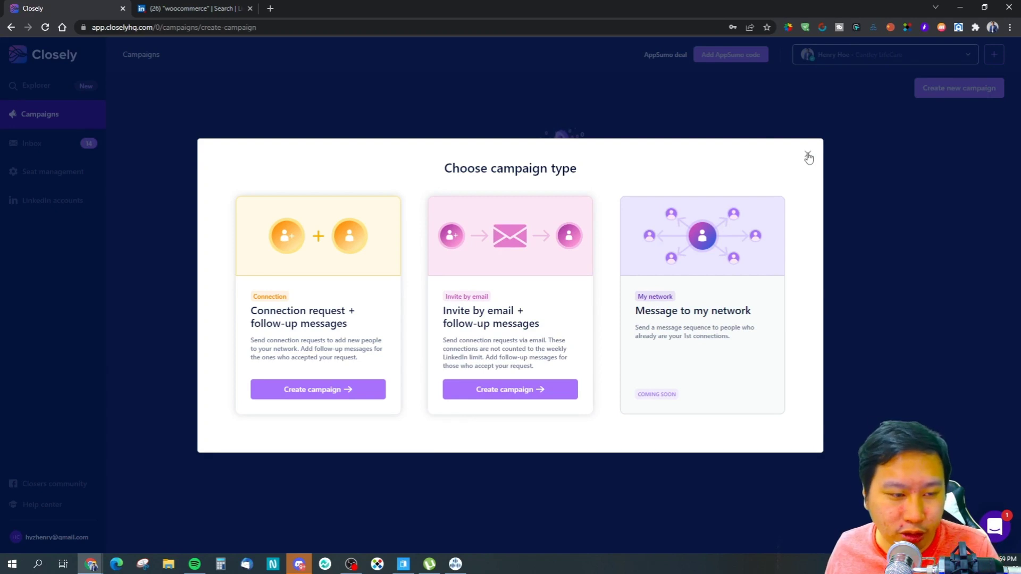
{"action": "left_click", "coordinate": [808, 158]}
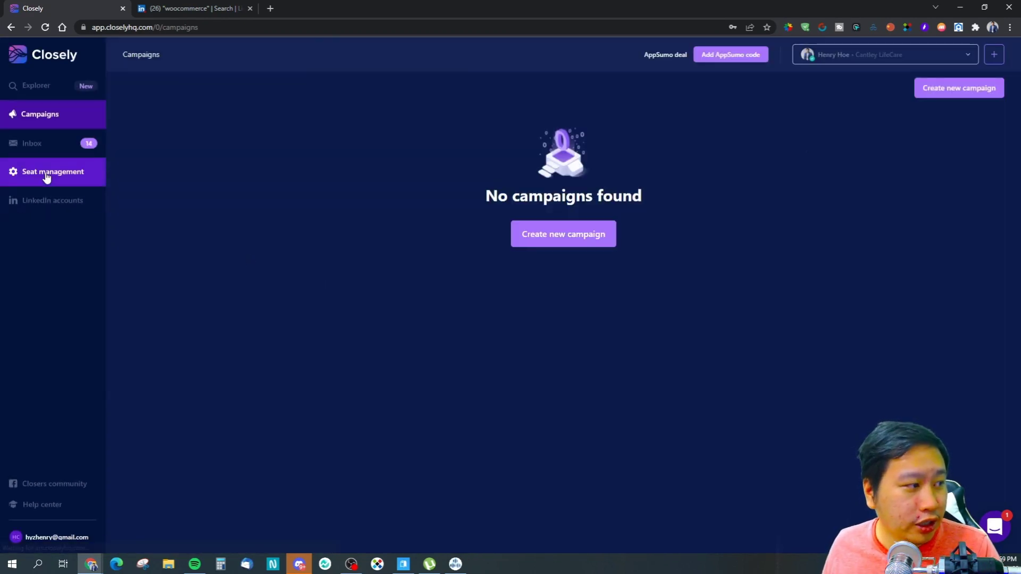
Open the Inbox to see the 14 open conversations.
{"action": "left_click", "coordinate": [31, 143]}
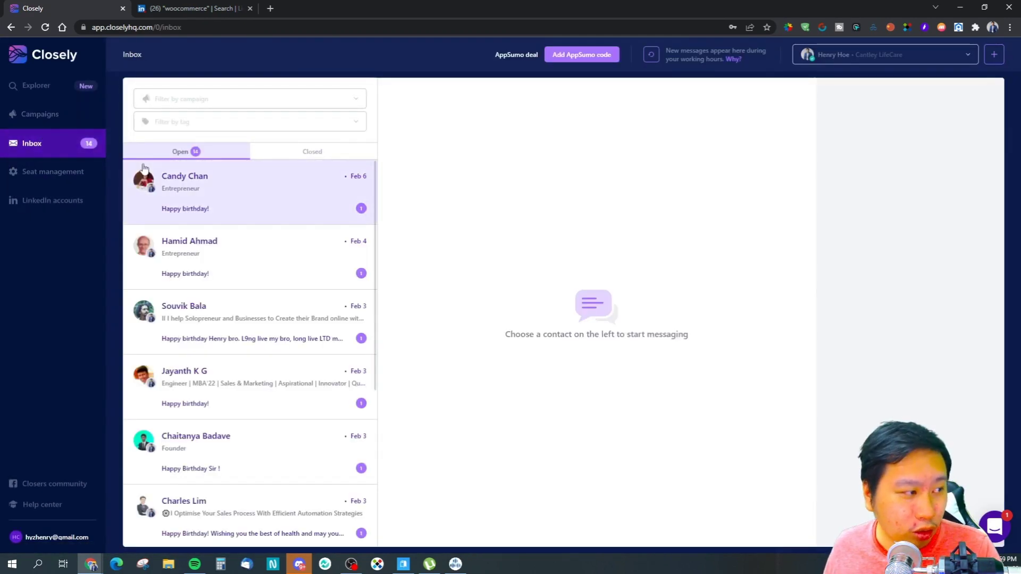
{"action": "mouse_move", "coordinate": [107, 237]}
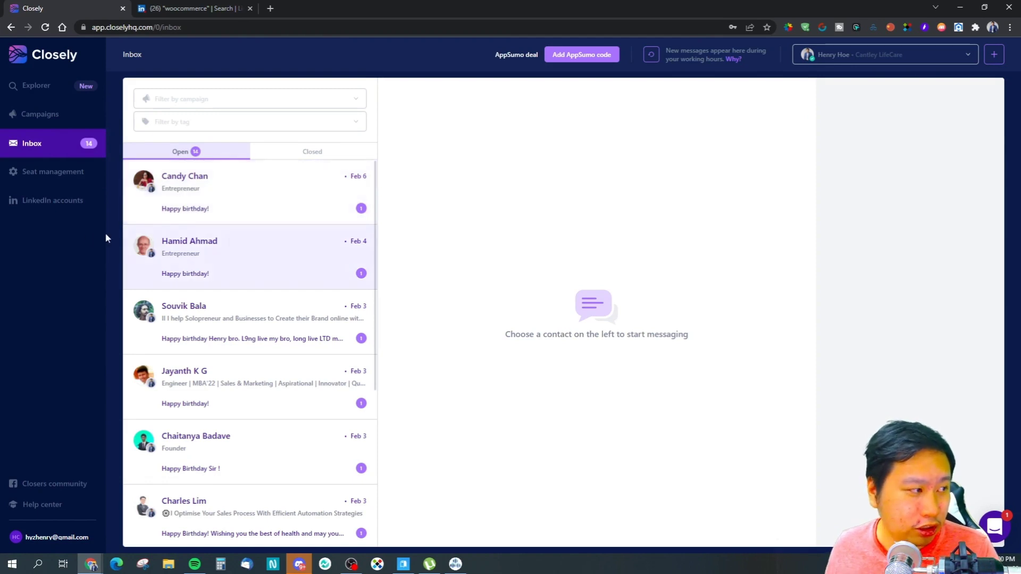
{"action": "mouse_move", "coordinate": [167, 253]}
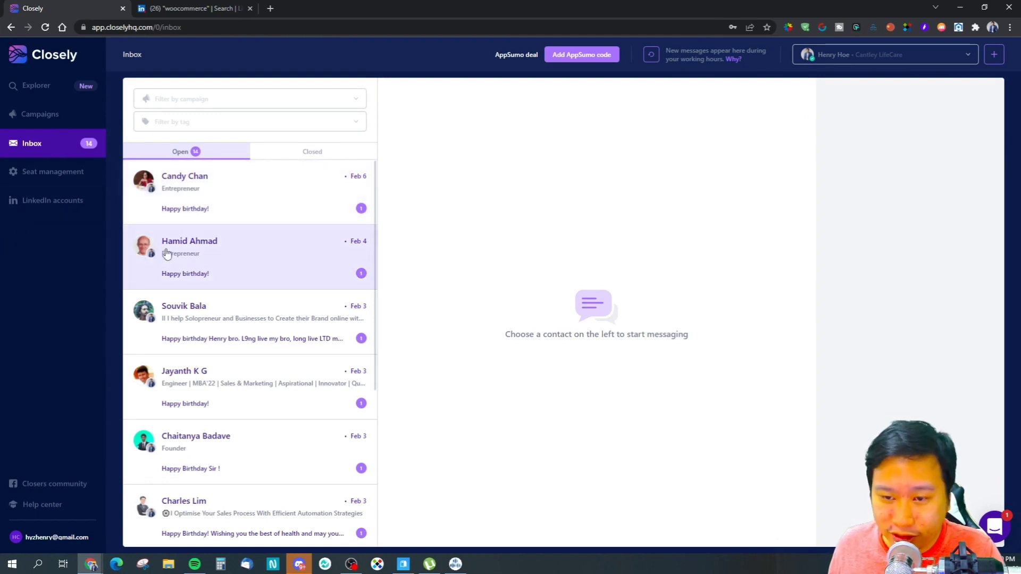
{"action": "mouse_move", "coordinate": [272, 185]}
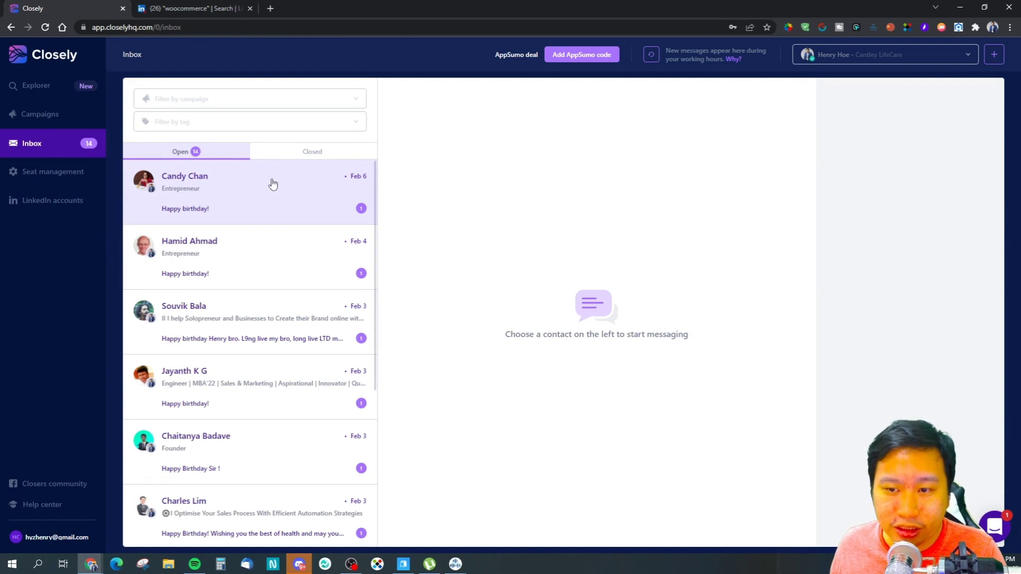
{"action": "mouse_move", "coordinate": [272, 191]}
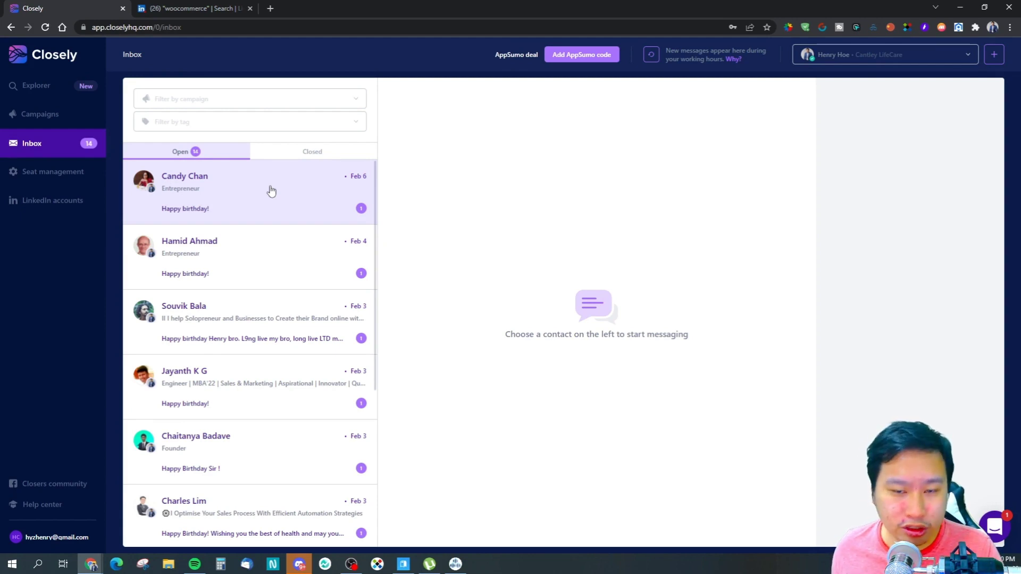
{"action": "mouse_move", "coordinate": [258, 357]}
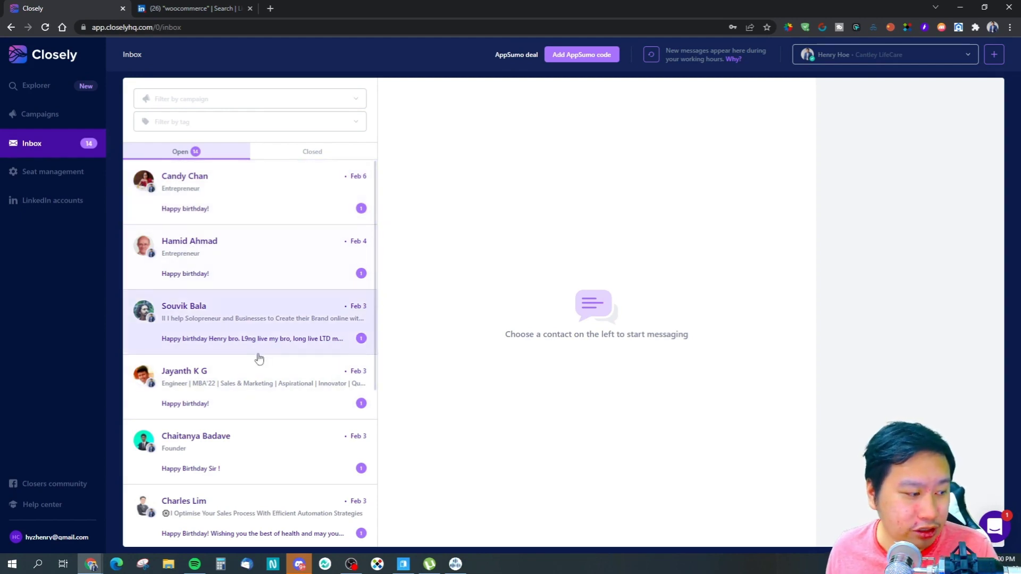
Check Seat management for the lifetime seat, then view the active LinkedIn account.
{"action": "left_click", "coordinate": [53, 172]}
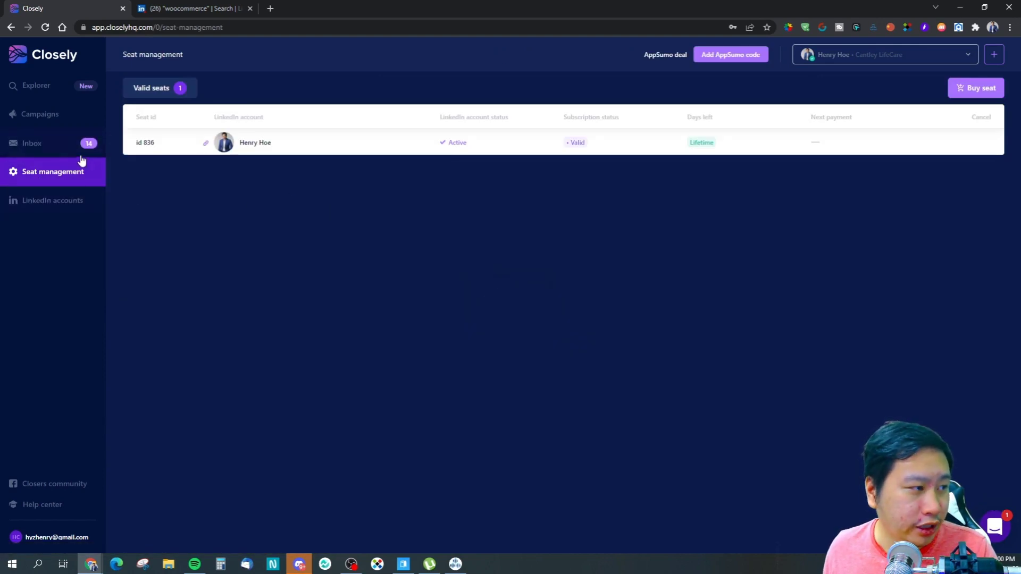
{"action": "mouse_move", "coordinate": [648, 187]}
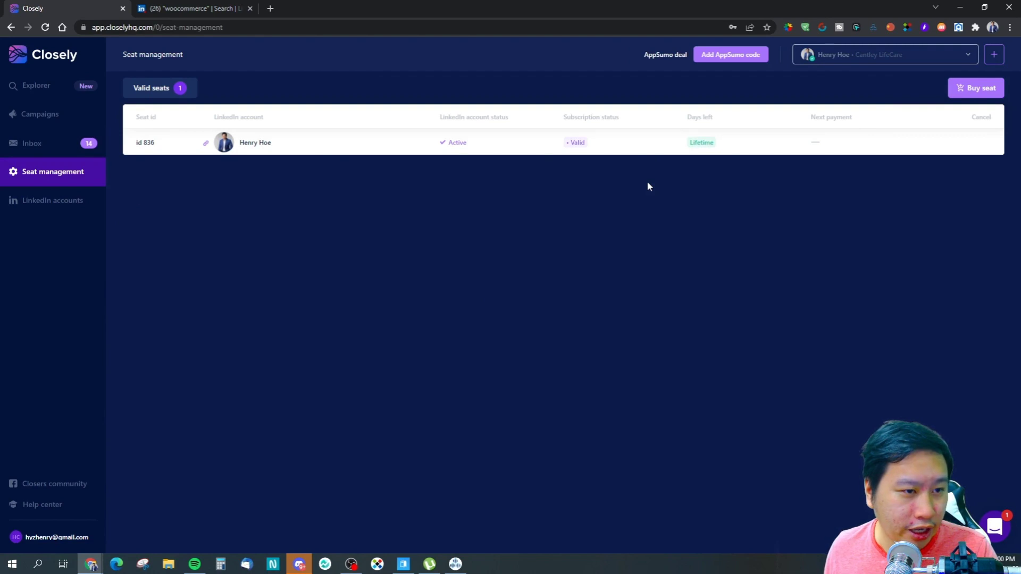
{"action": "mouse_move", "coordinate": [639, 186]}
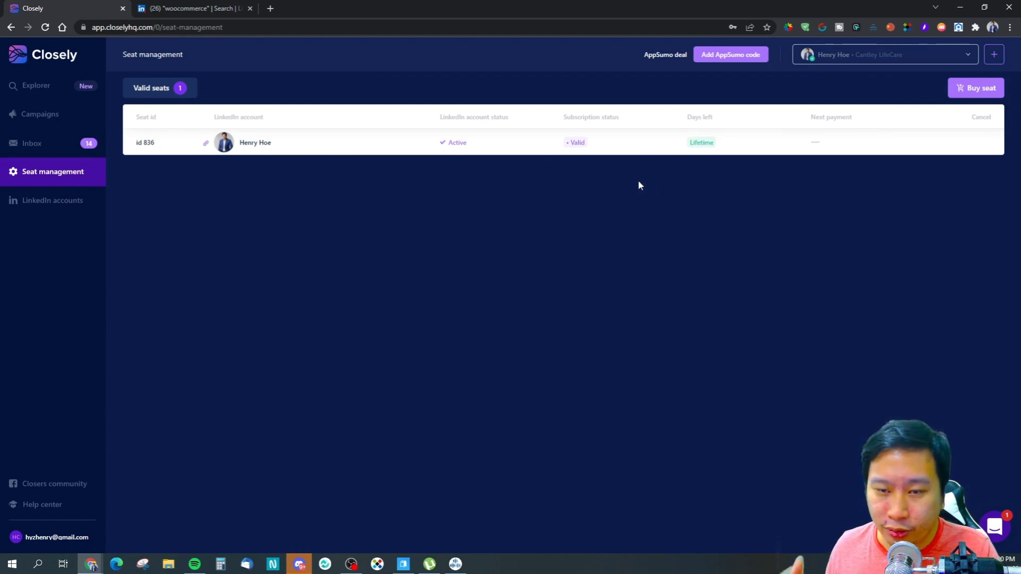
{"action": "mouse_move", "coordinate": [122, 204]}
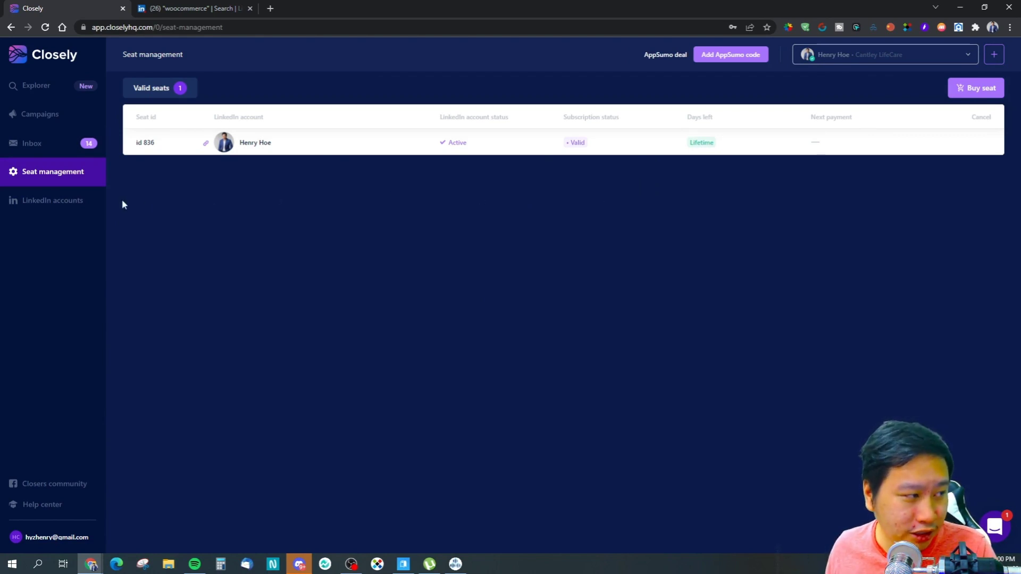
{"action": "left_click", "coordinate": [52, 200]}
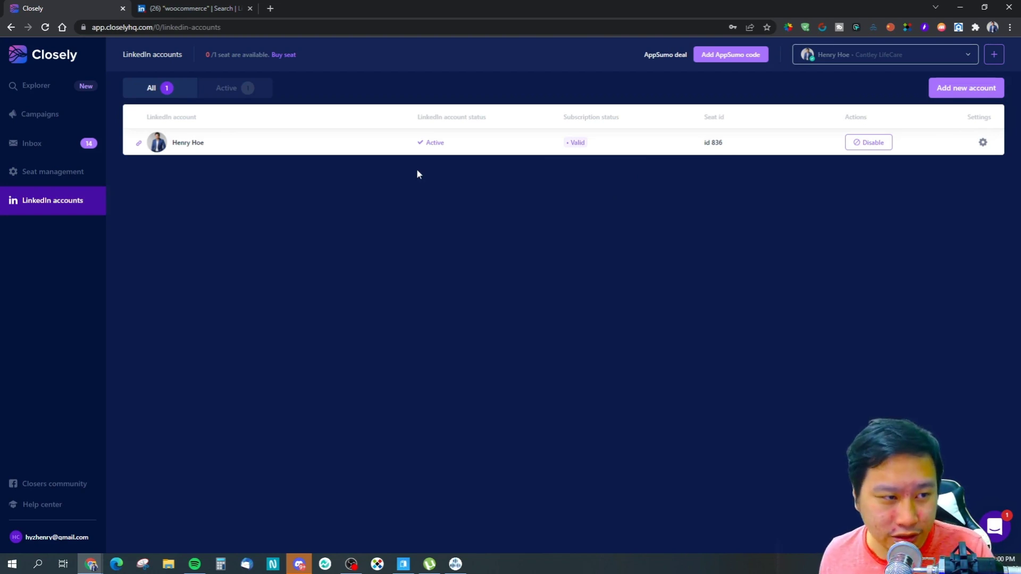
{"action": "mouse_move", "coordinate": [278, 221]}
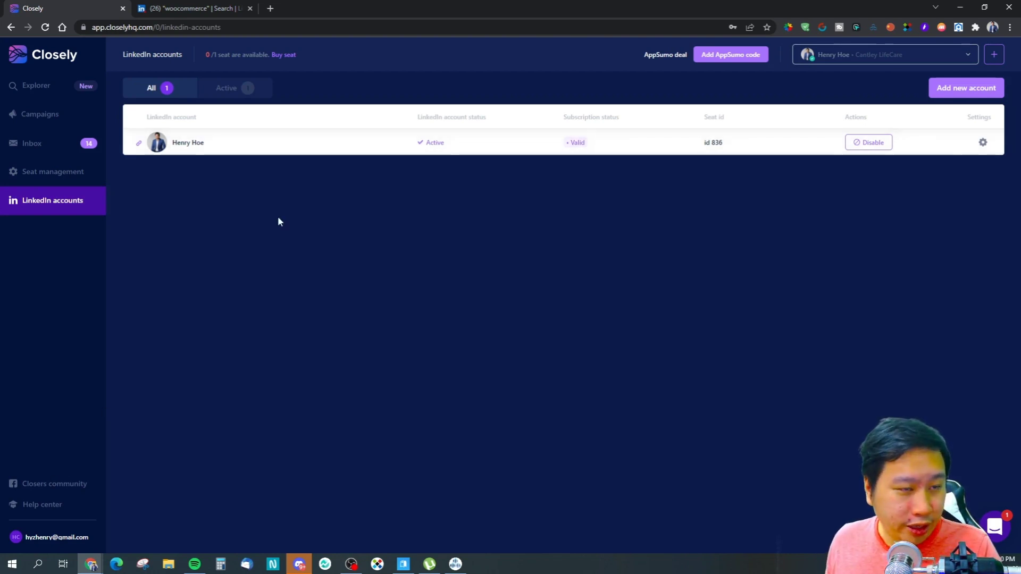
{"action": "mouse_move", "coordinate": [745, 116]}
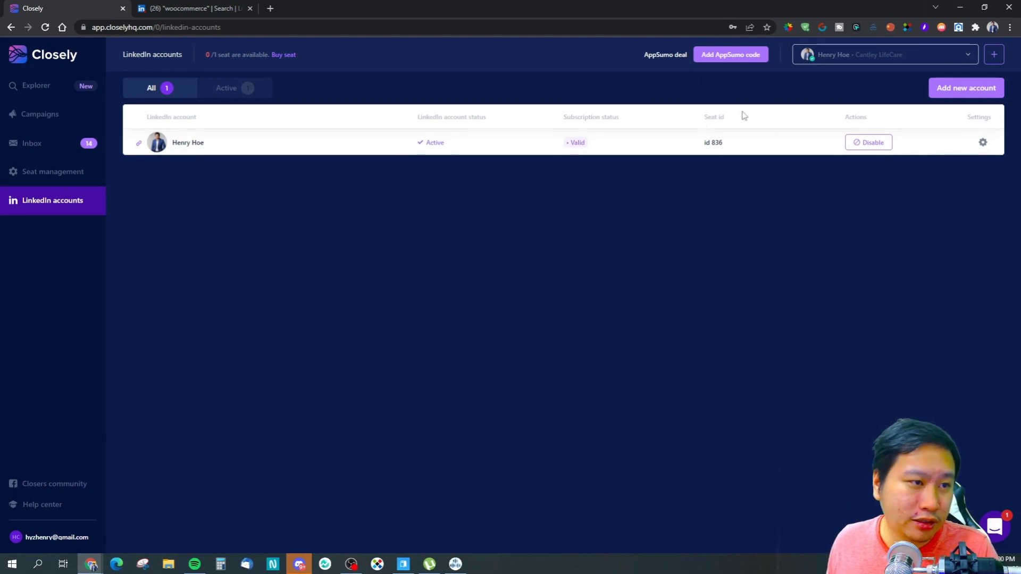